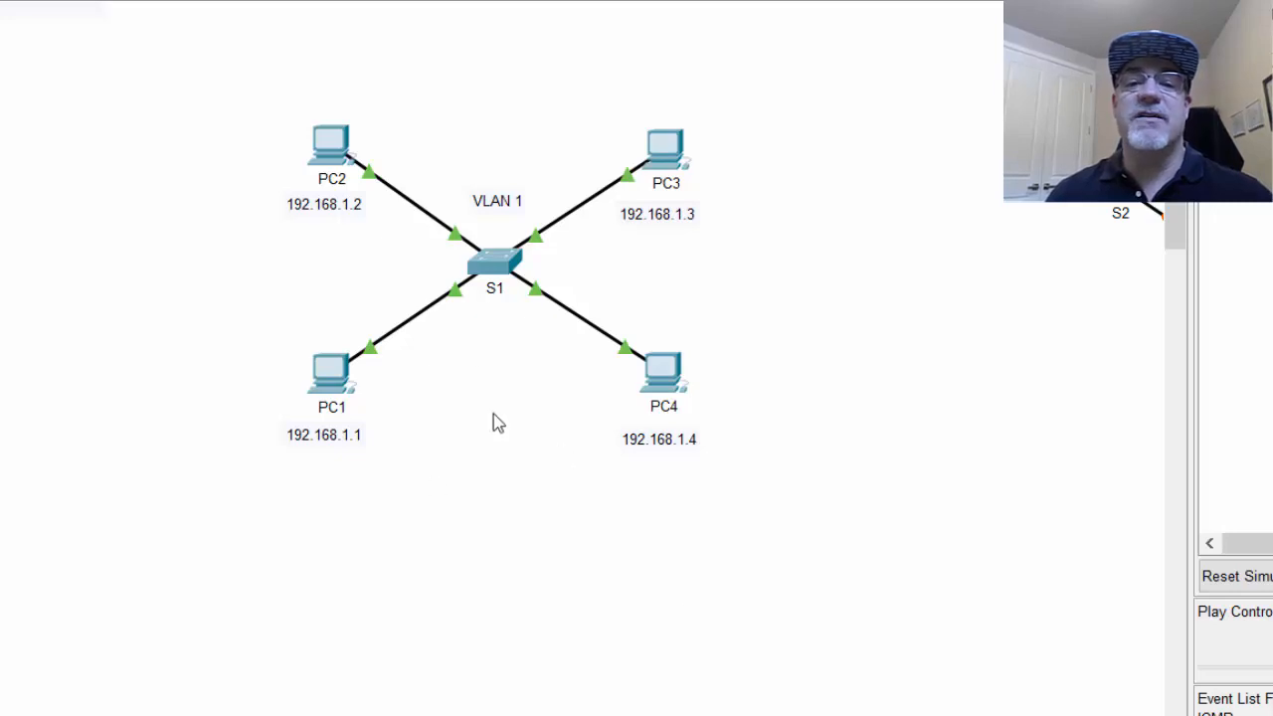
mouse_move(573, 82)
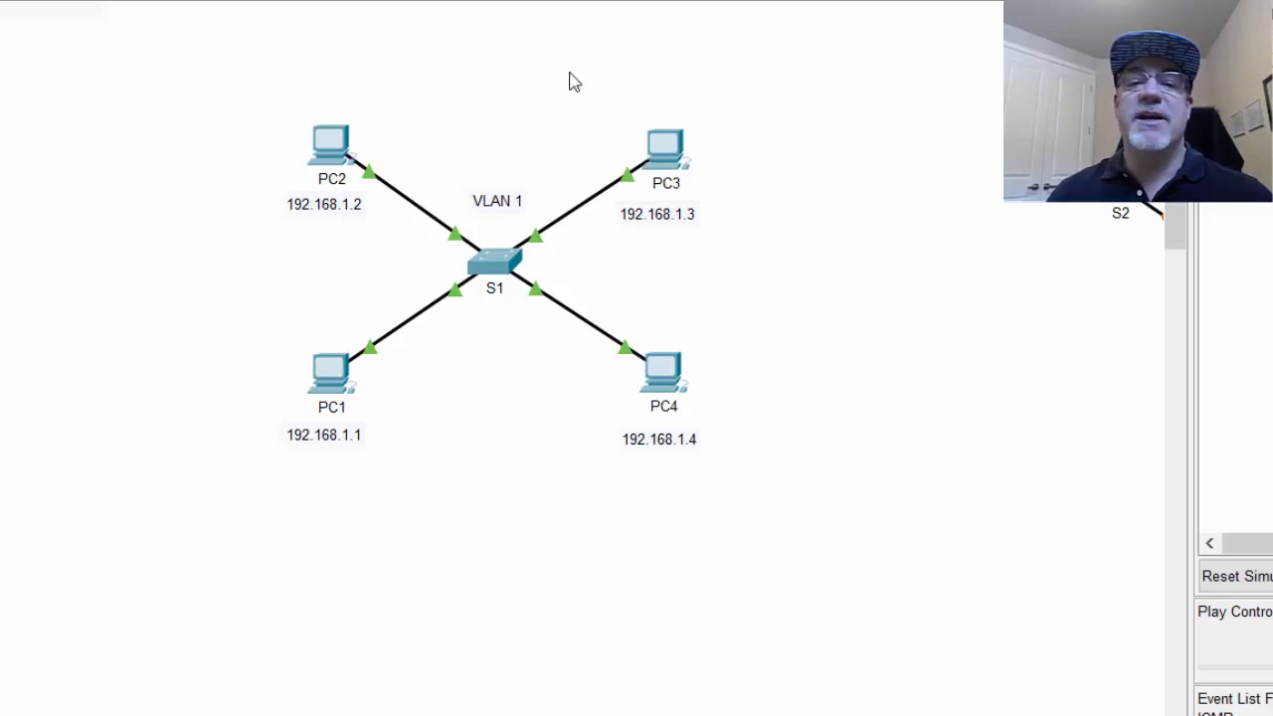
mouse_move(487, 308)
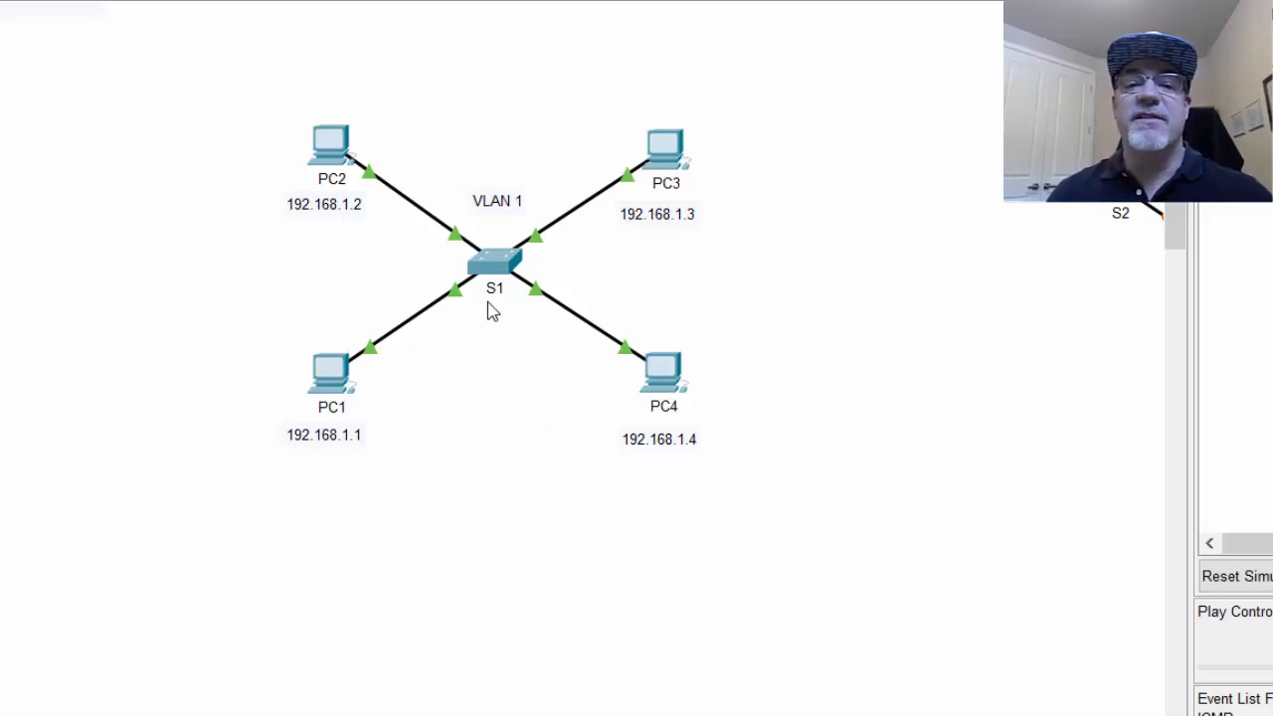
mouse_move(497, 328)
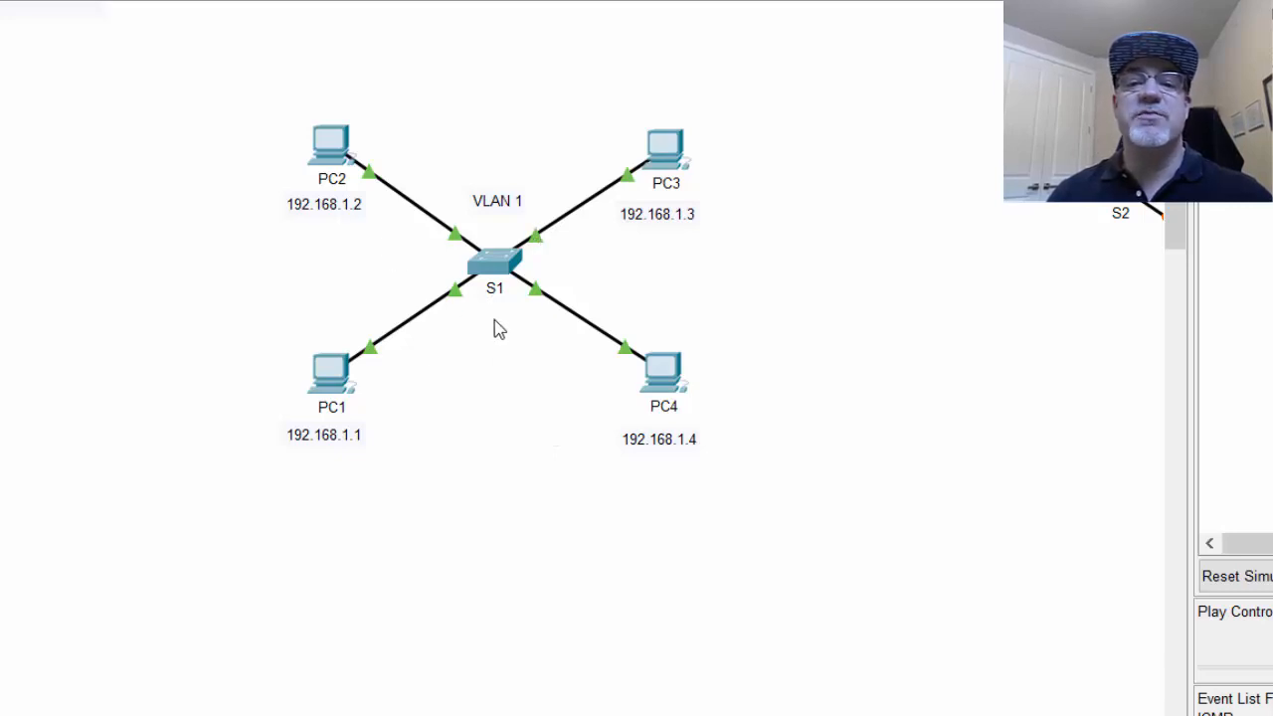
mouse_move(502, 219)
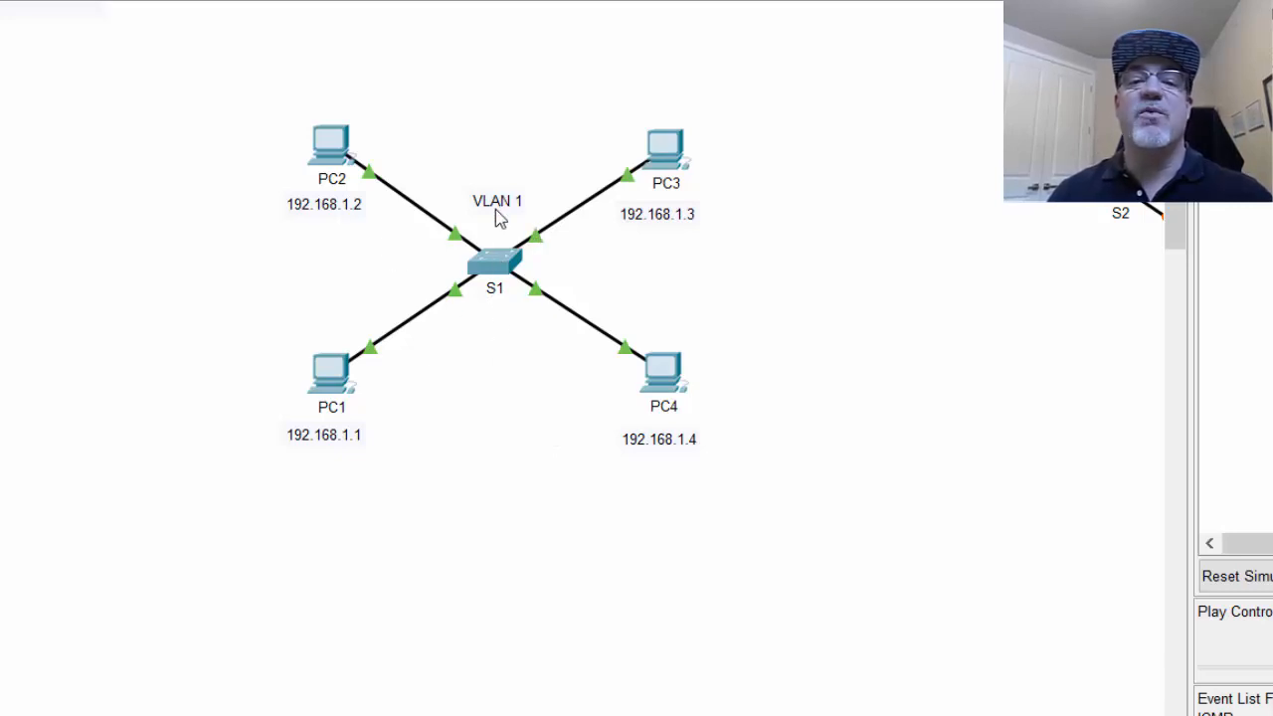
mouse_move(674, 416)
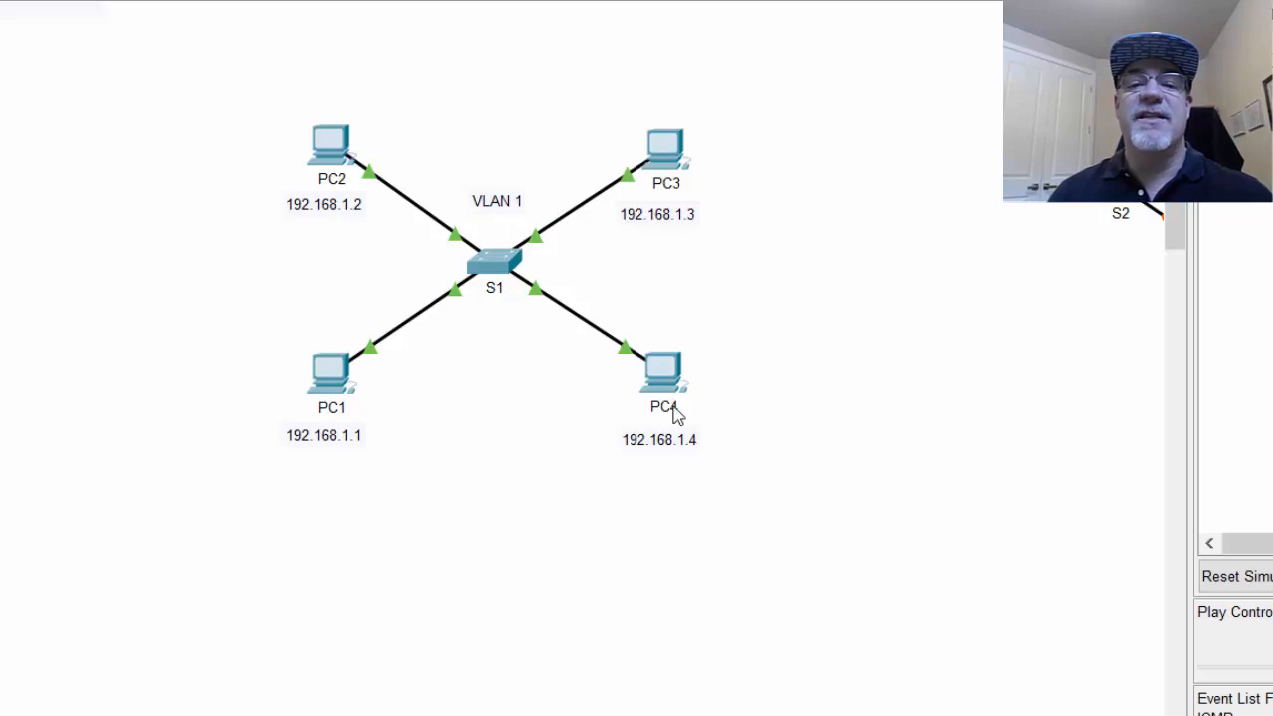
mouse_move(720, 235)
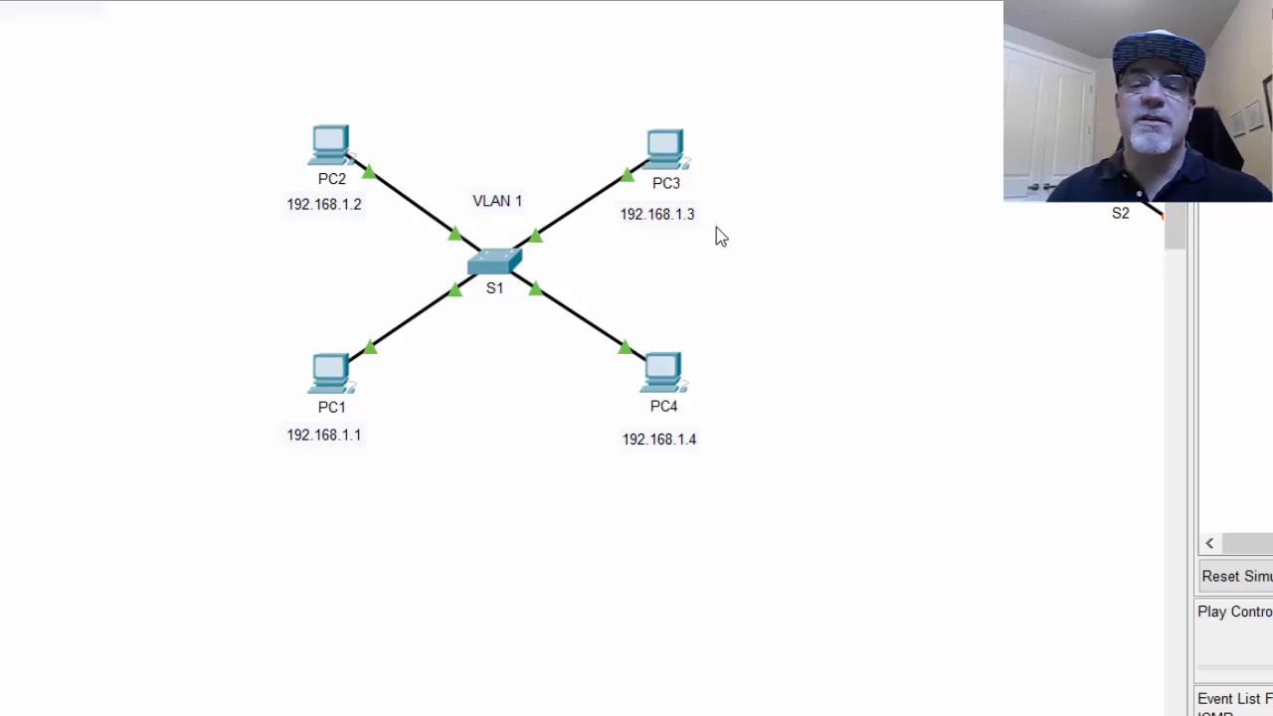
mouse_move(668, 248)
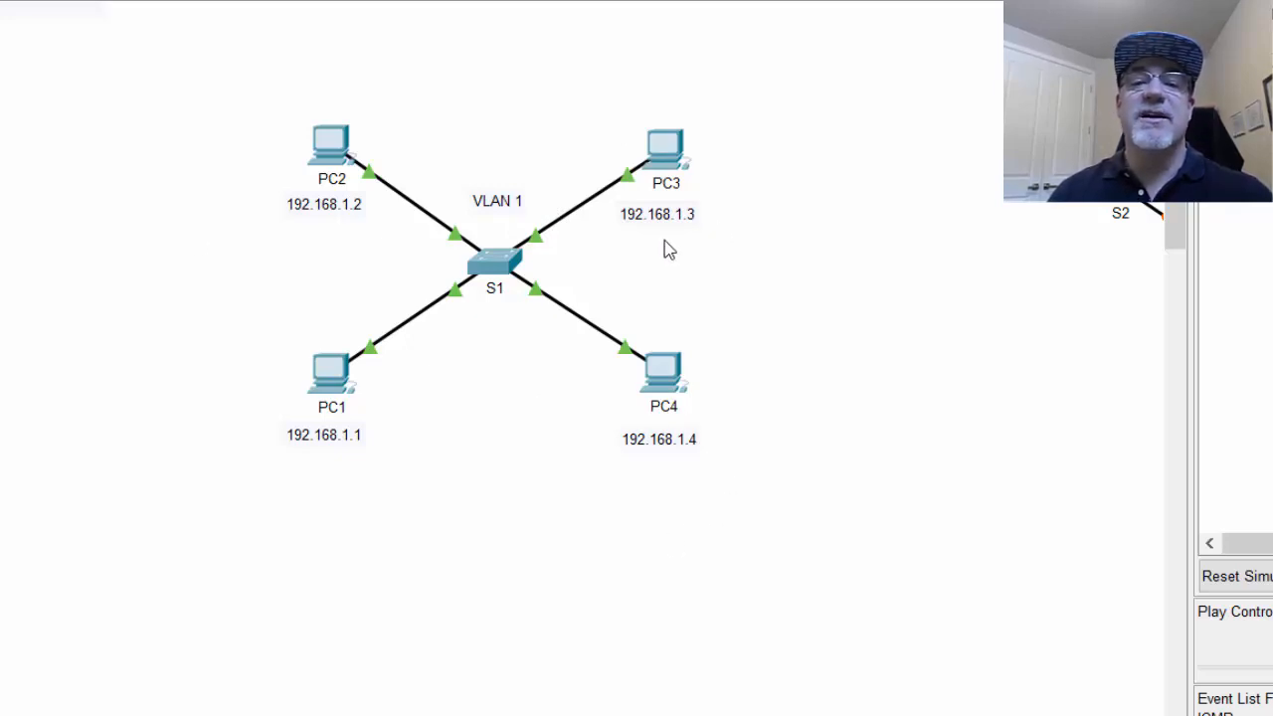
mouse_move(332, 392)
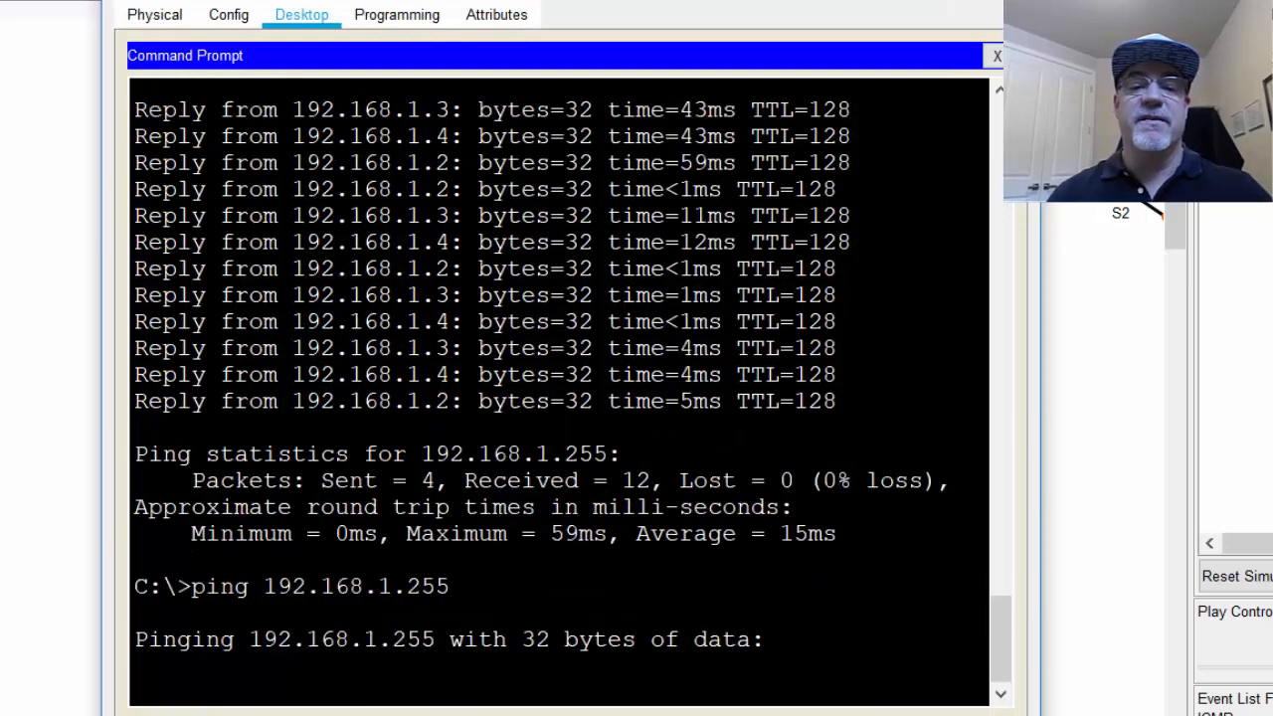
- Run the simulation so PC1's 192.168.1.255 broadcast reaches PC2, PC3 and PC4 through S1
click(994, 56)
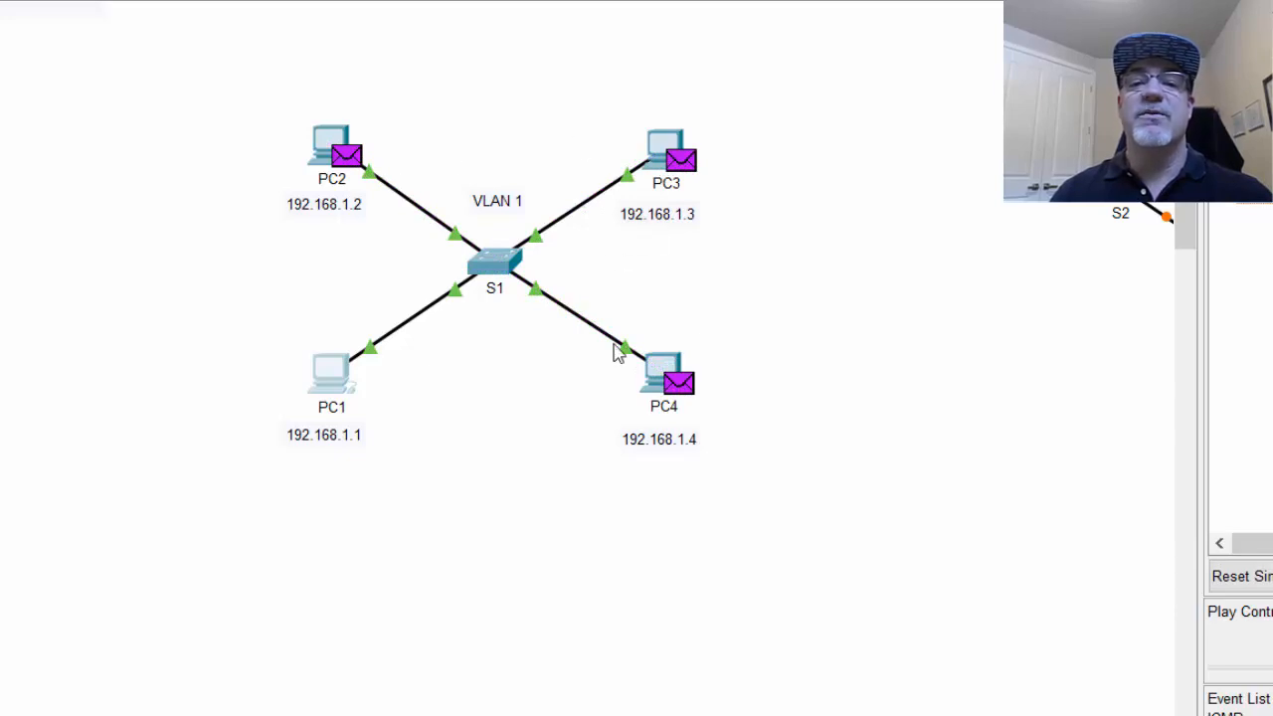
mouse_move(600, 342)
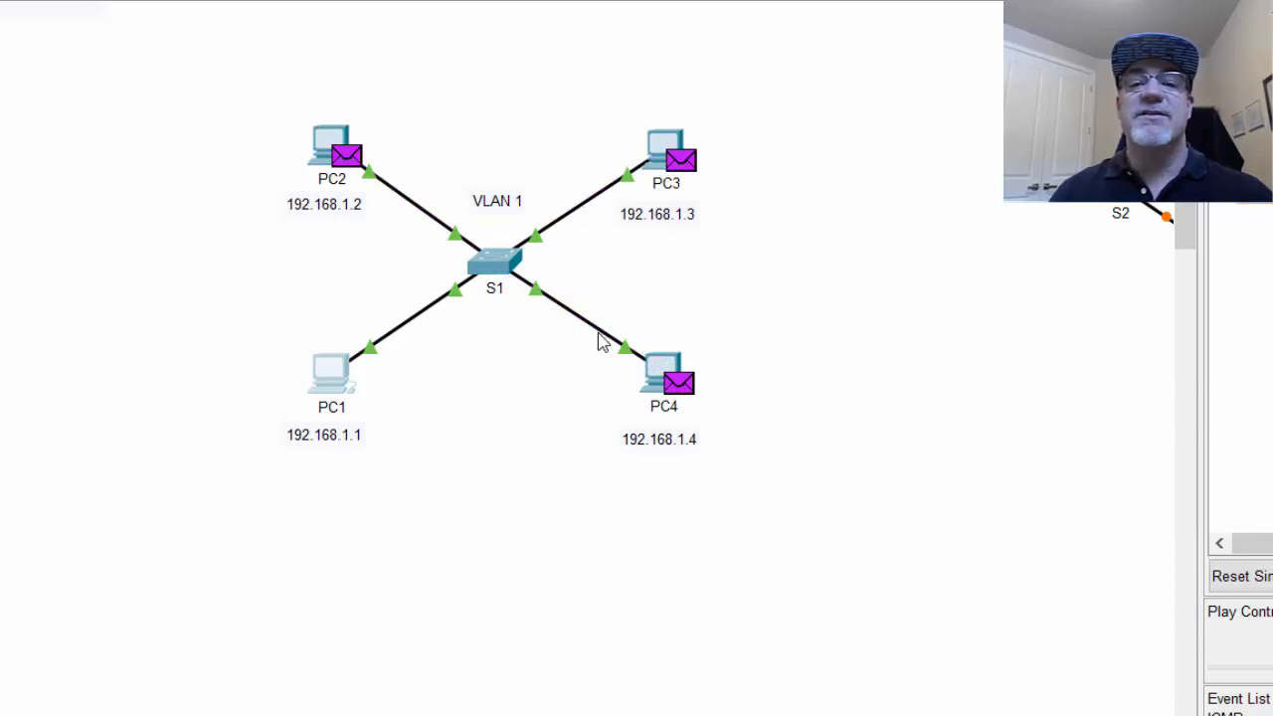
mouse_move(736, 302)
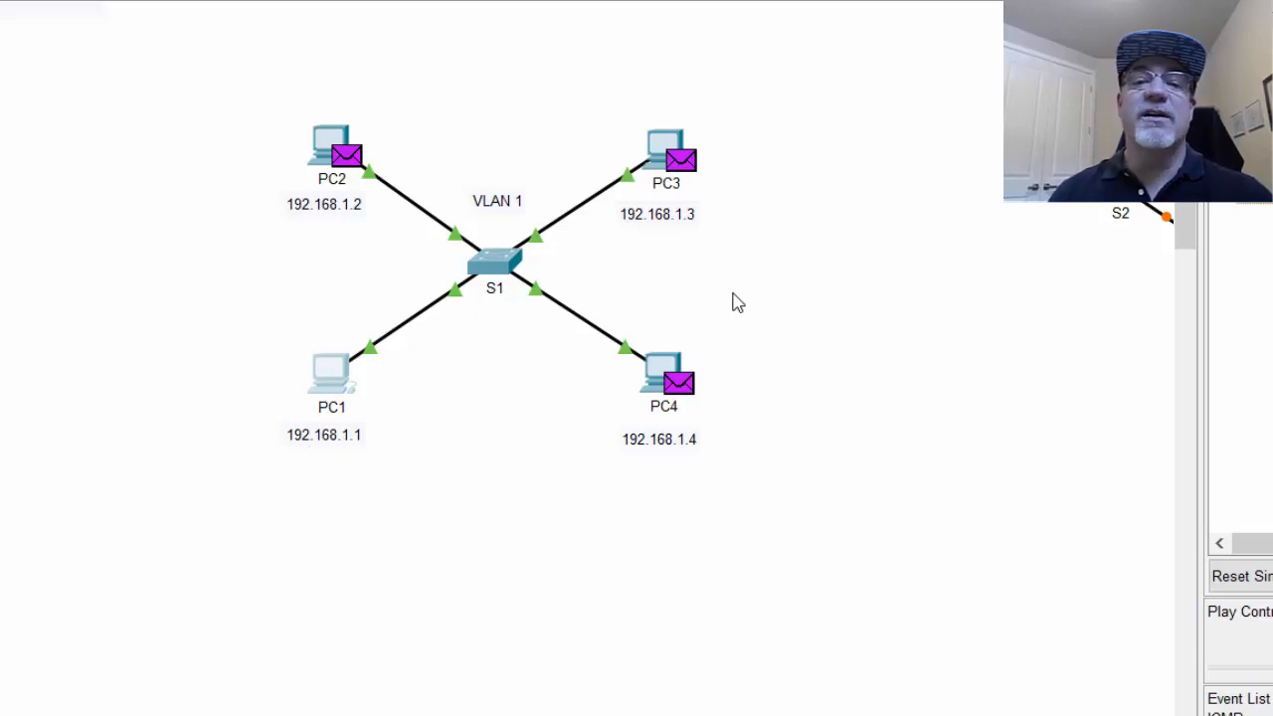
mouse_move(756, 187)
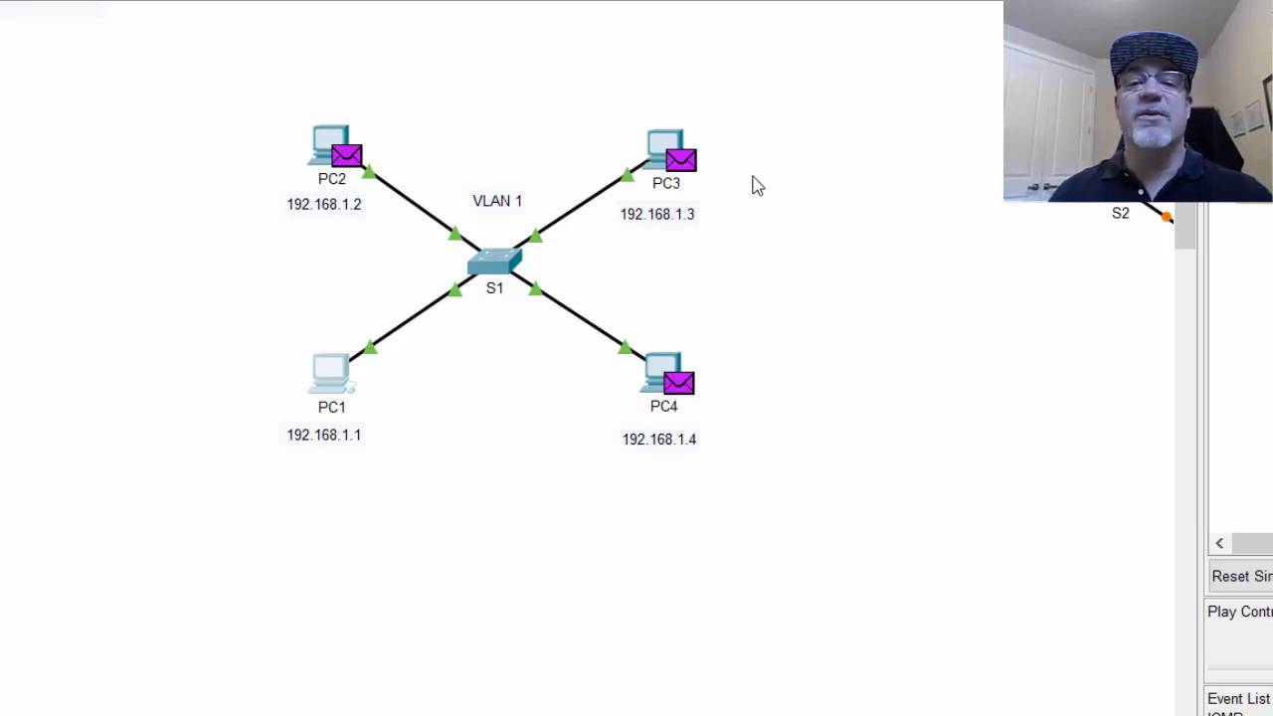
mouse_move(502, 366)
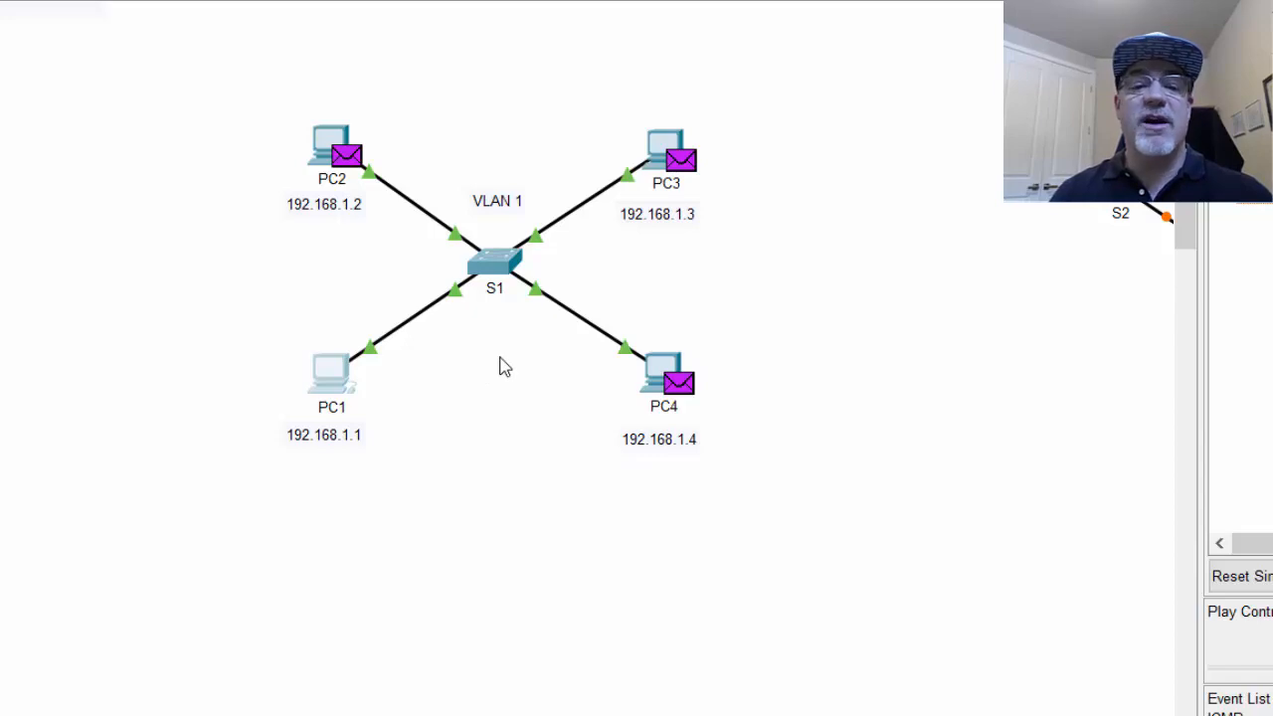
mouse_move(470, 362)
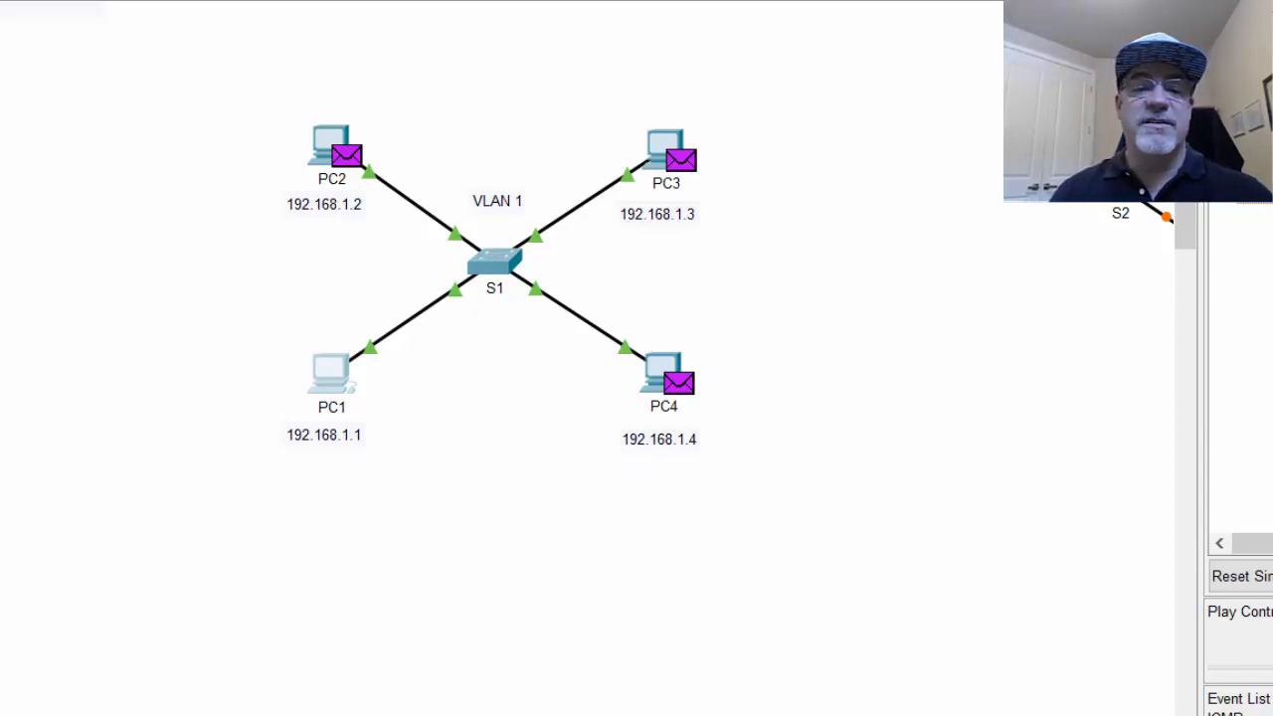
mouse_move(1162, 381)
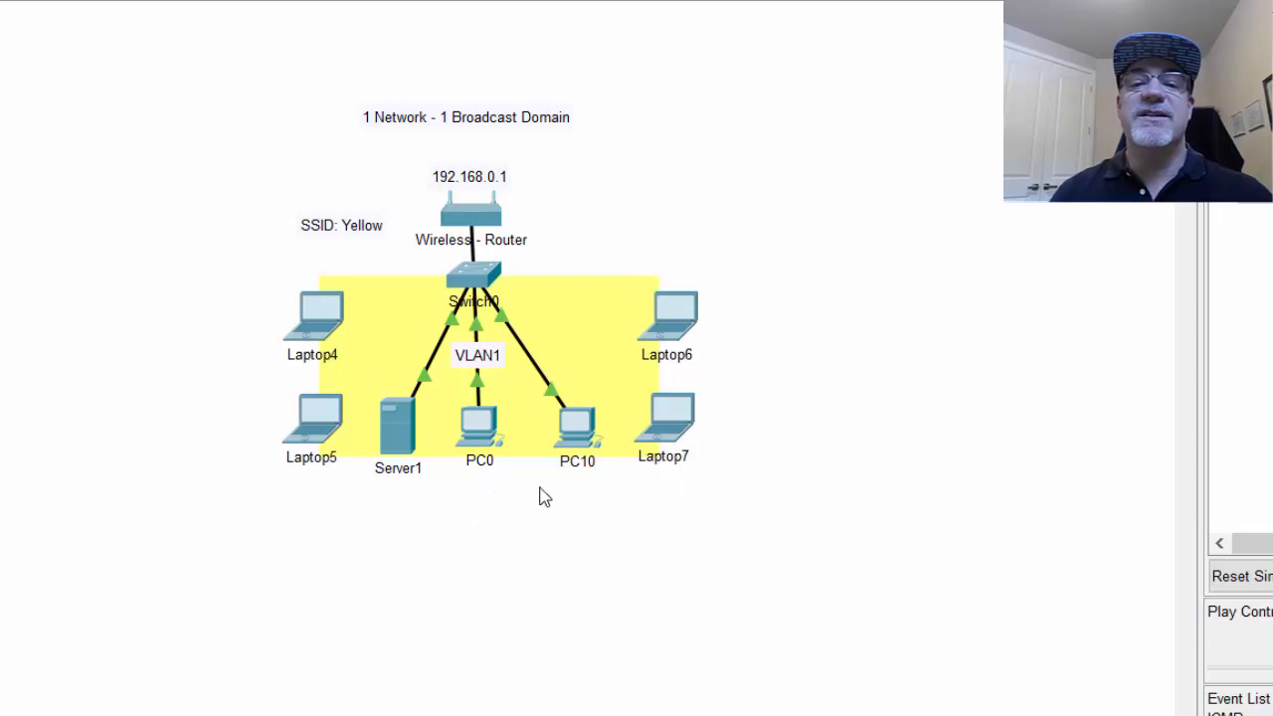
mouse_move(613, 508)
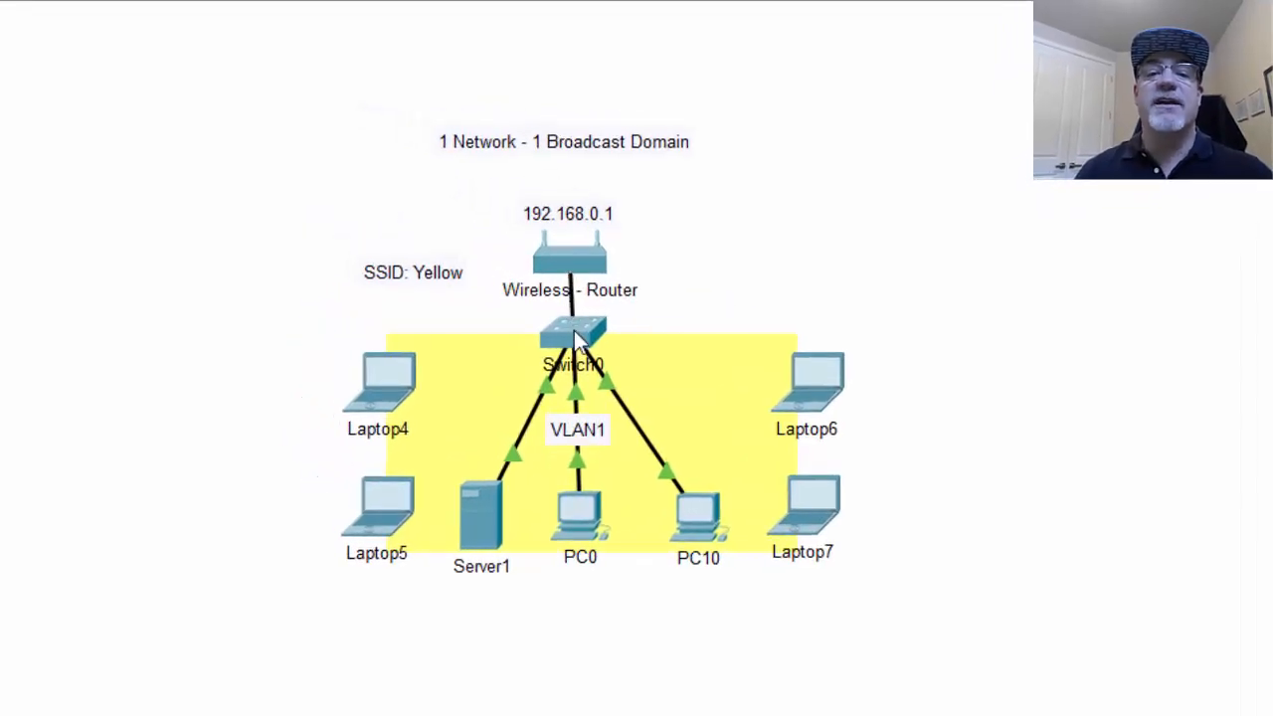
mouse_move(561, 378)
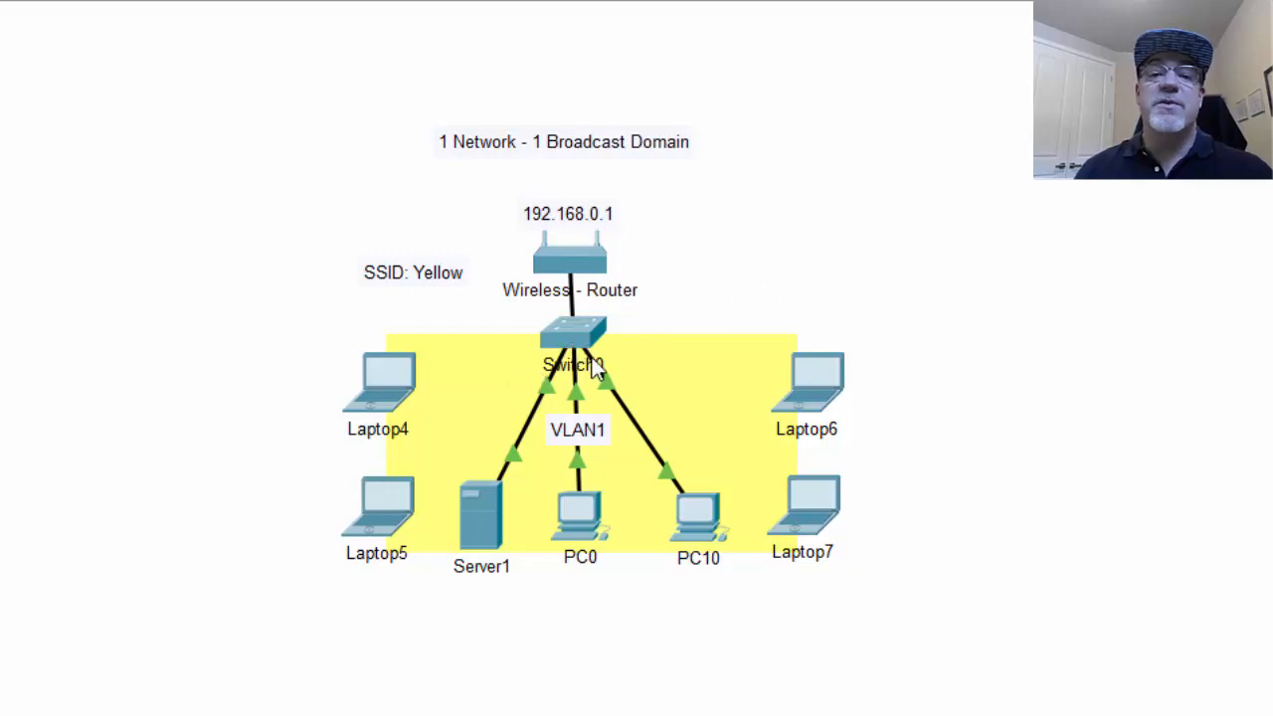
mouse_move(766, 298)
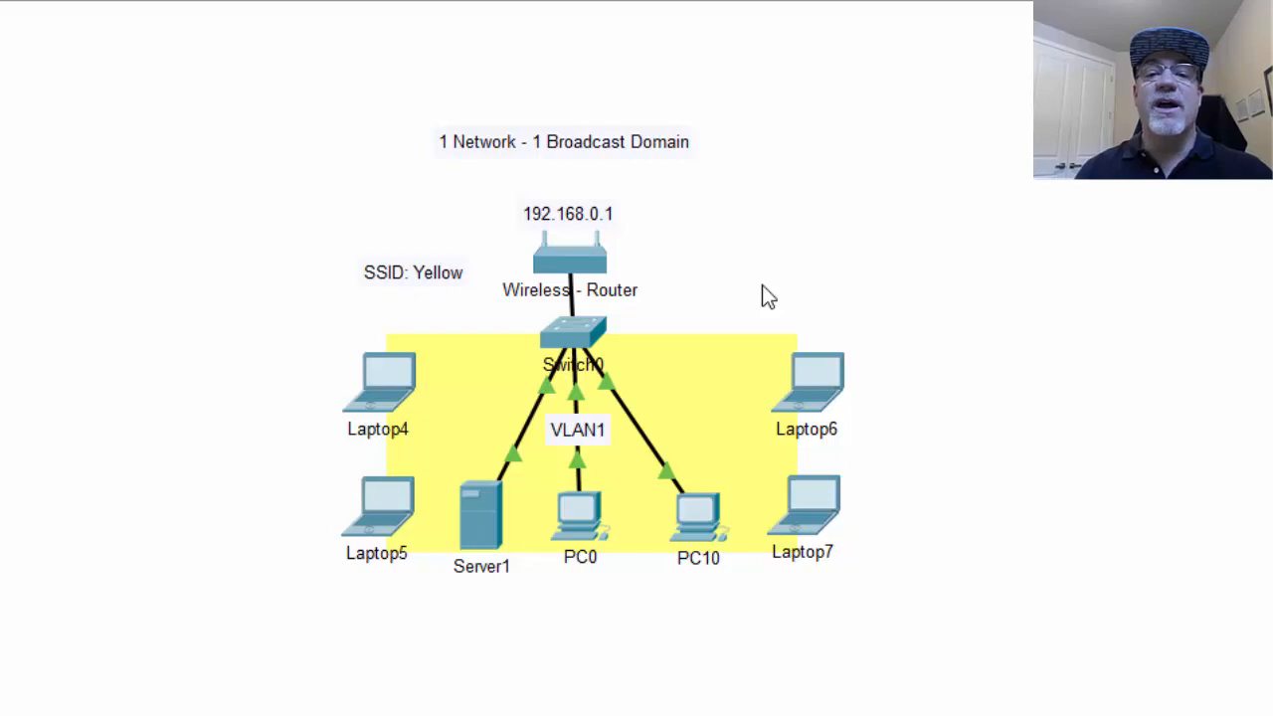
mouse_move(453, 298)
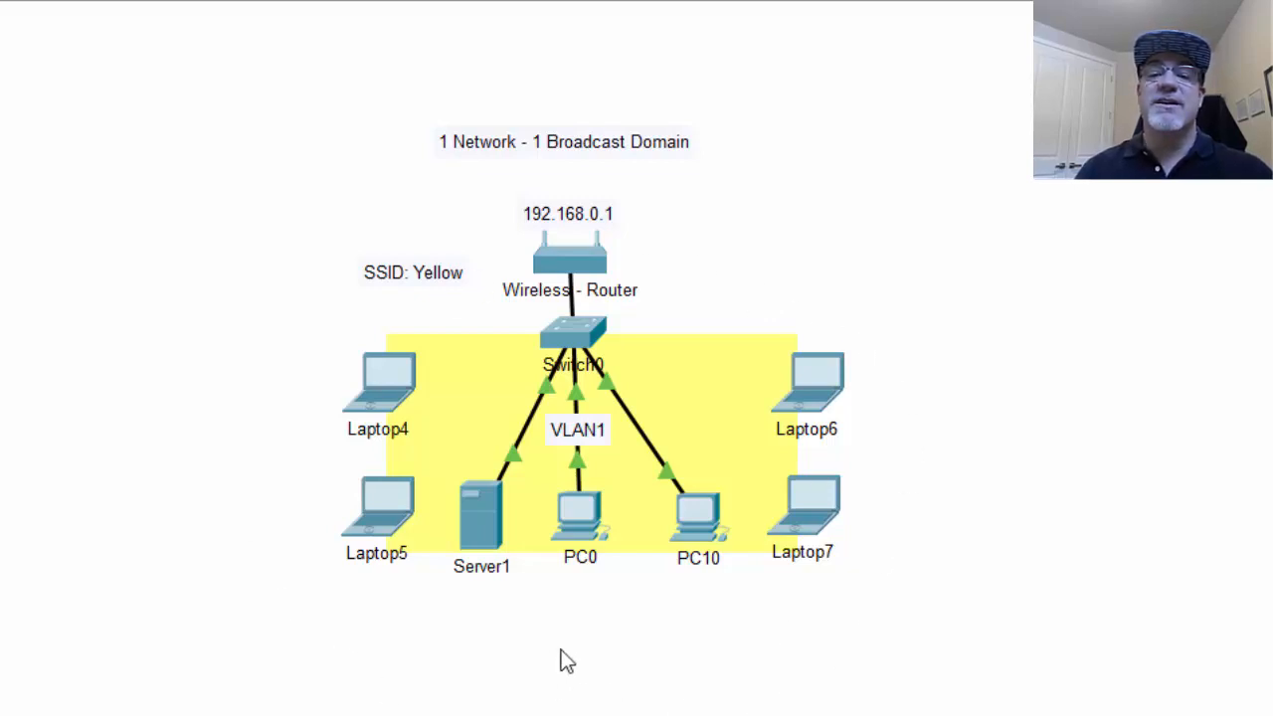
mouse_move(859, 426)
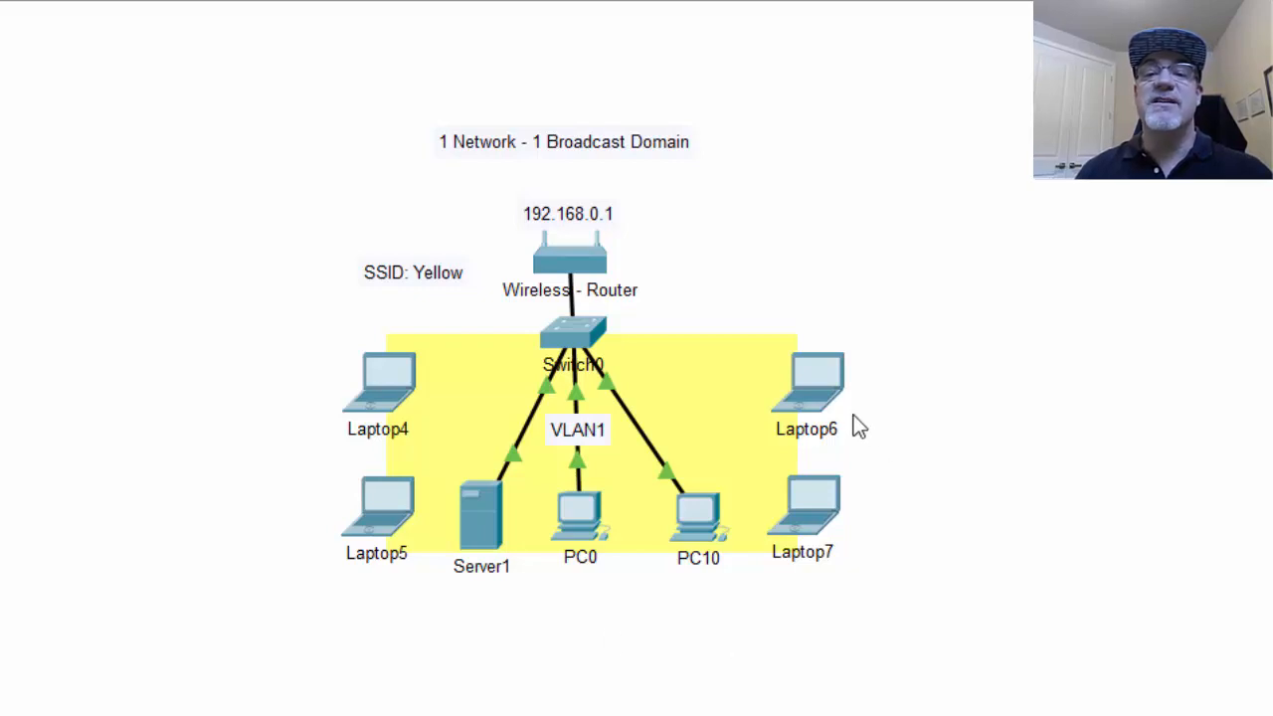
mouse_move(370, 584)
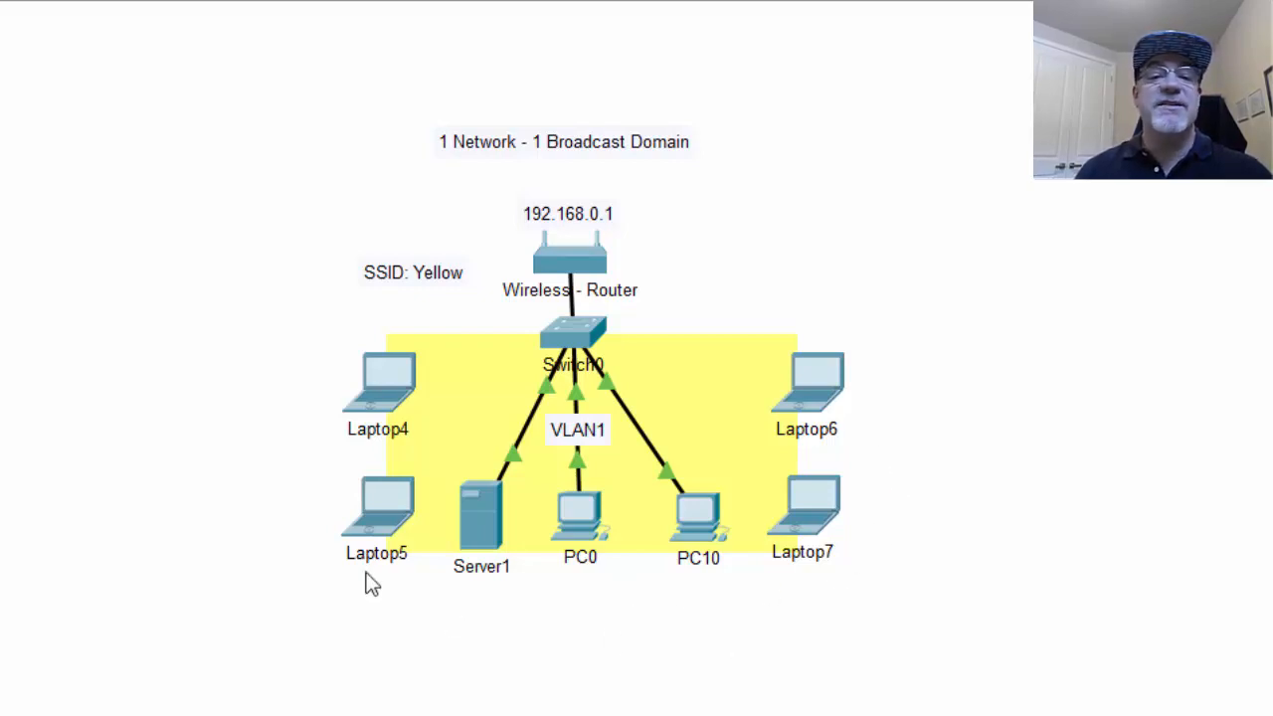
mouse_move(509, 484)
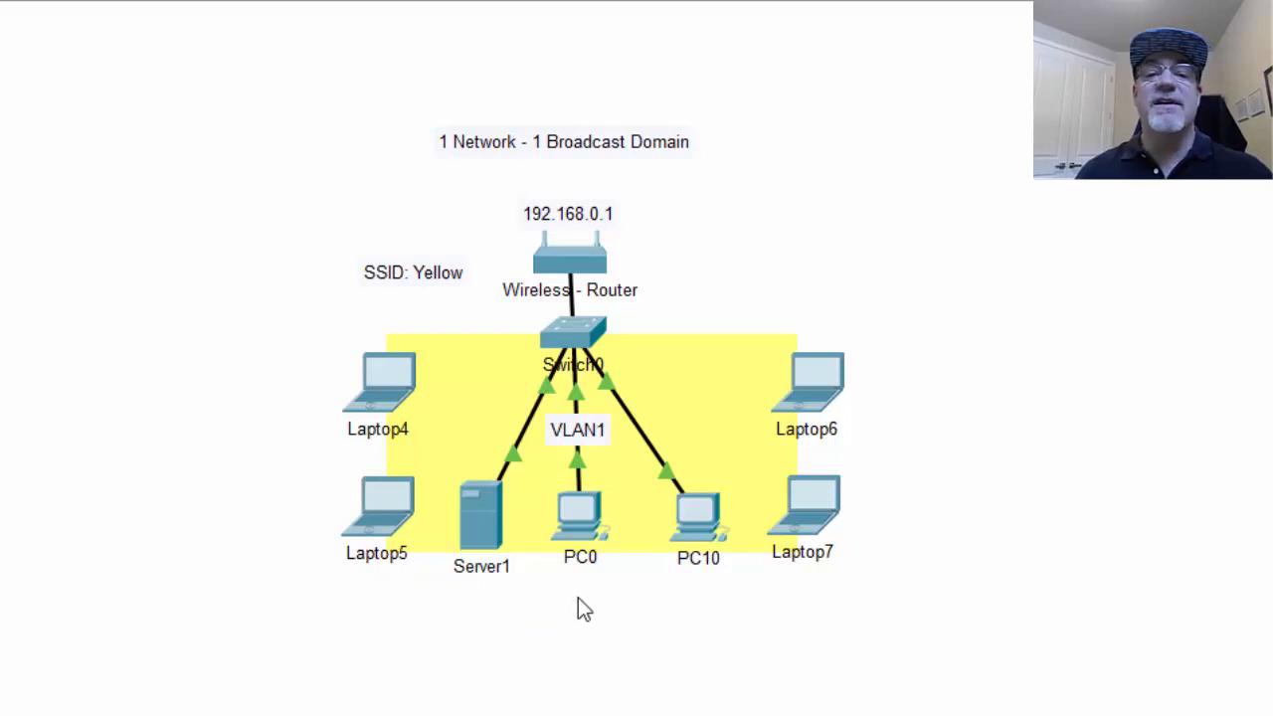
mouse_move(441, 398)
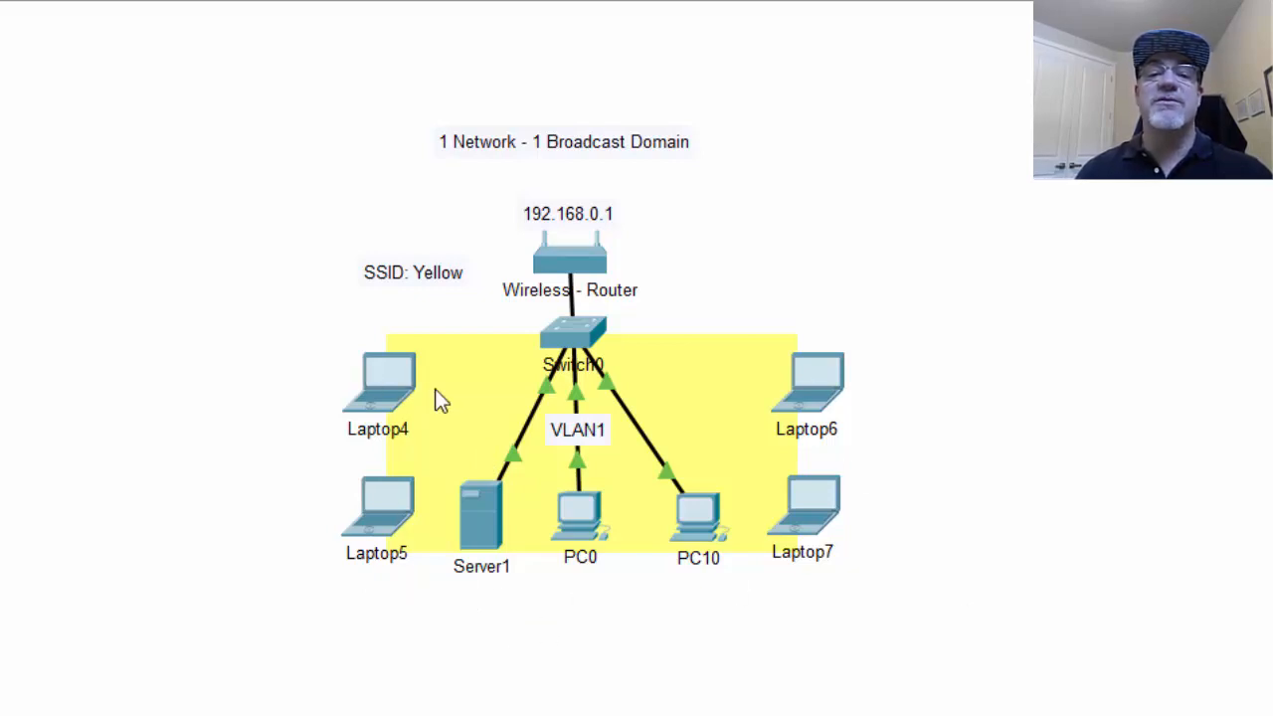
mouse_move(447, 328)
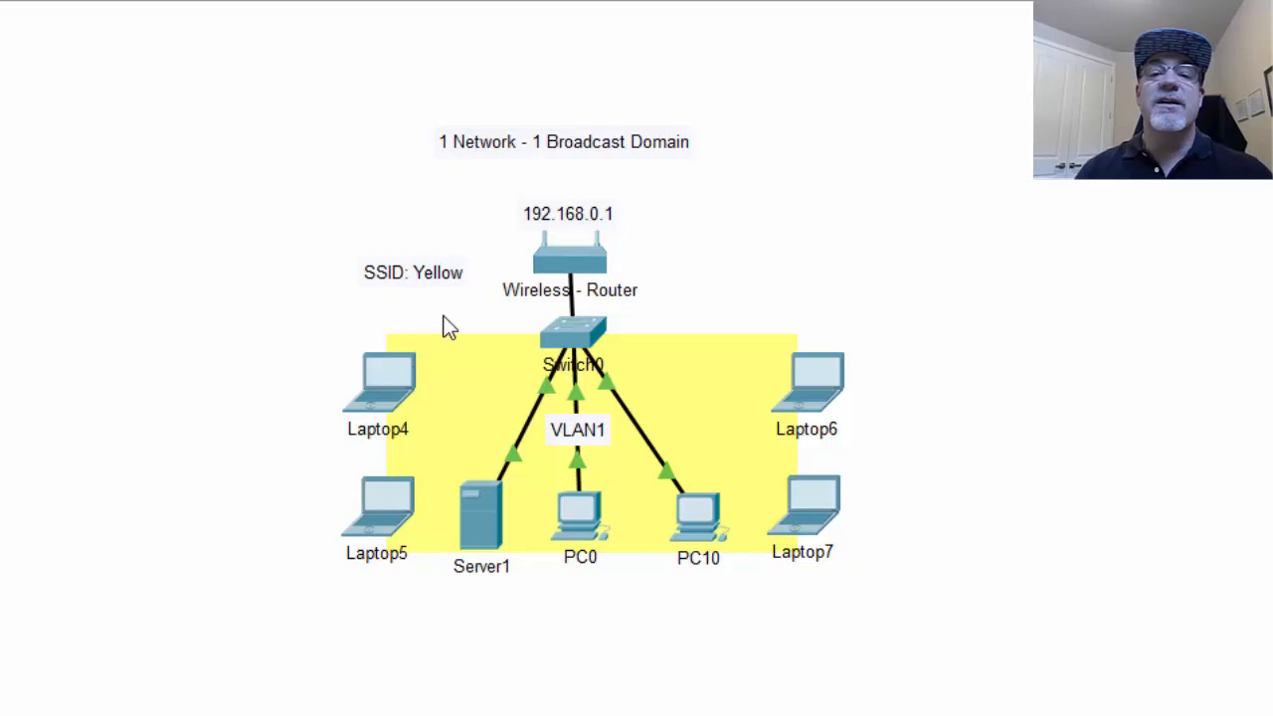
mouse_move(481, 189)
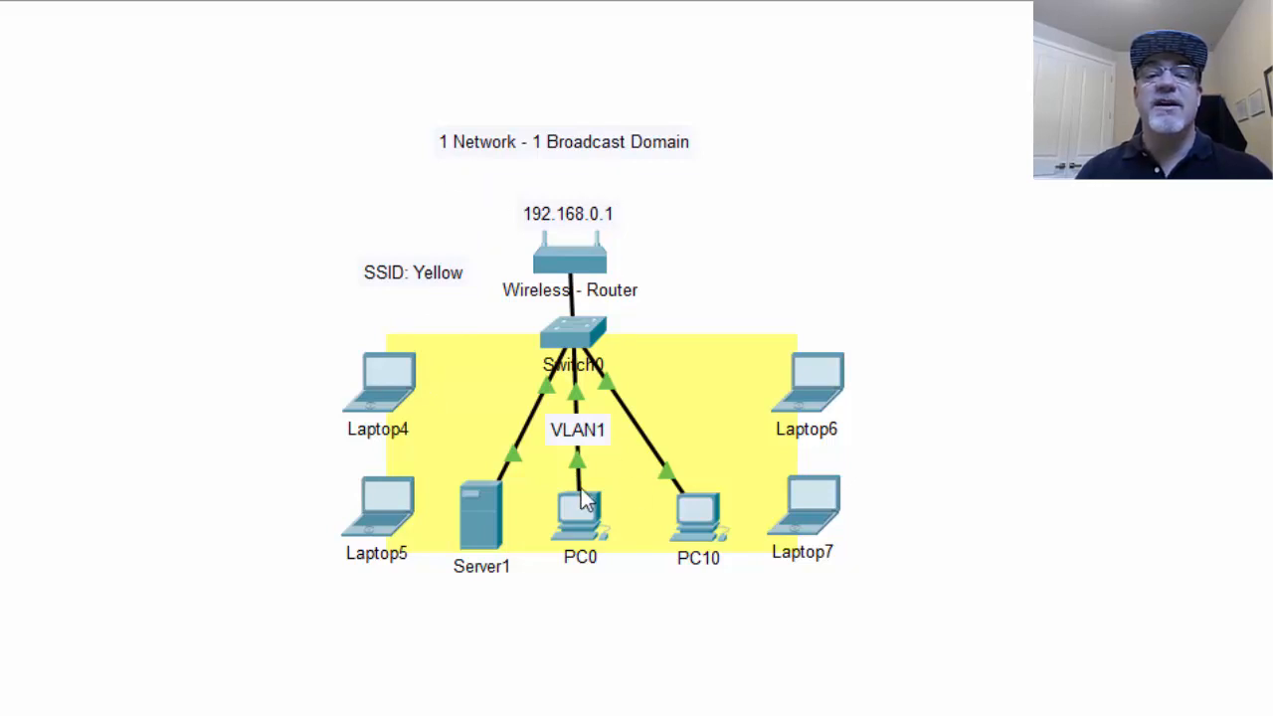
mouse_move(584, 296)
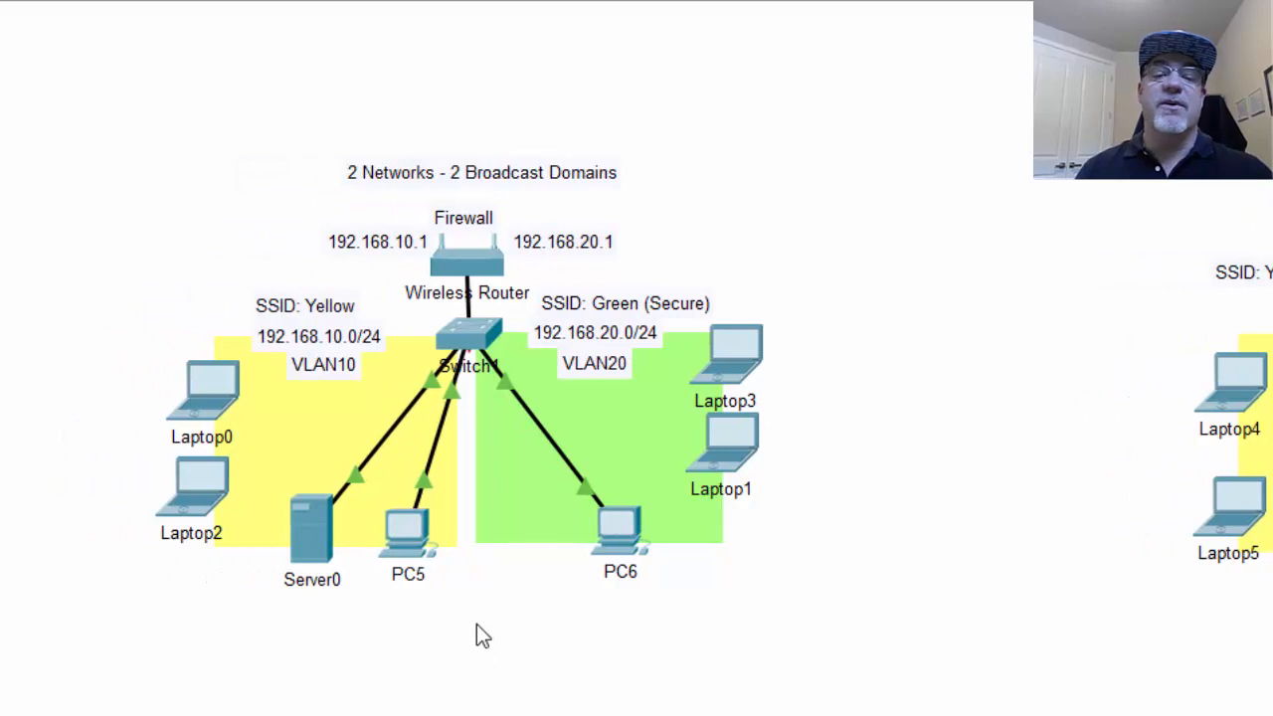
mouse_move(322, 376)
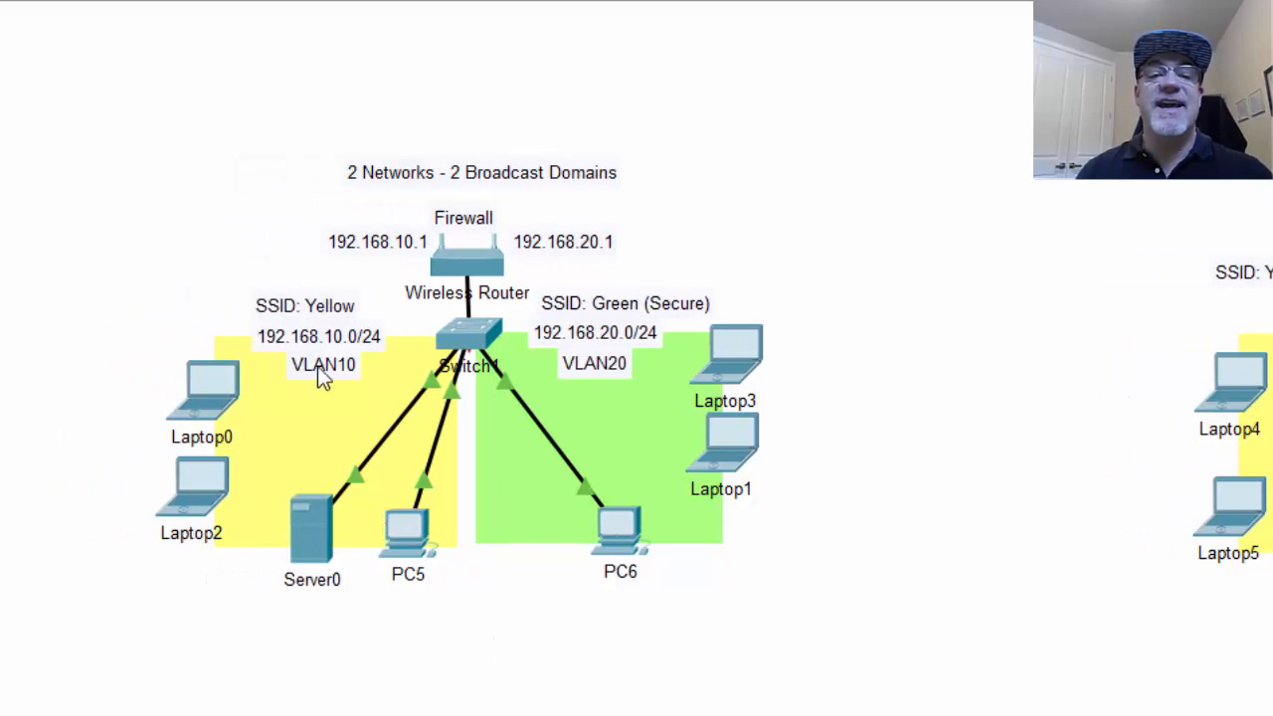
mouse_move(609, 401)
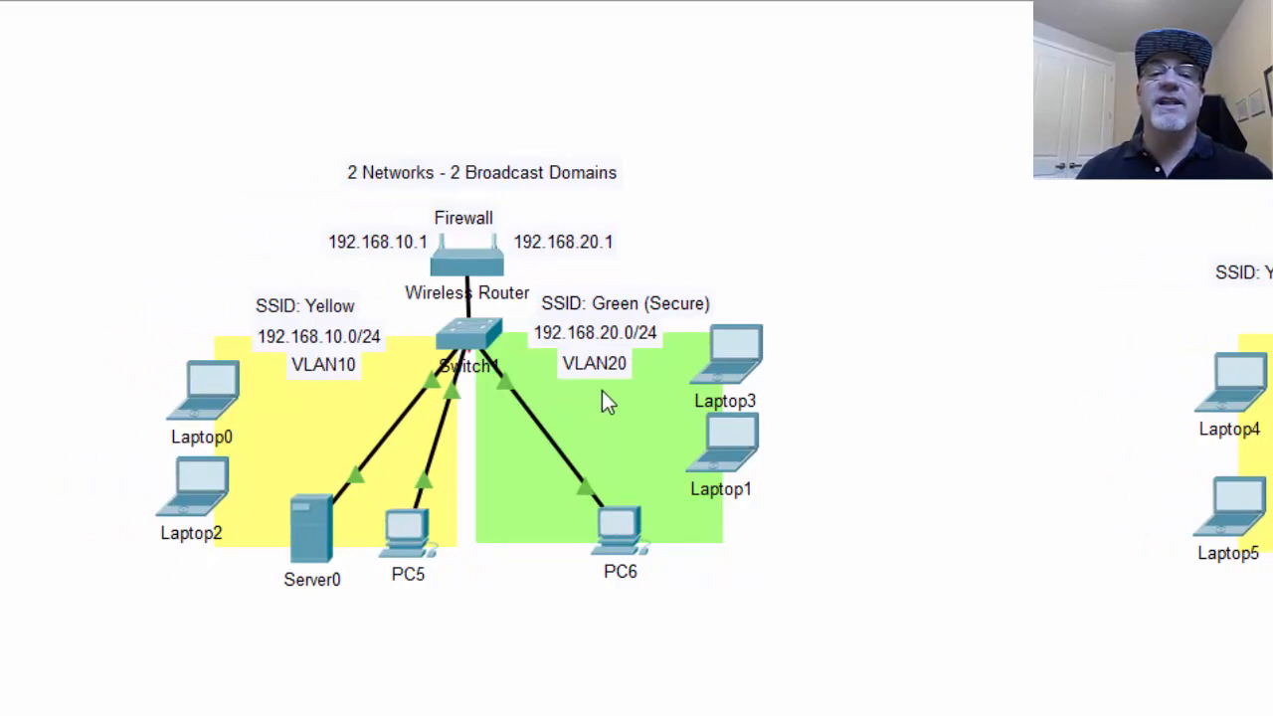
mouse_move(315, 316)
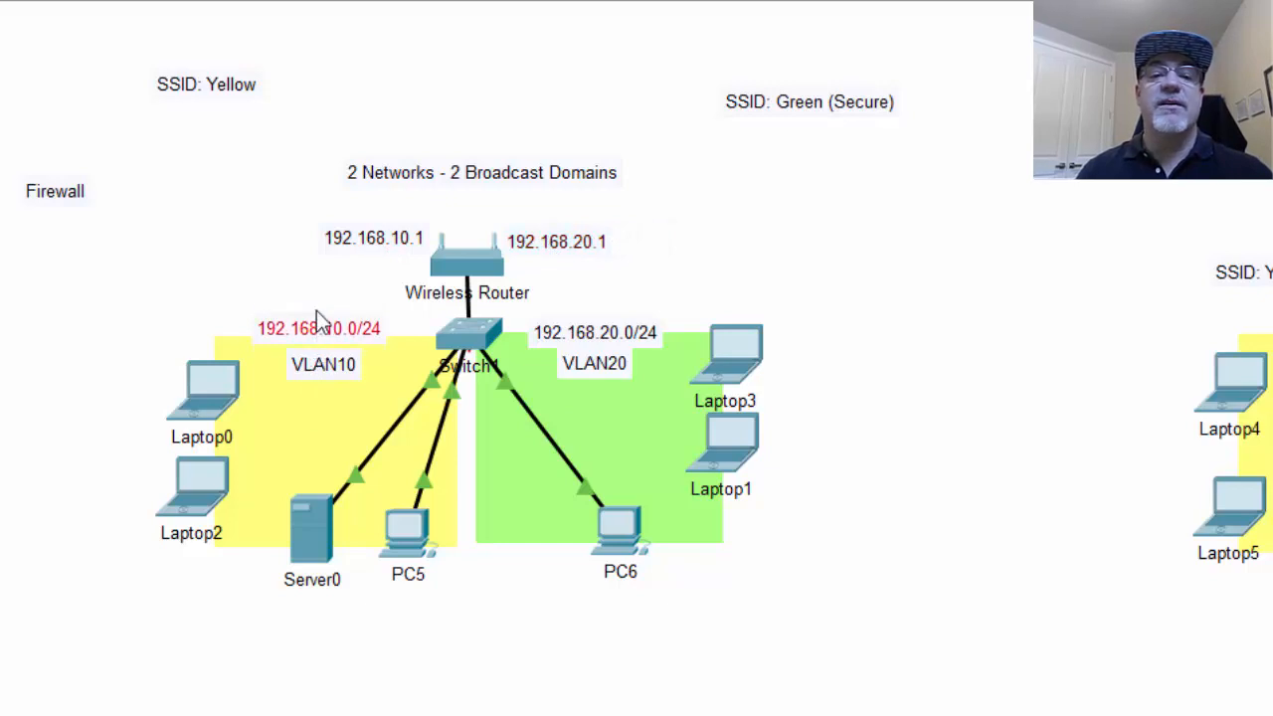
mouse_move(547, 362)
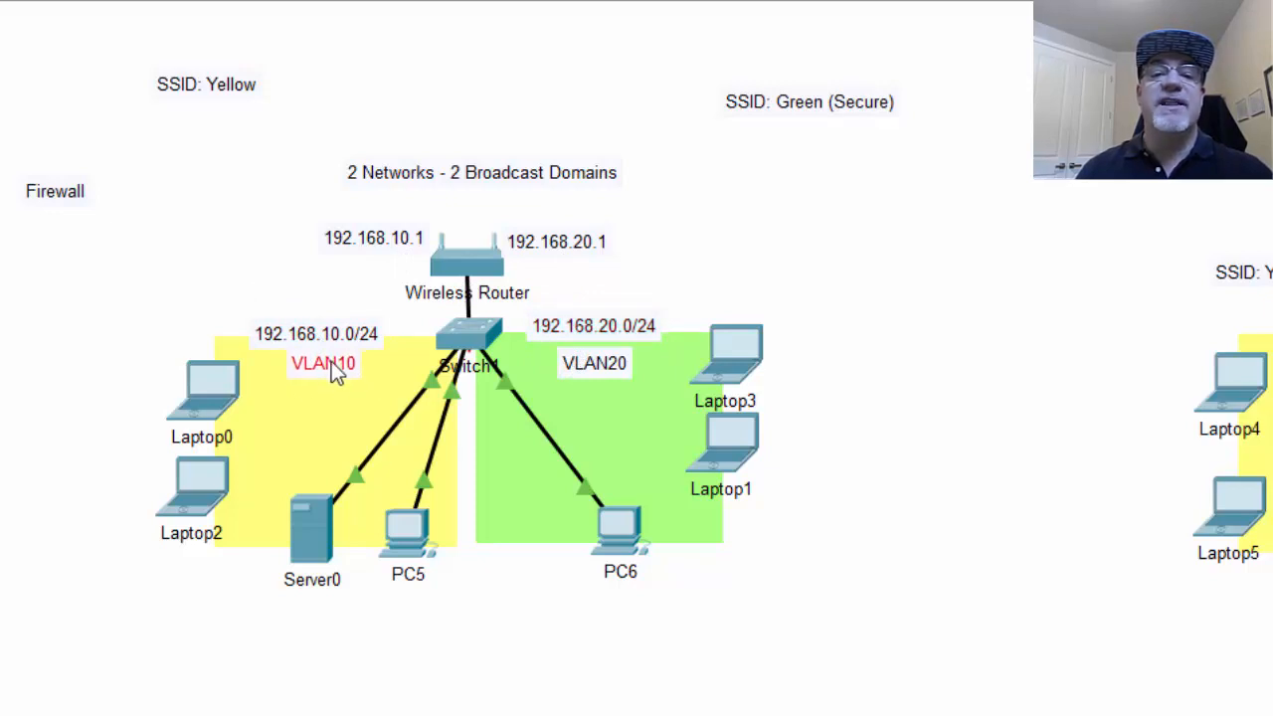
mouse_move(593, 375)
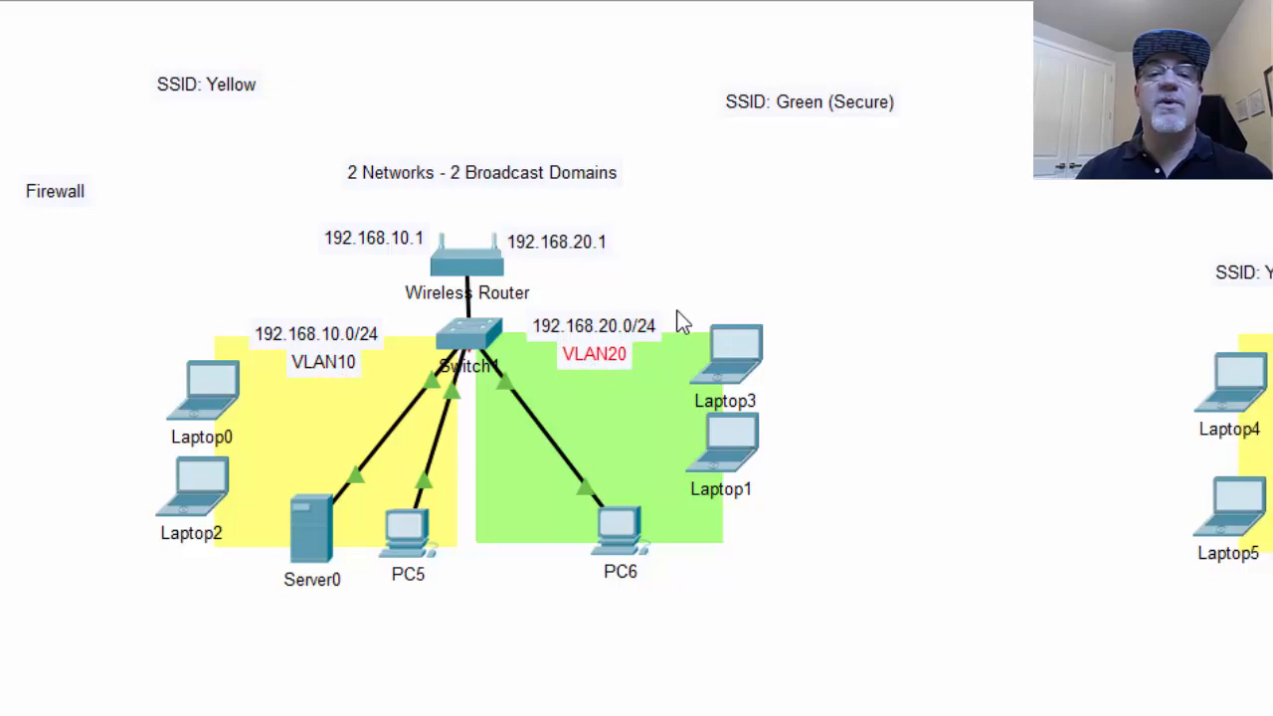
mouse_move(477, 368)
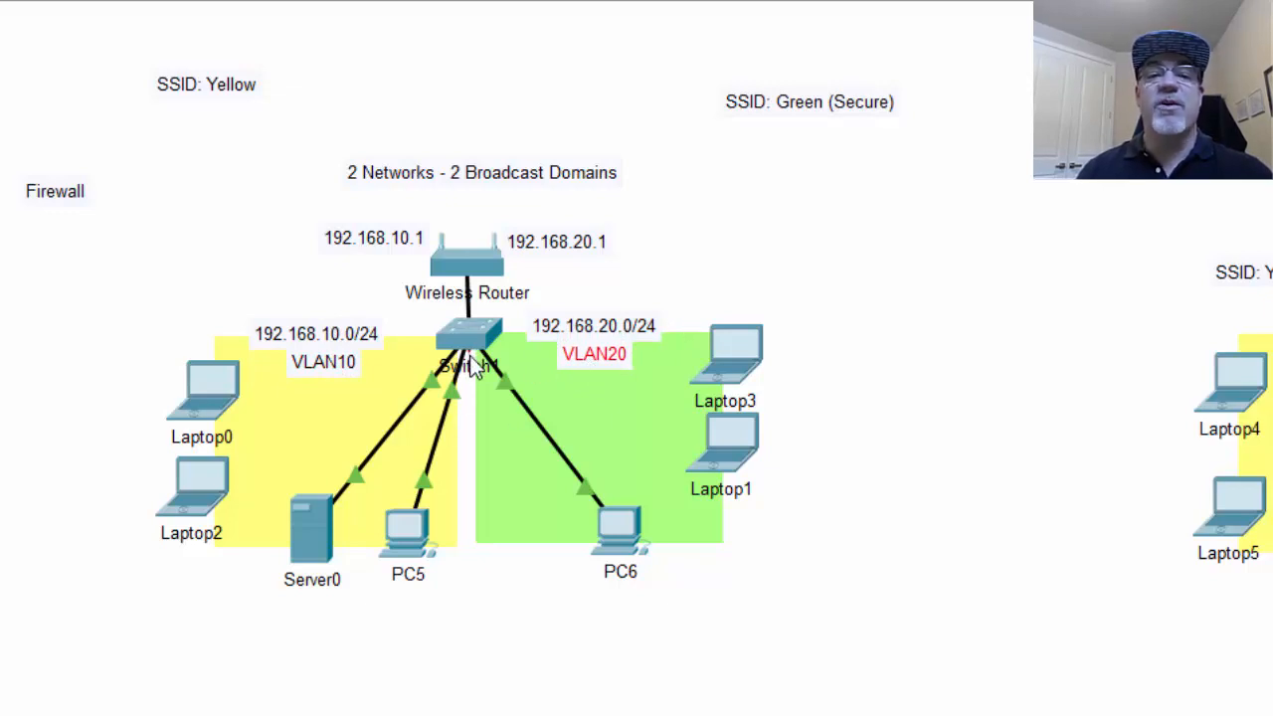
mouse_move(507, 374)
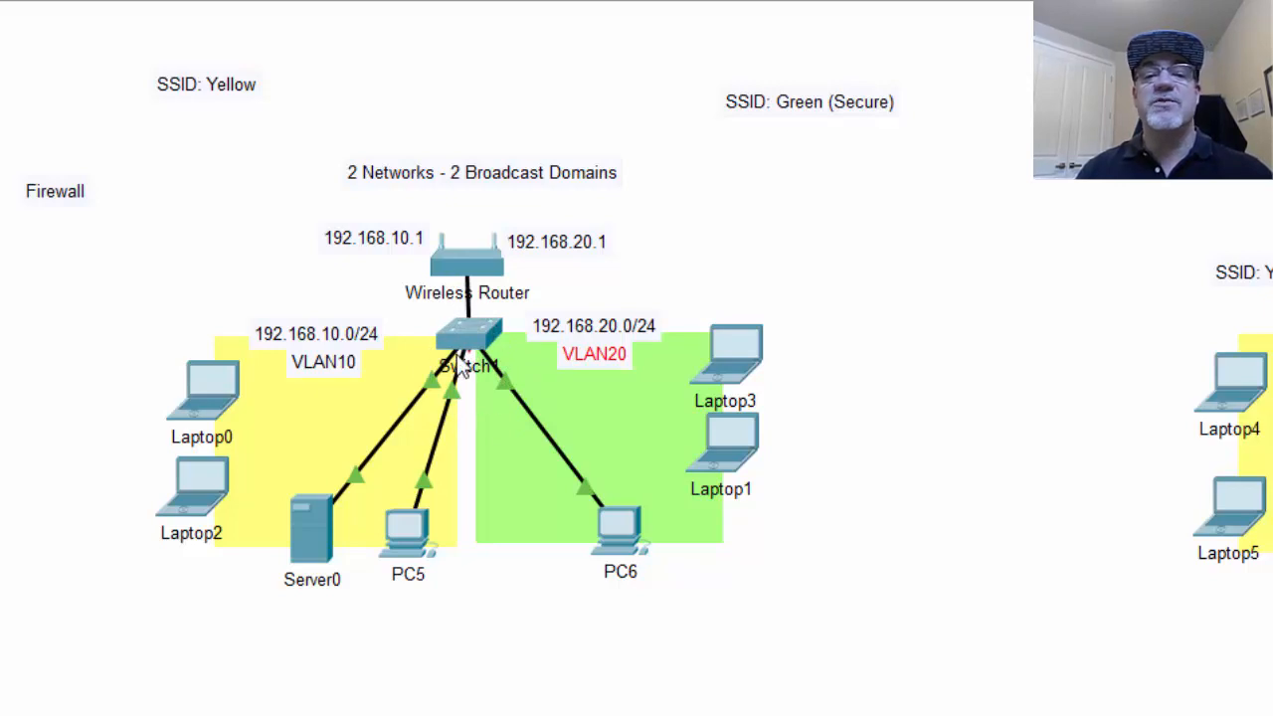
mouse_move(476, 408)
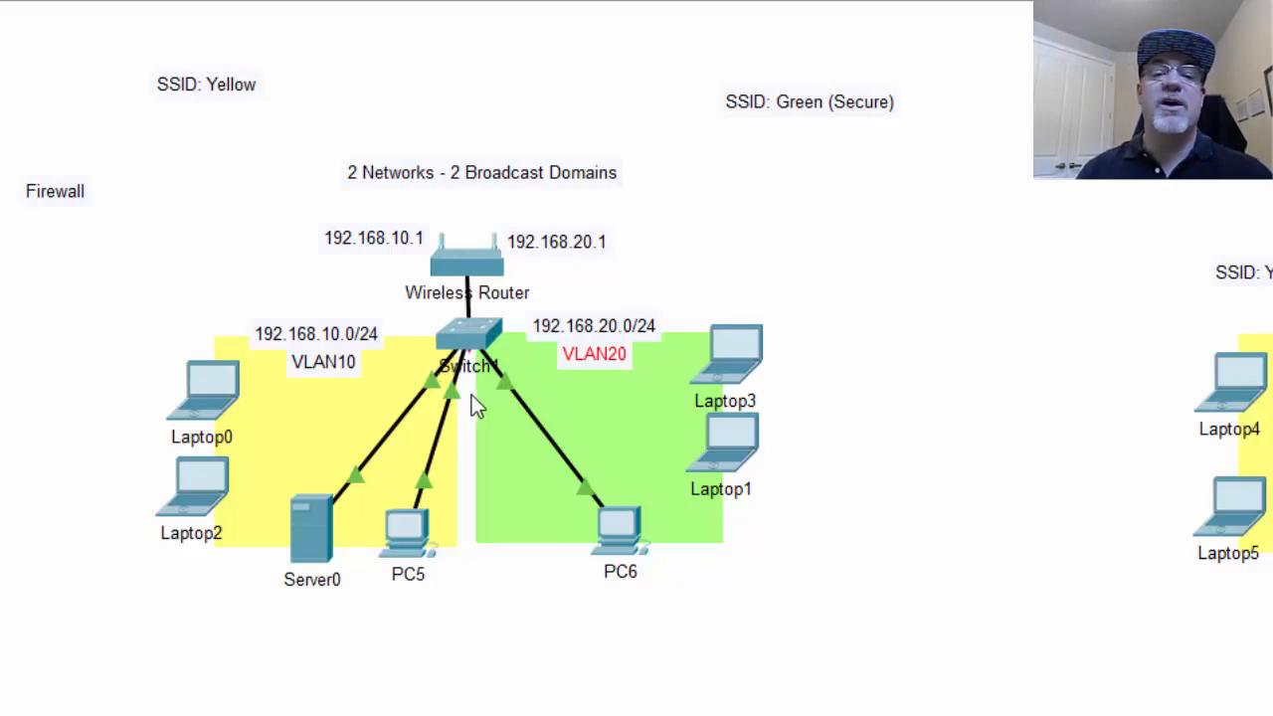
mouse_move(457, 388)
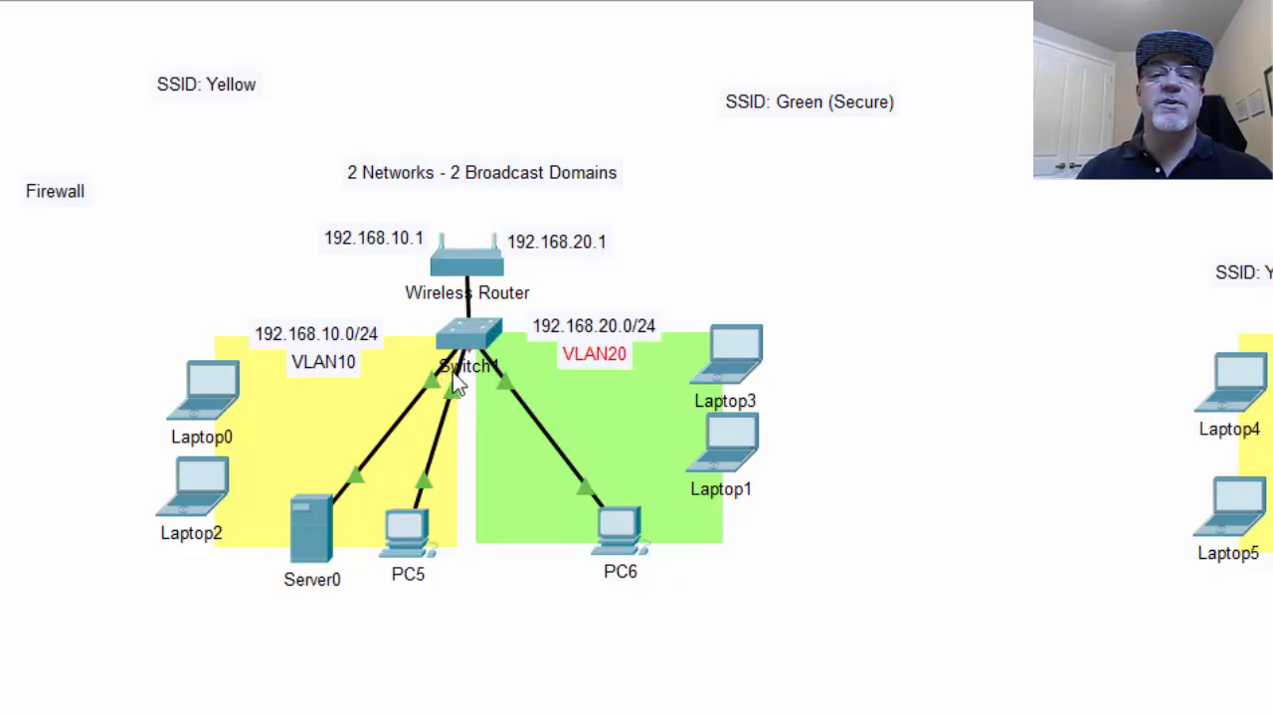
mouse_move(508, 428)
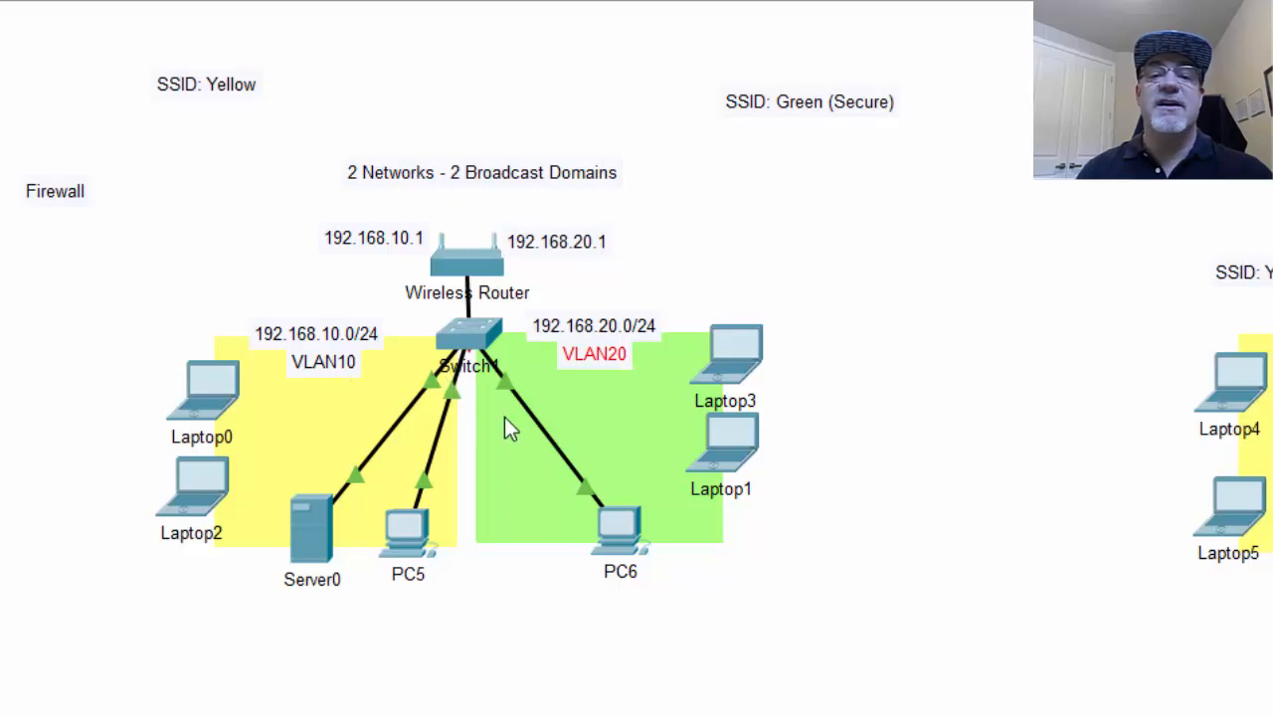
mouse_move(497, 362)
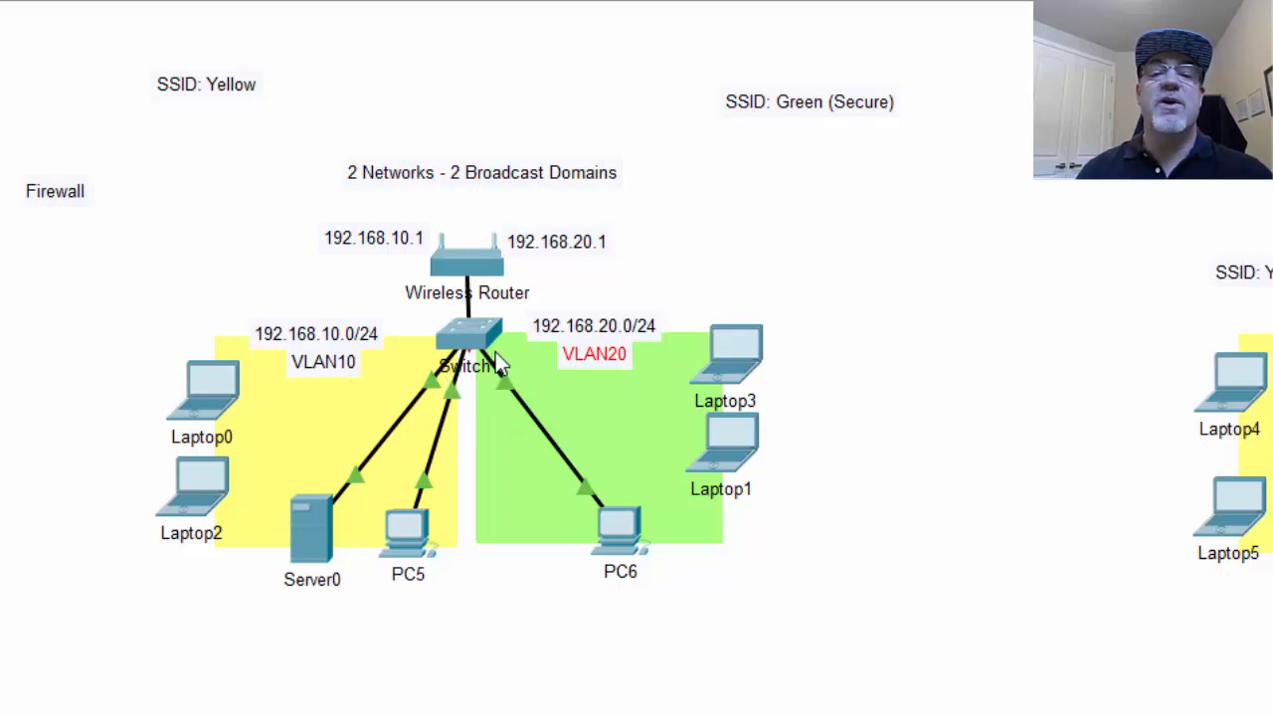
mouse_move(486, 388)
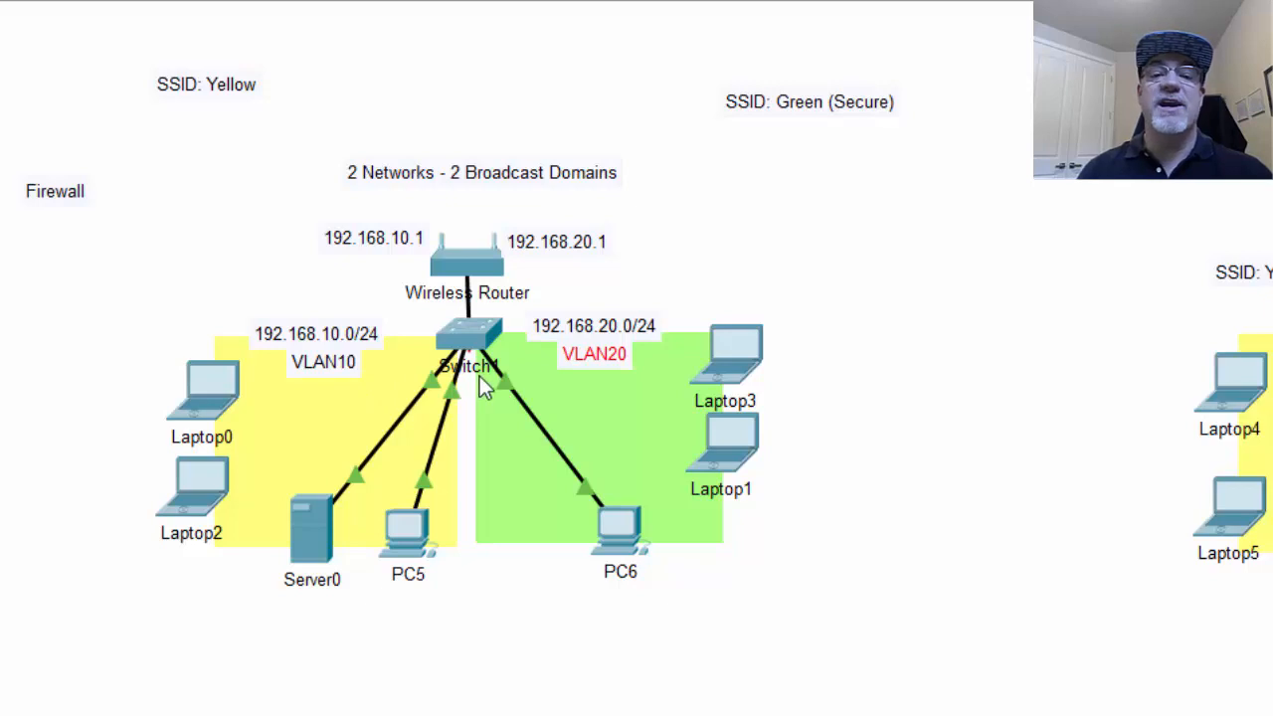
mouse_move(473, 282)
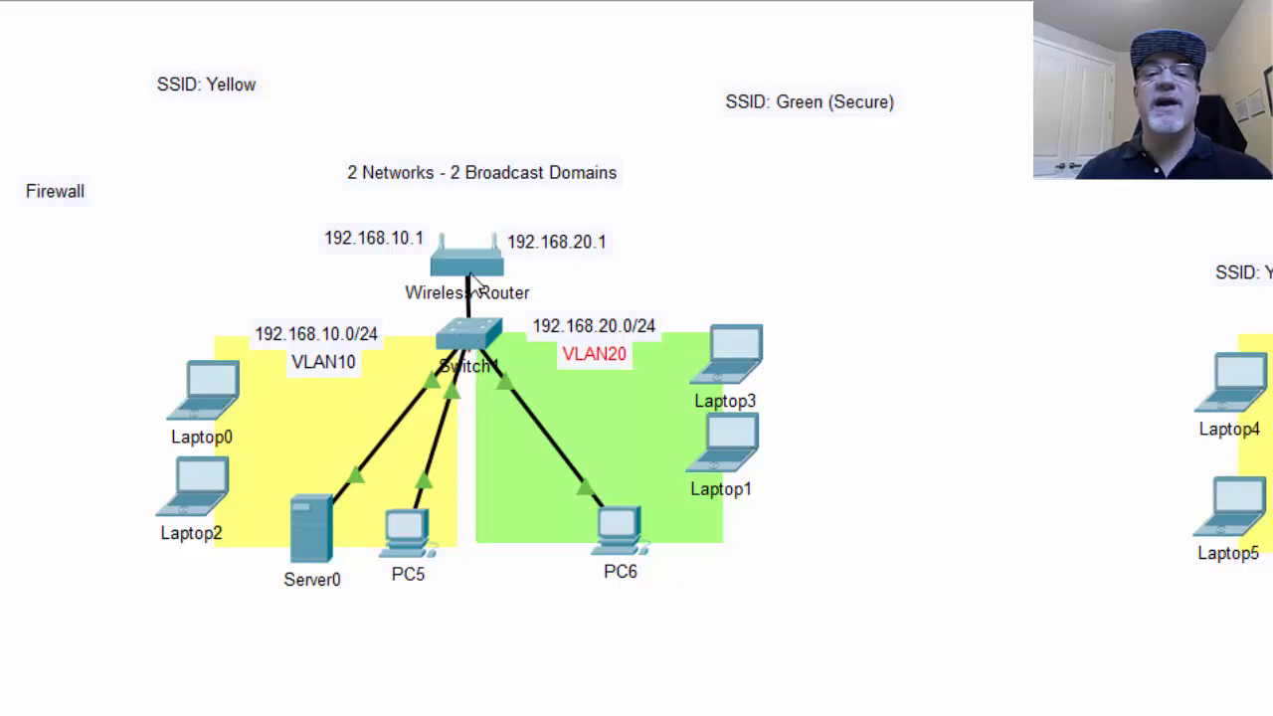
mouse_move(802, 215)
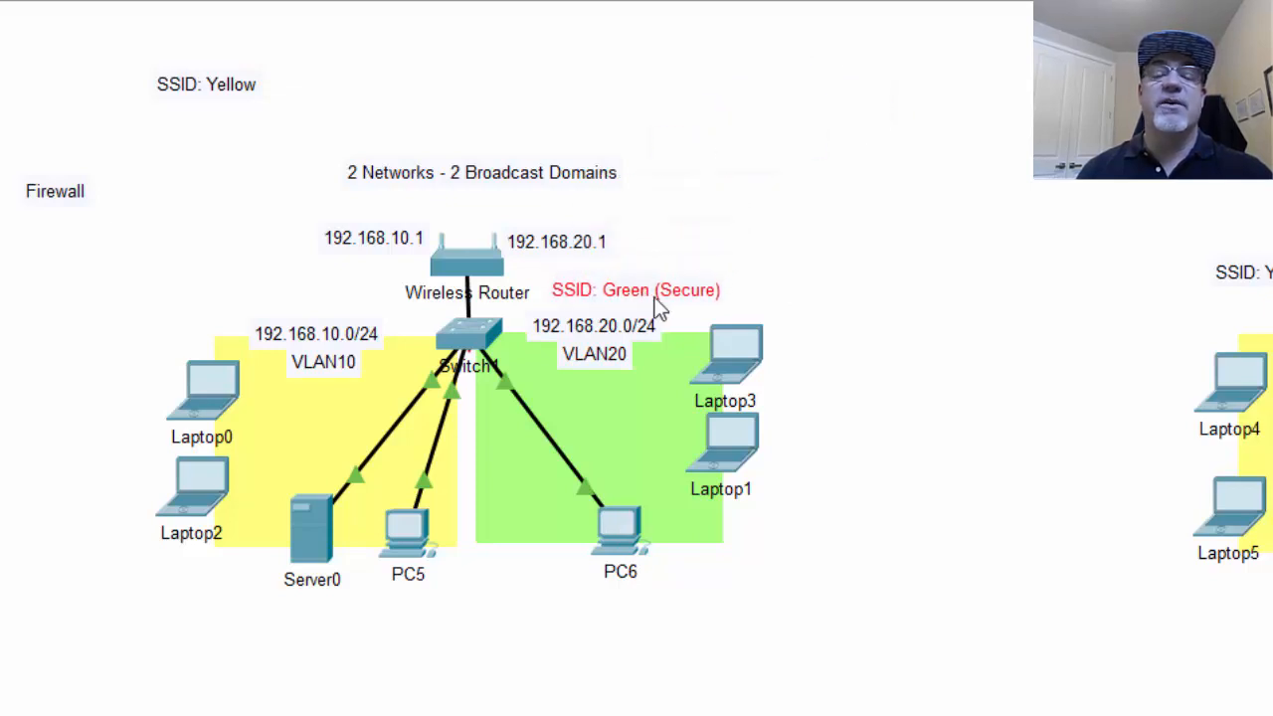
mouse_move(187, 107)
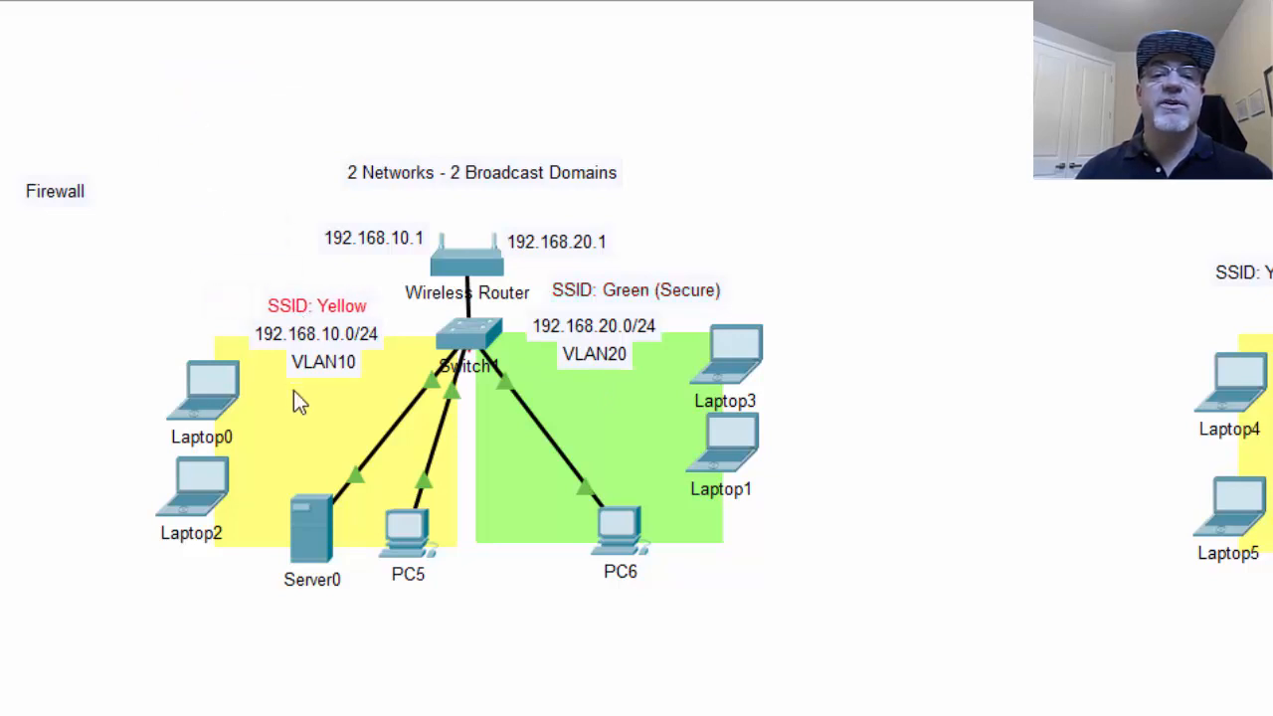
mouse_move(329, 320)
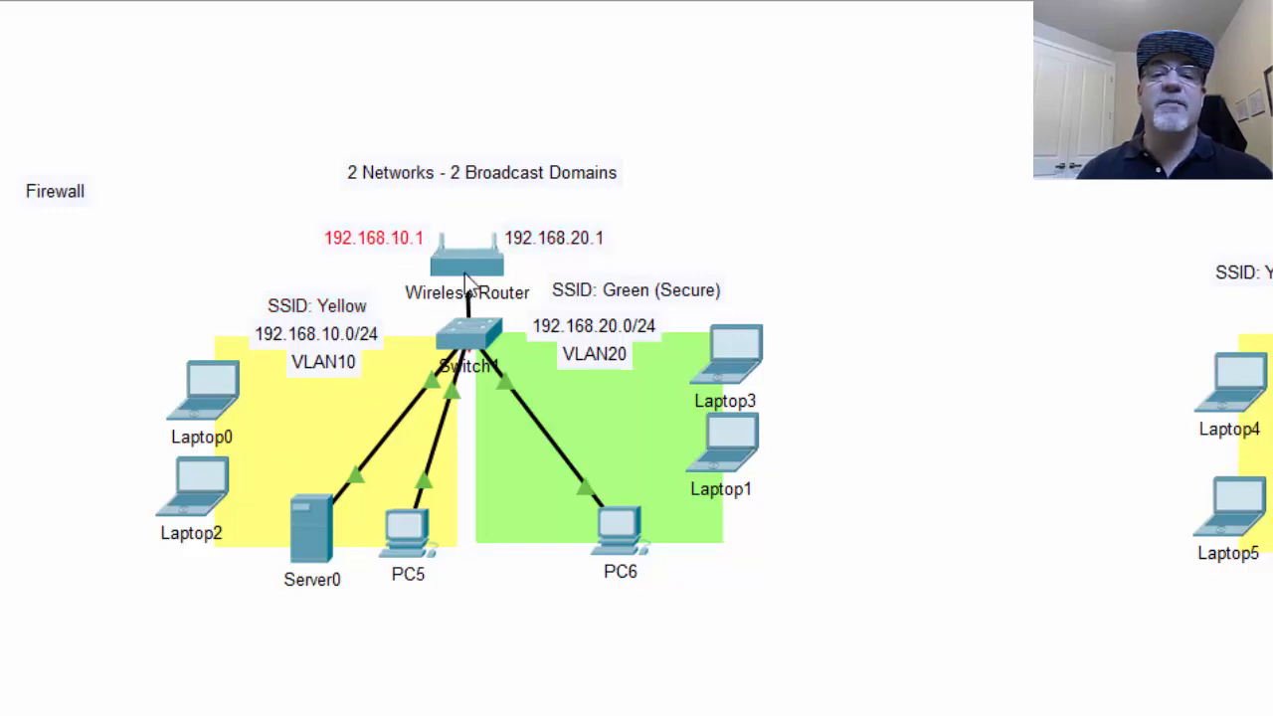
mouse_move(89, 201)
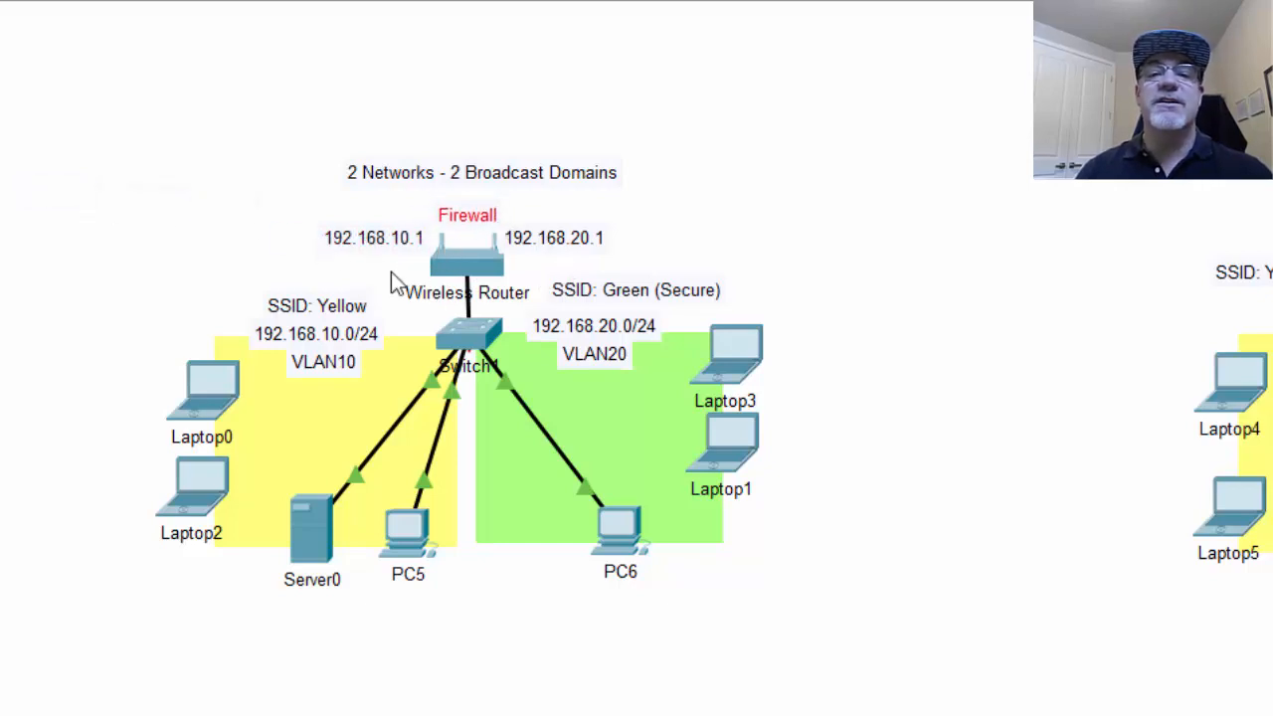
mouse_move(561, 382)
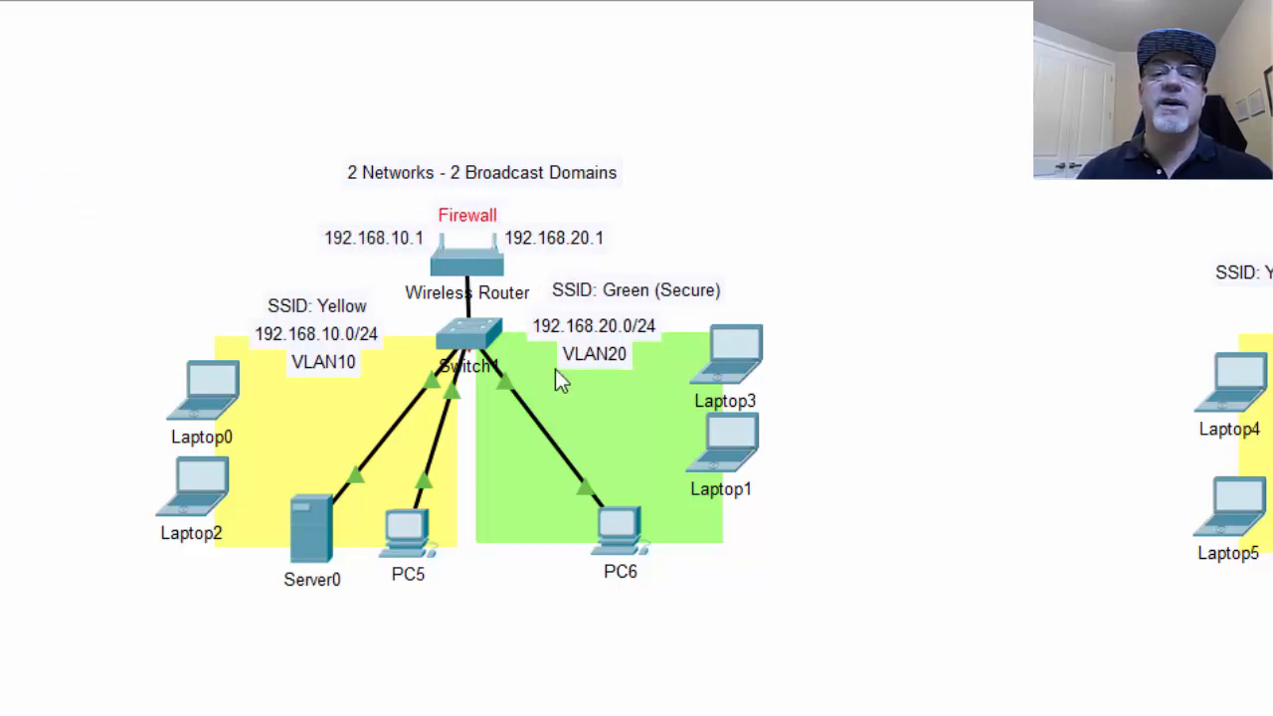
mouse_move(581, 670)
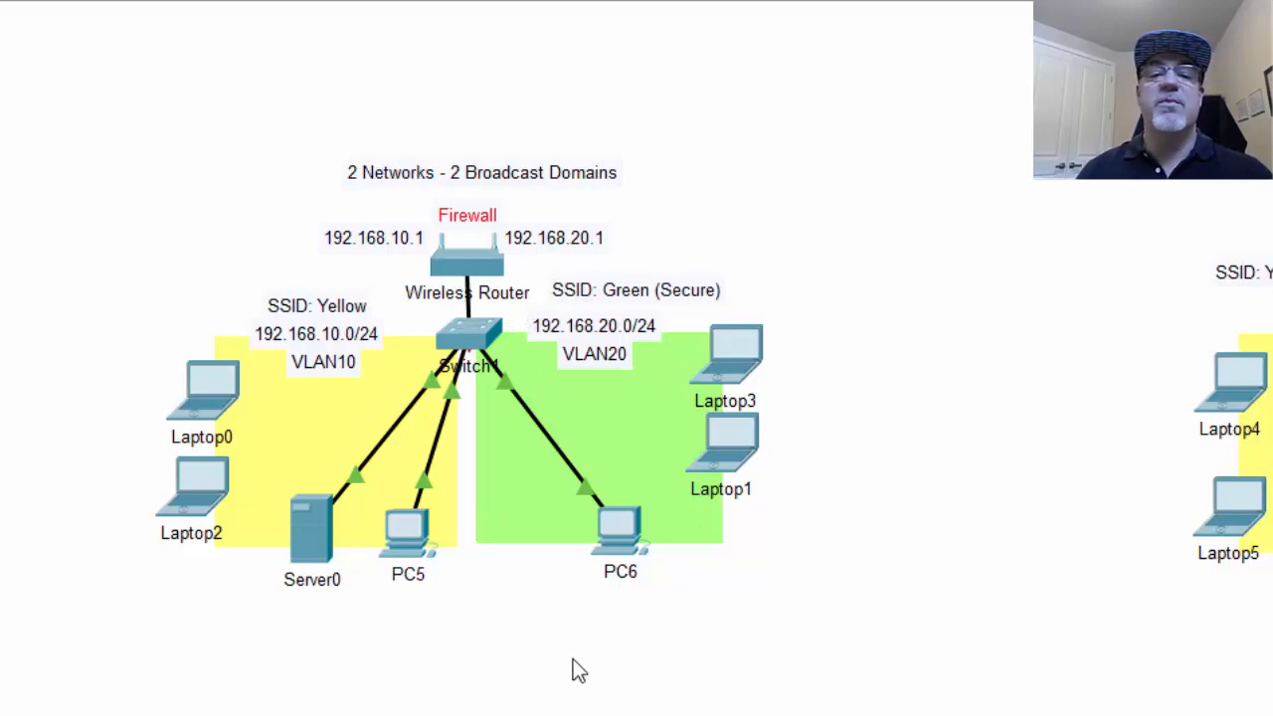
mouse_move(434, 167)
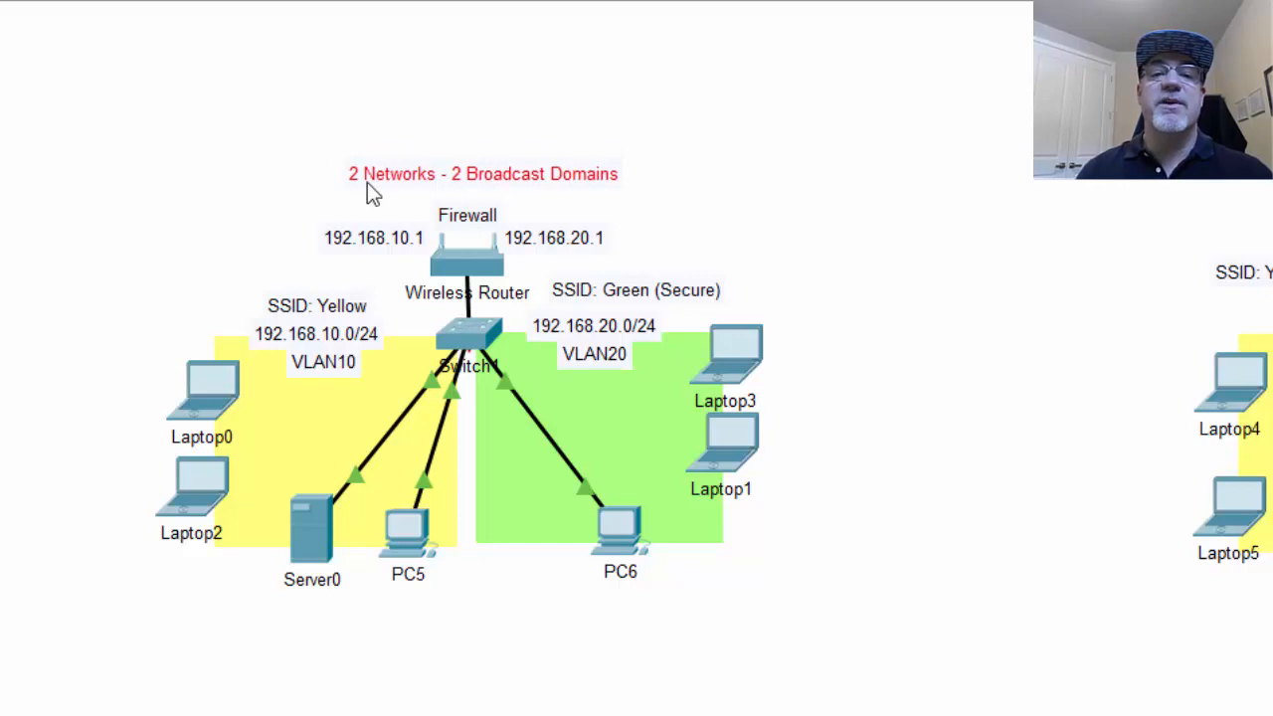
mouse_move(605, 461)
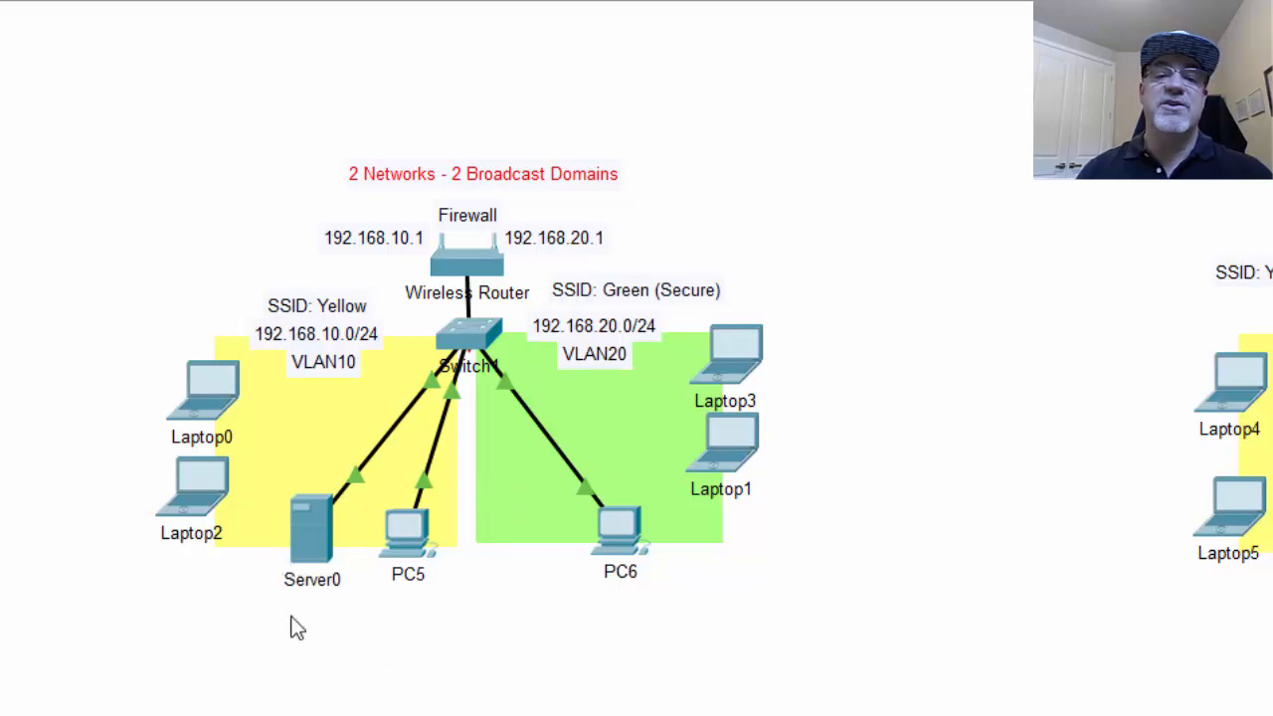
mouse_move(806, 613)
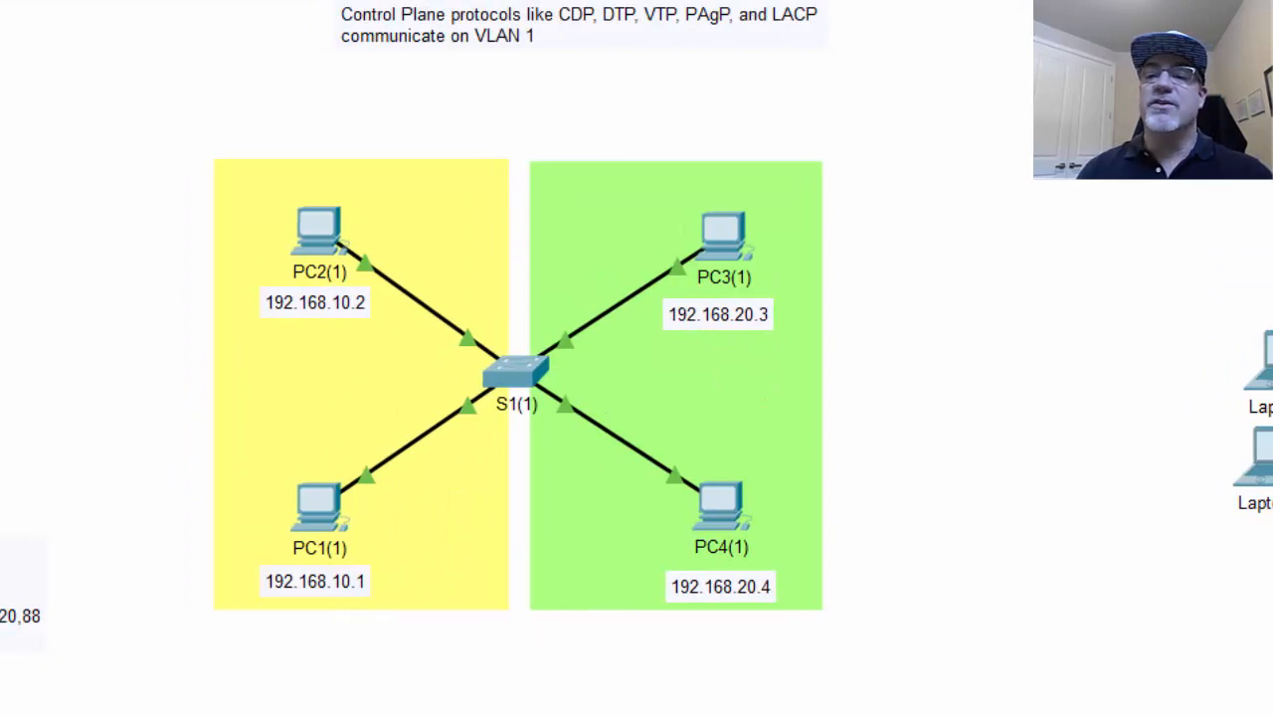
- Scroll the workspace to the VLAN 1 topology where S1 floods the broadcast to PC2, PC3 and PC4
scroll(down, 3)
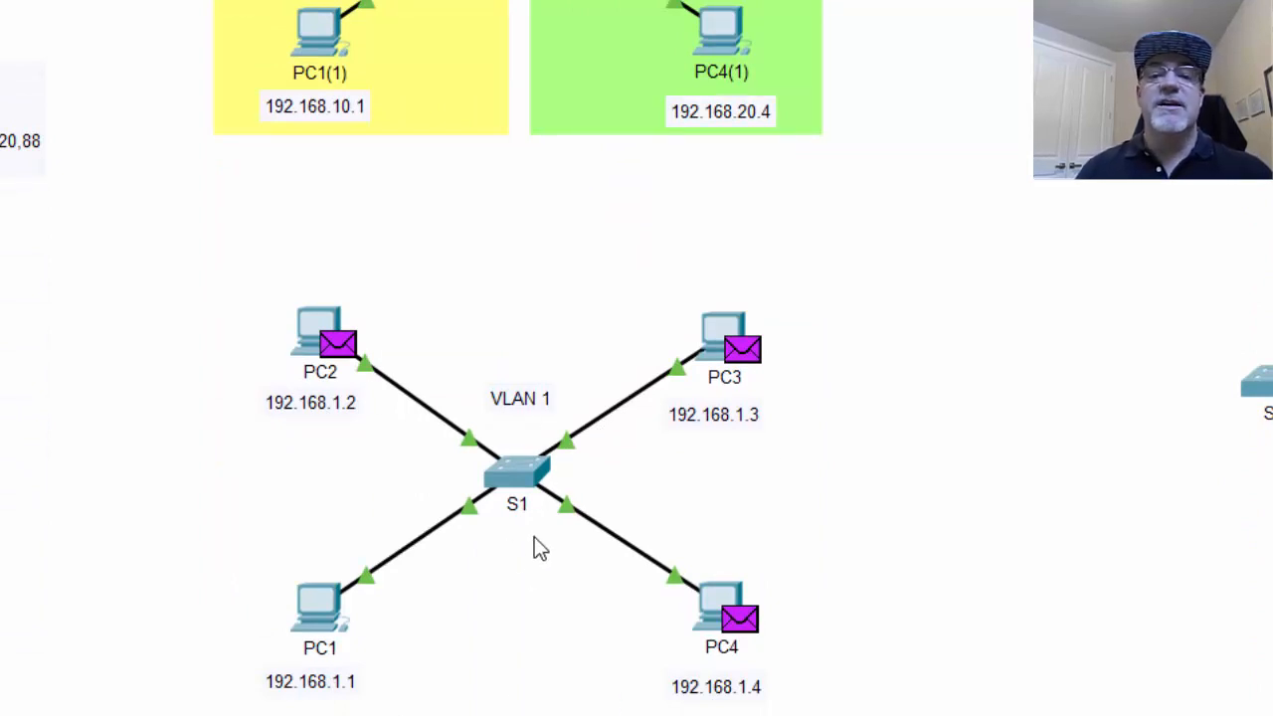
mouse_move(398, 422)
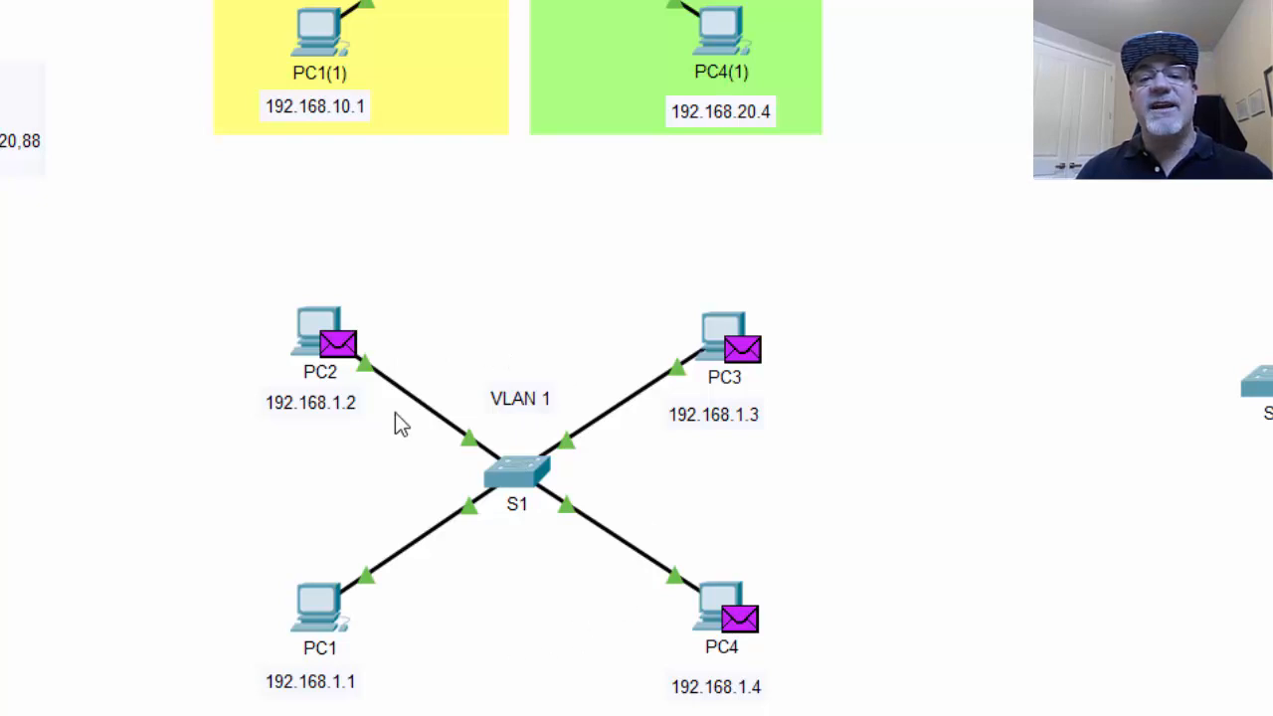
mouse_move(517, 521)
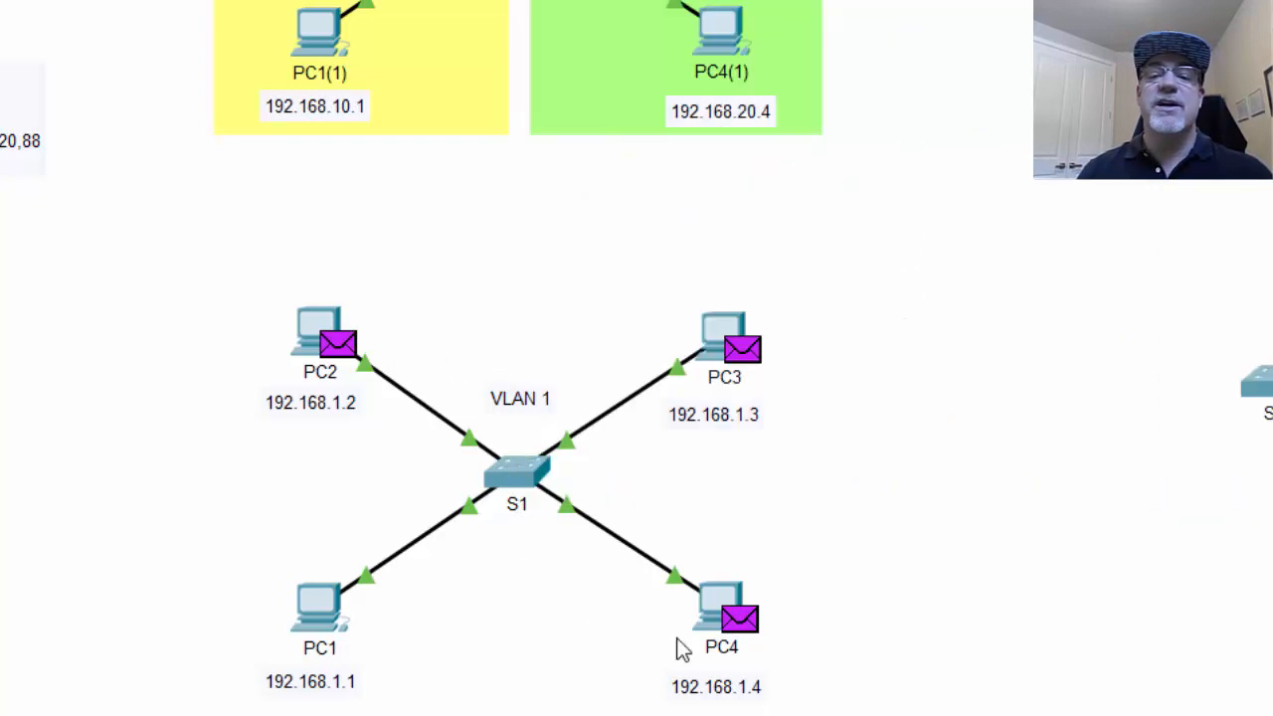
mouse_move(608, 516)
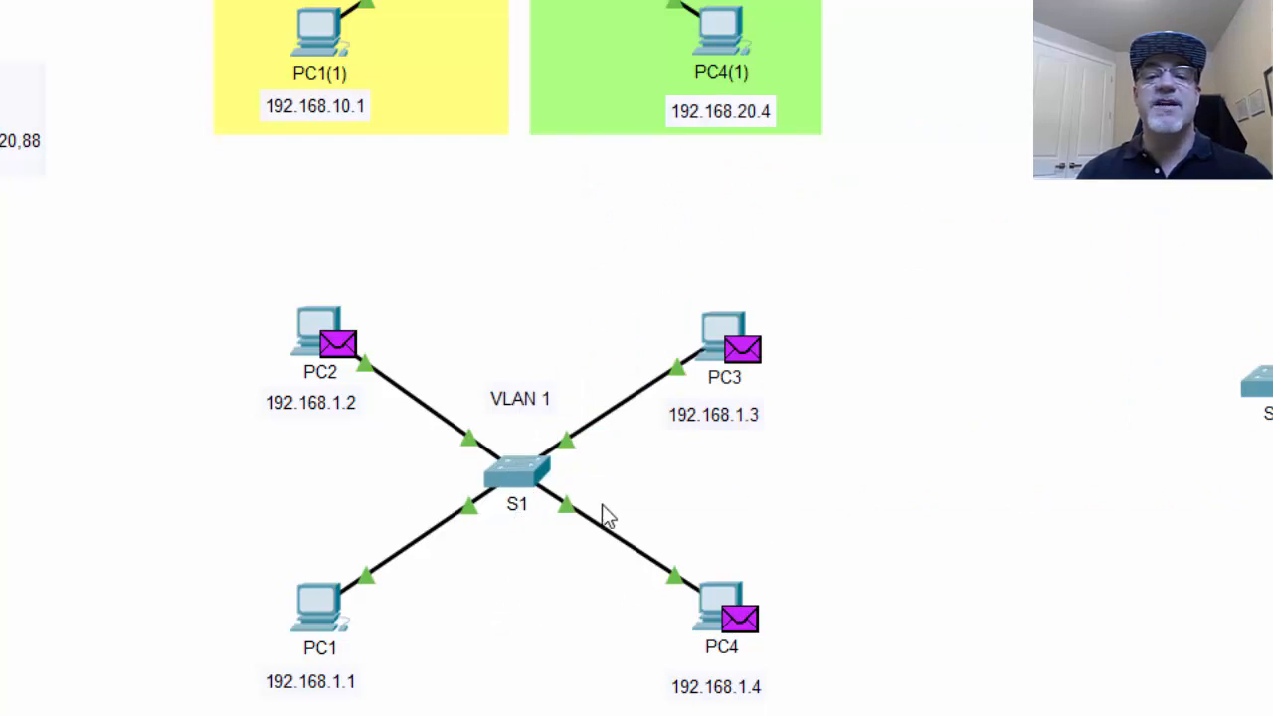
mouse_move(720, 541)
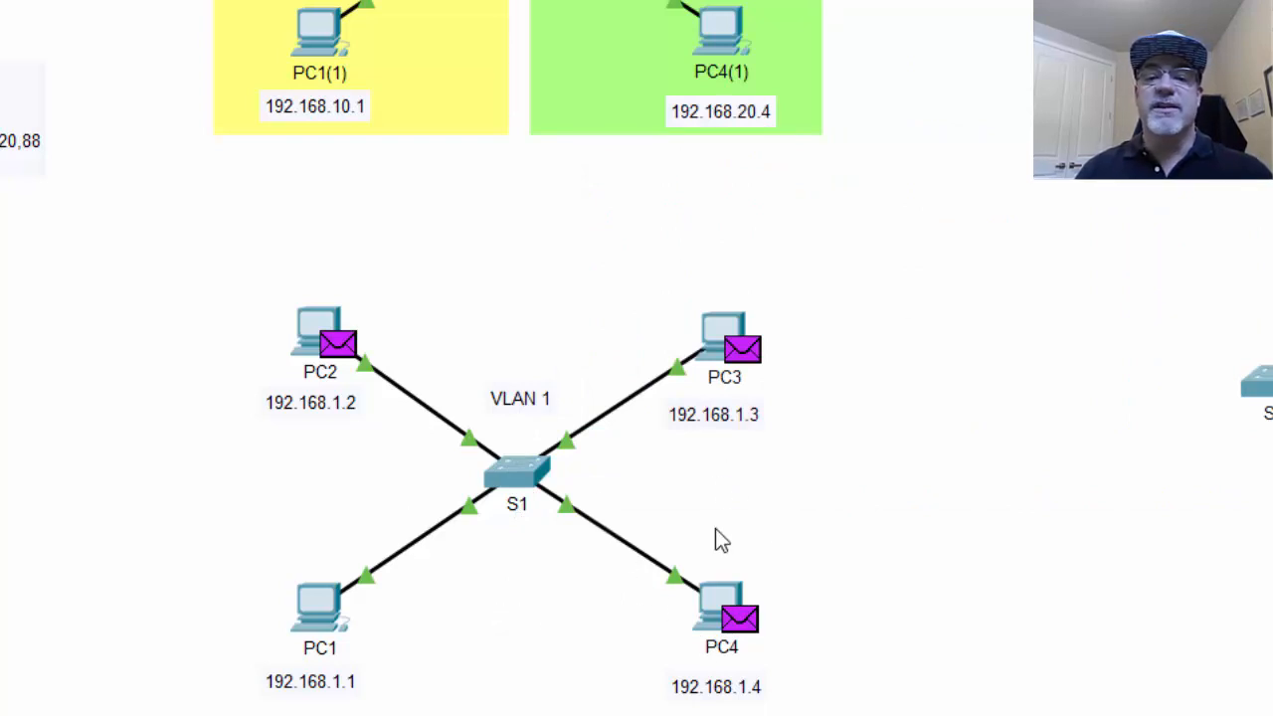
mouse_move(637, 474)
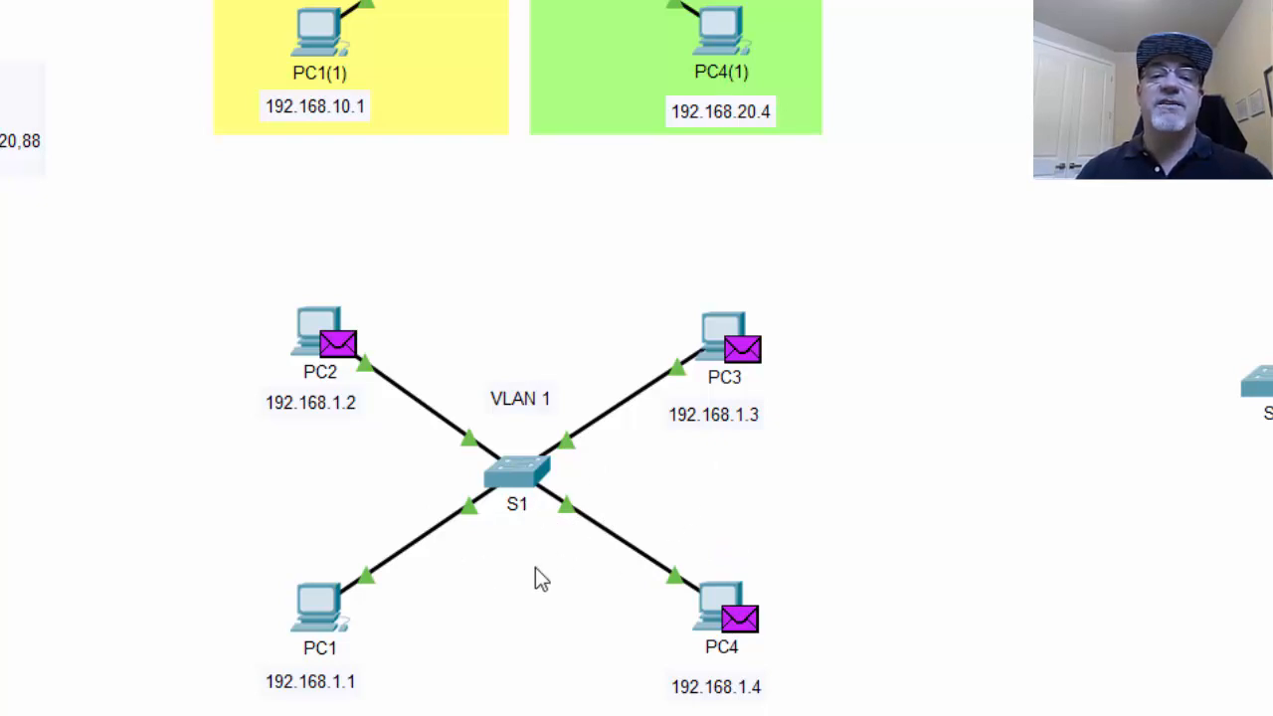
mouse_move(521, 529)
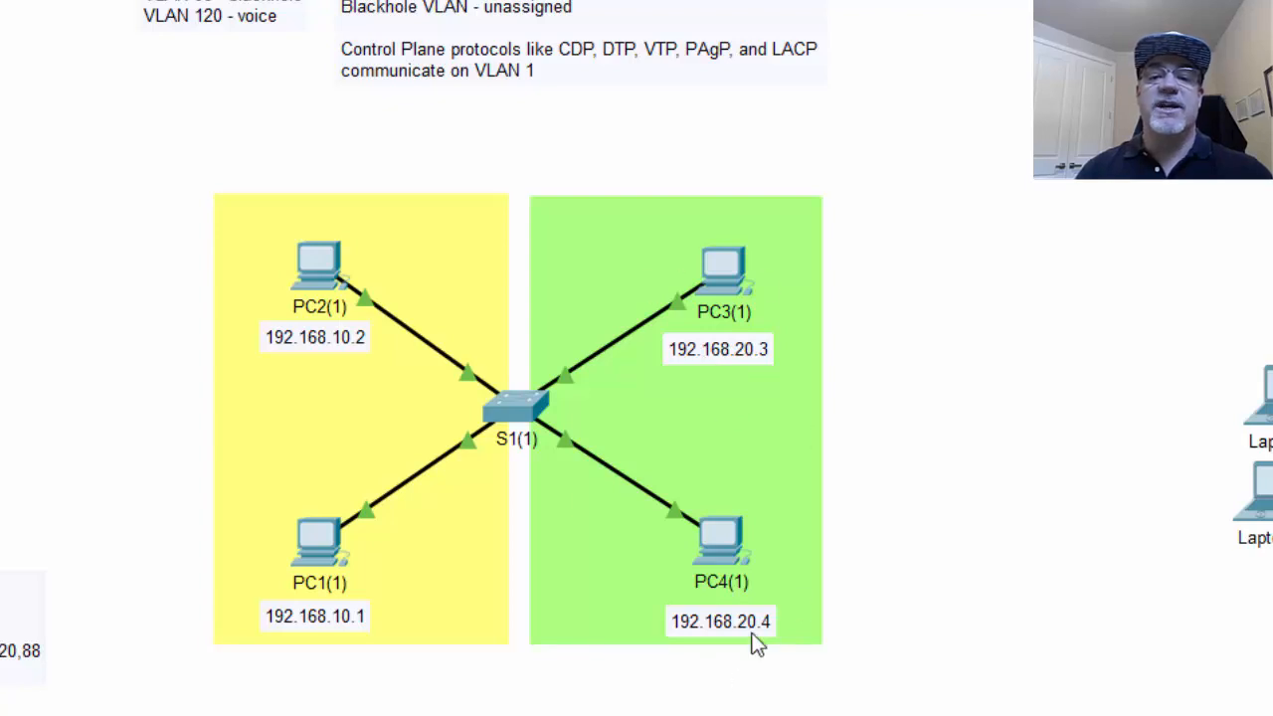
mouse_move(738, 406)
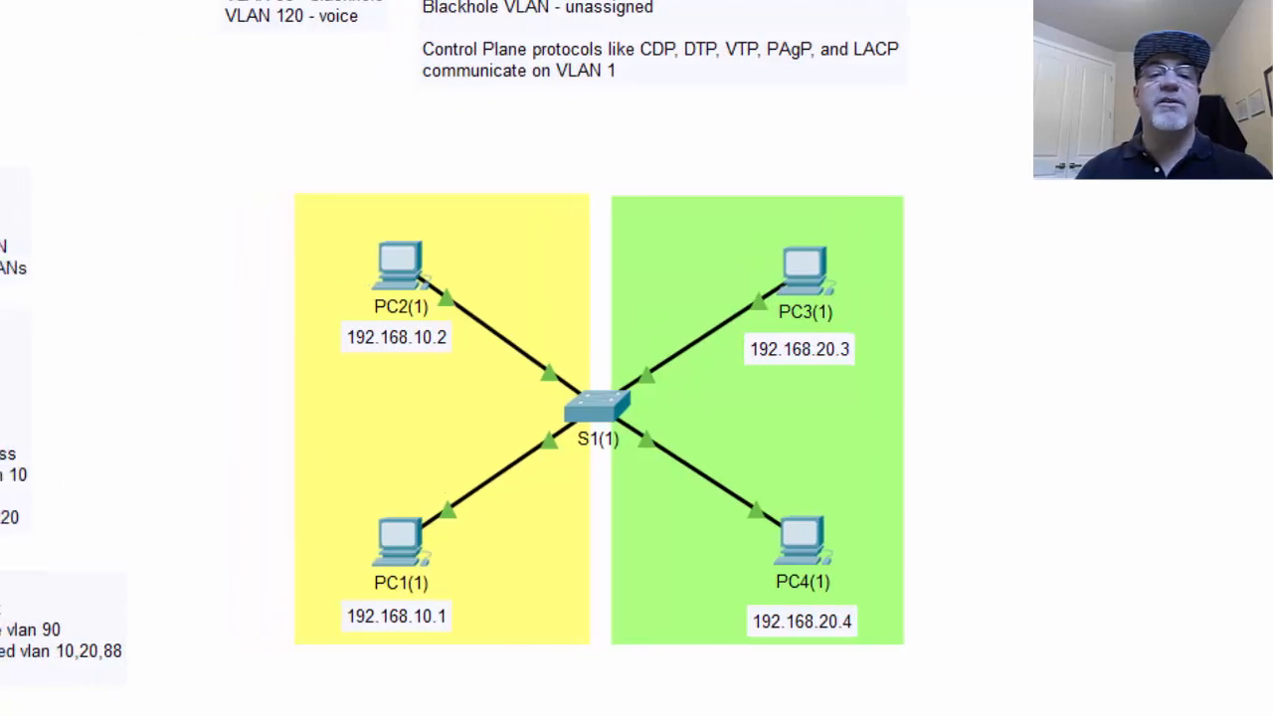
mouse_move(521, 343)
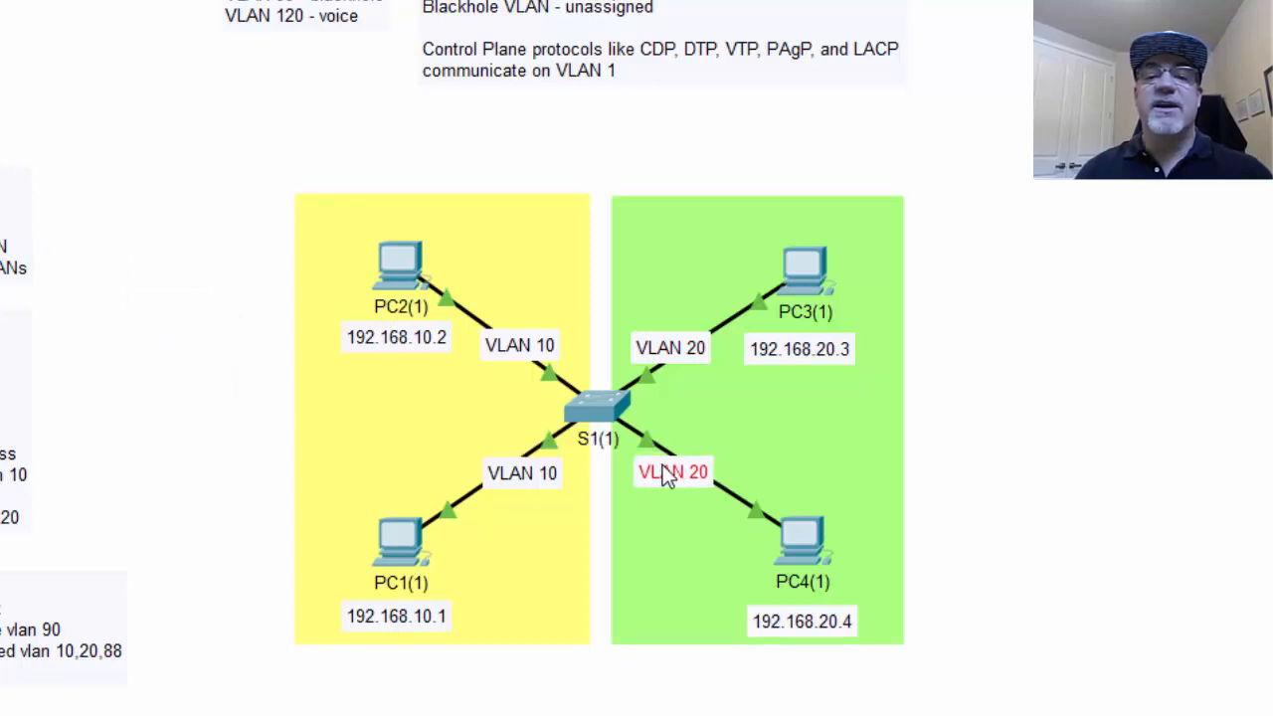
mouse_move(1173, 545)
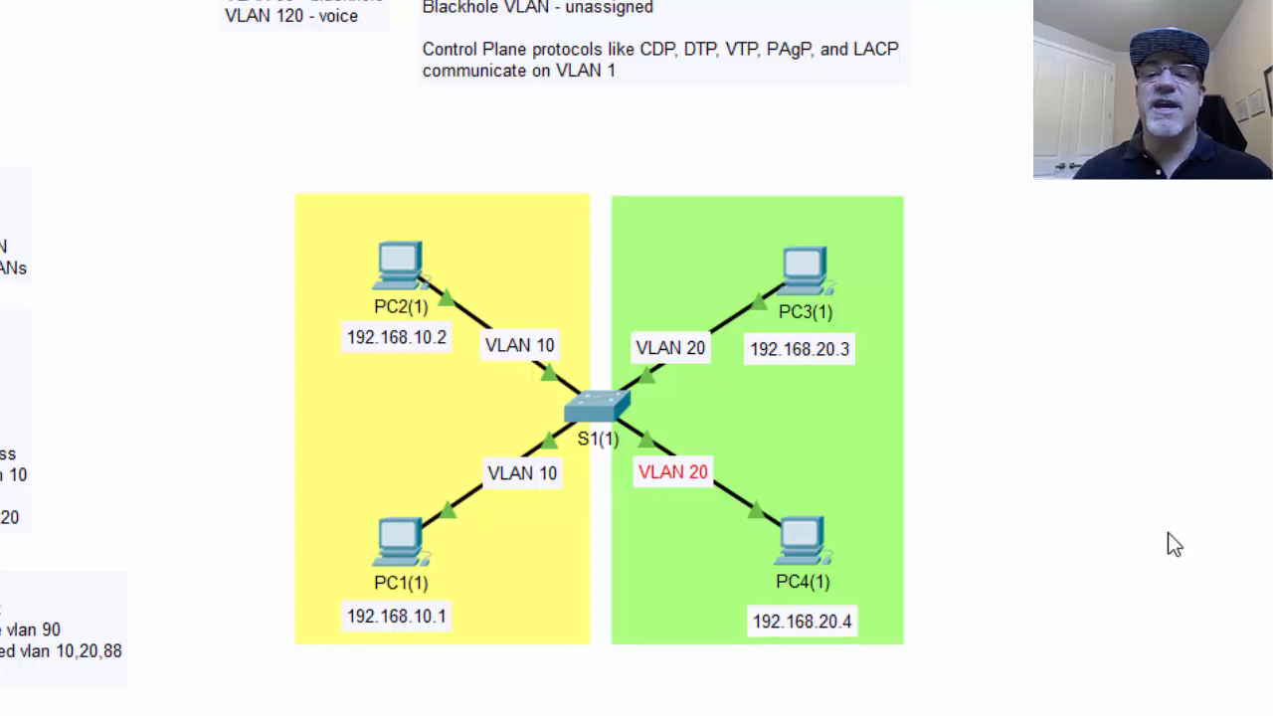
mouse_move(639, 442)
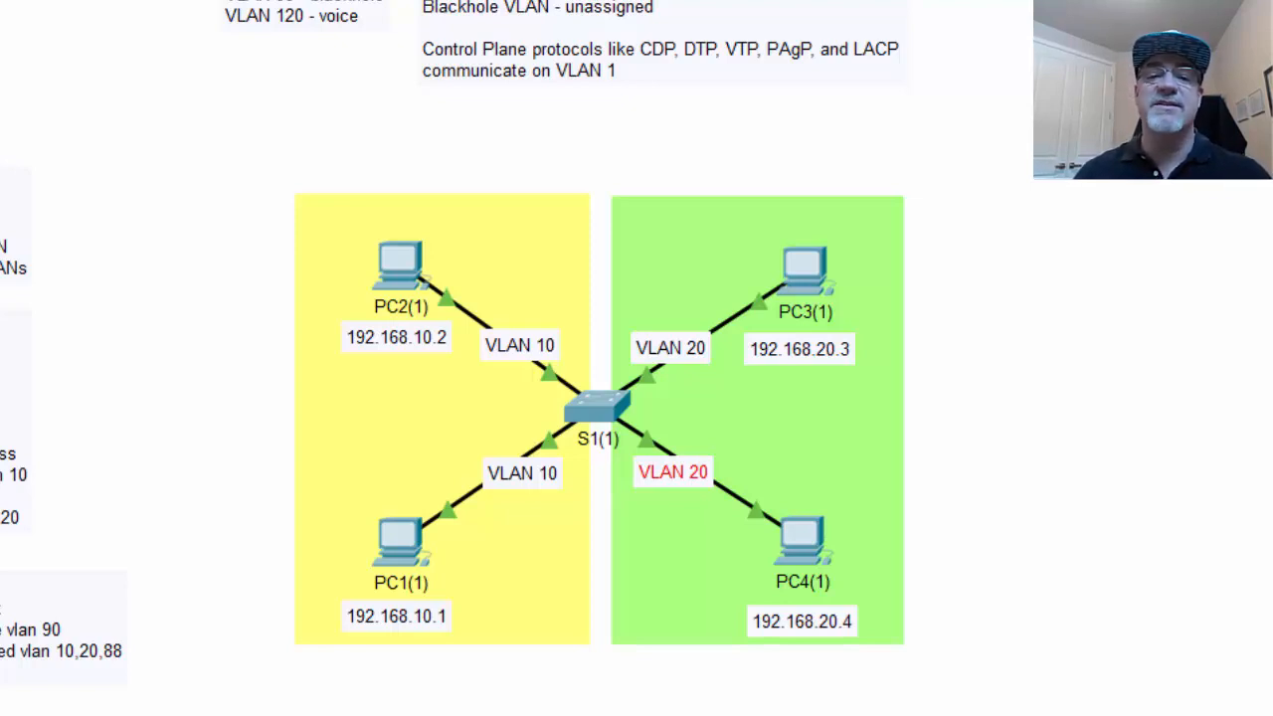
mouse_move(501, 356)
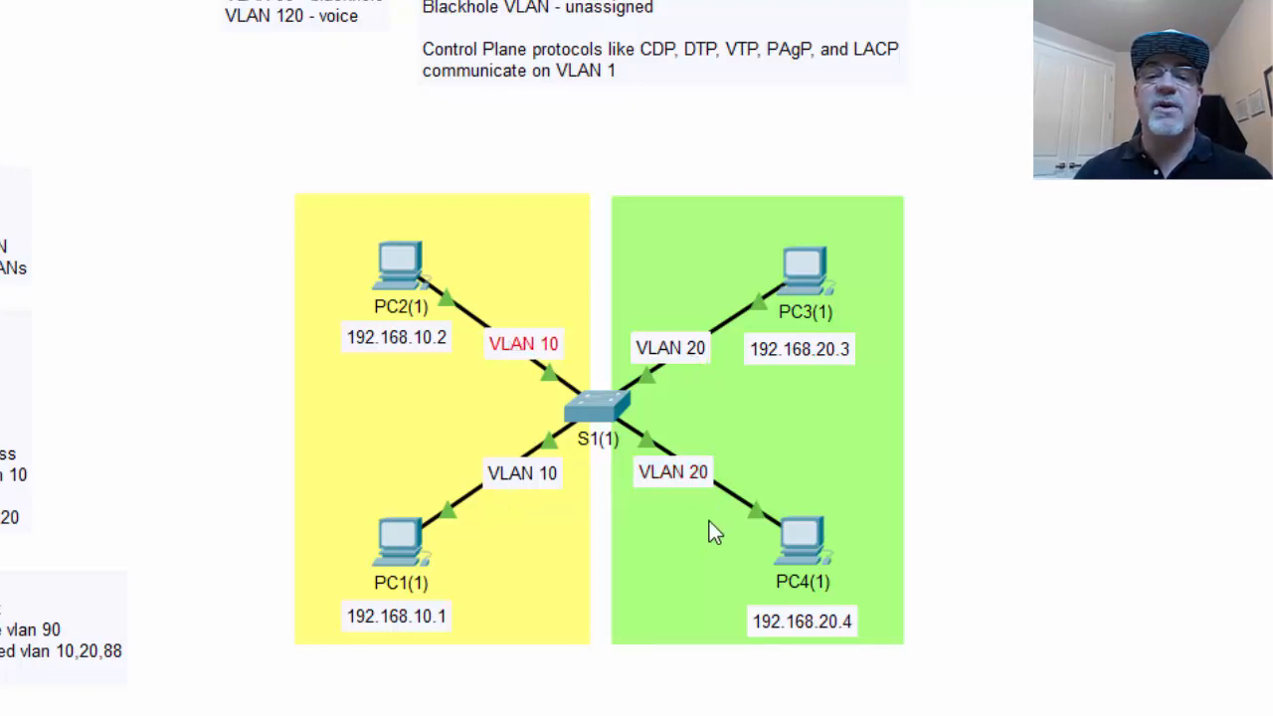
mouse_move(664, 454)
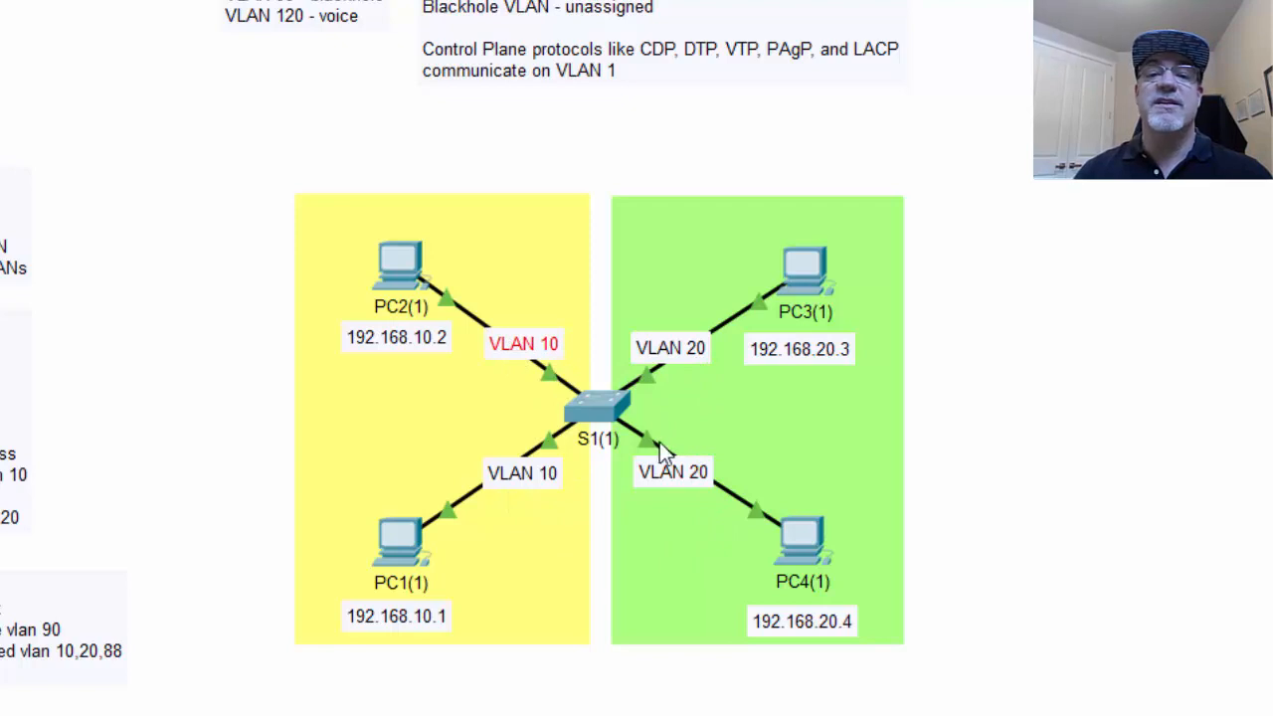
mouse_move(388, 585)
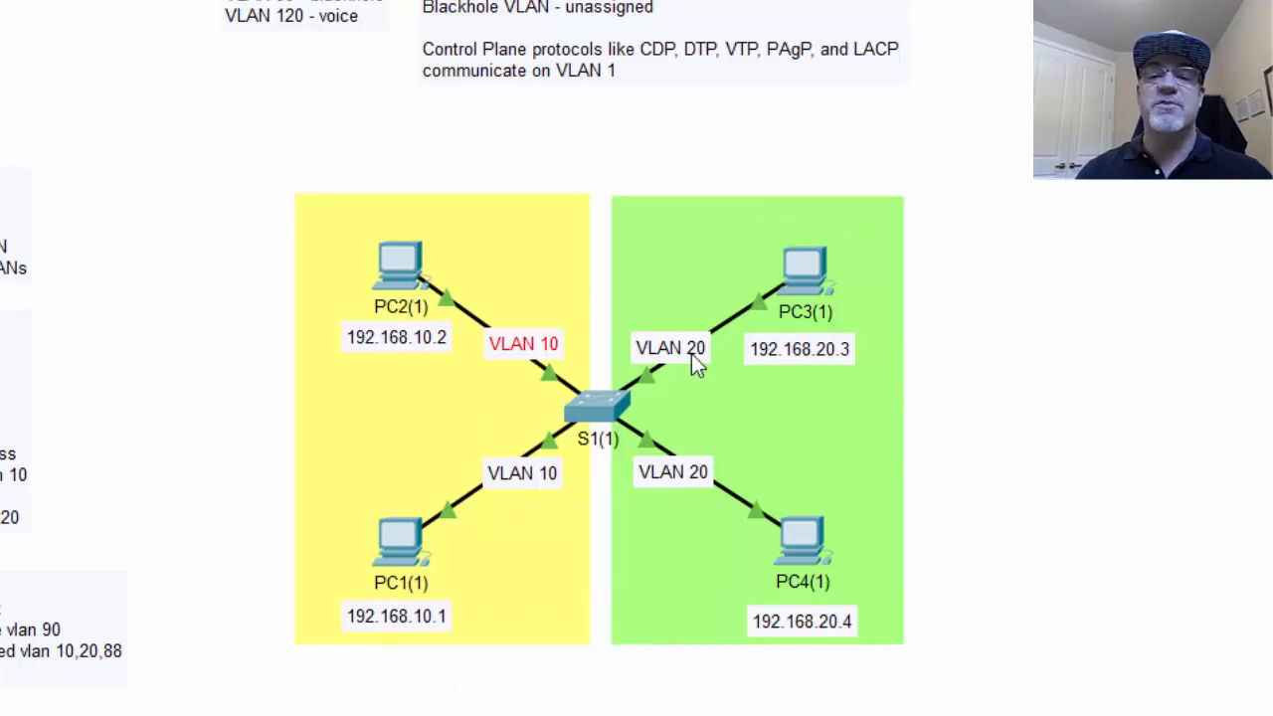
mouse_move(865, 553)
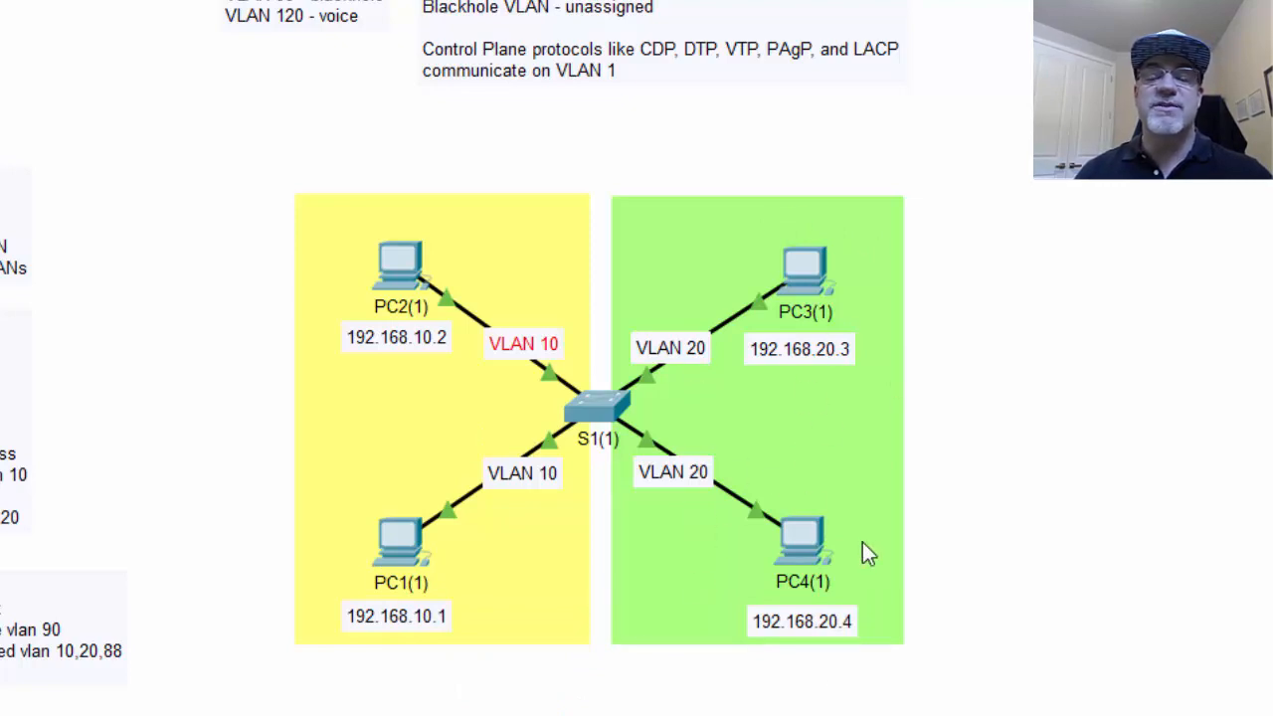
mouse_move(805, 575)
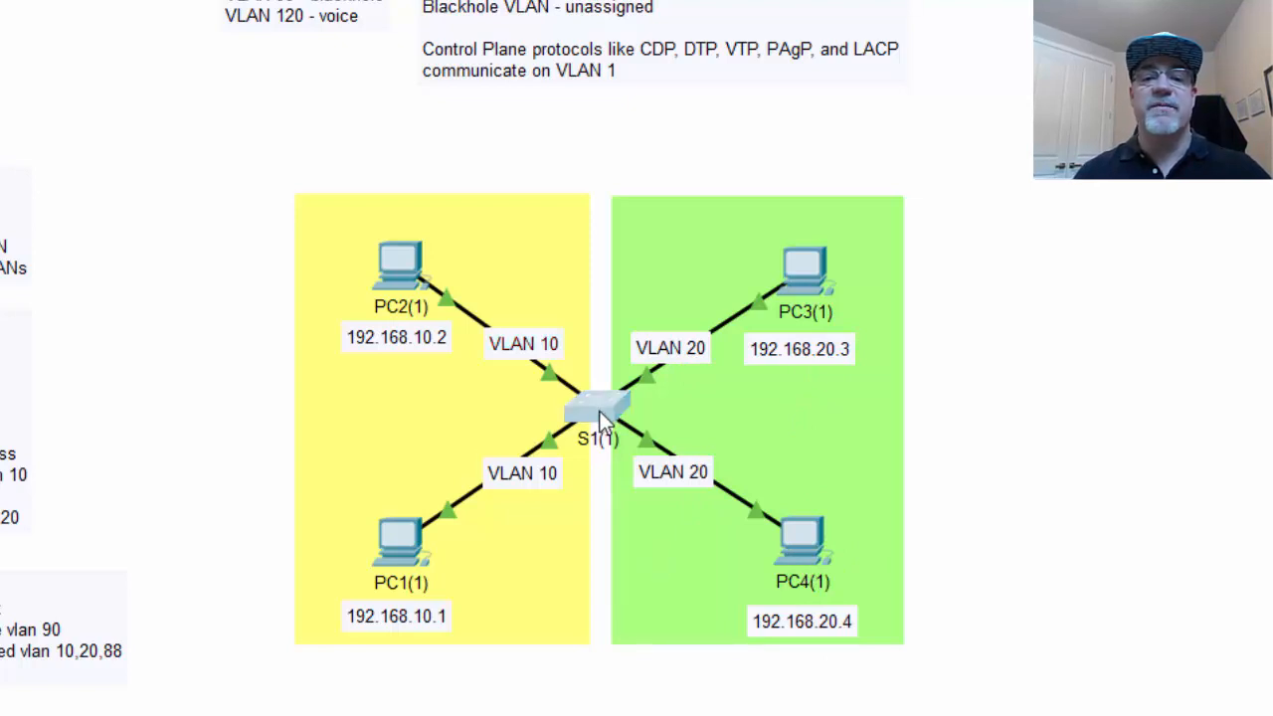
- In S1's CLI, enter enable and conf t, then create VLAN 10 named student
double_click(596, 407)
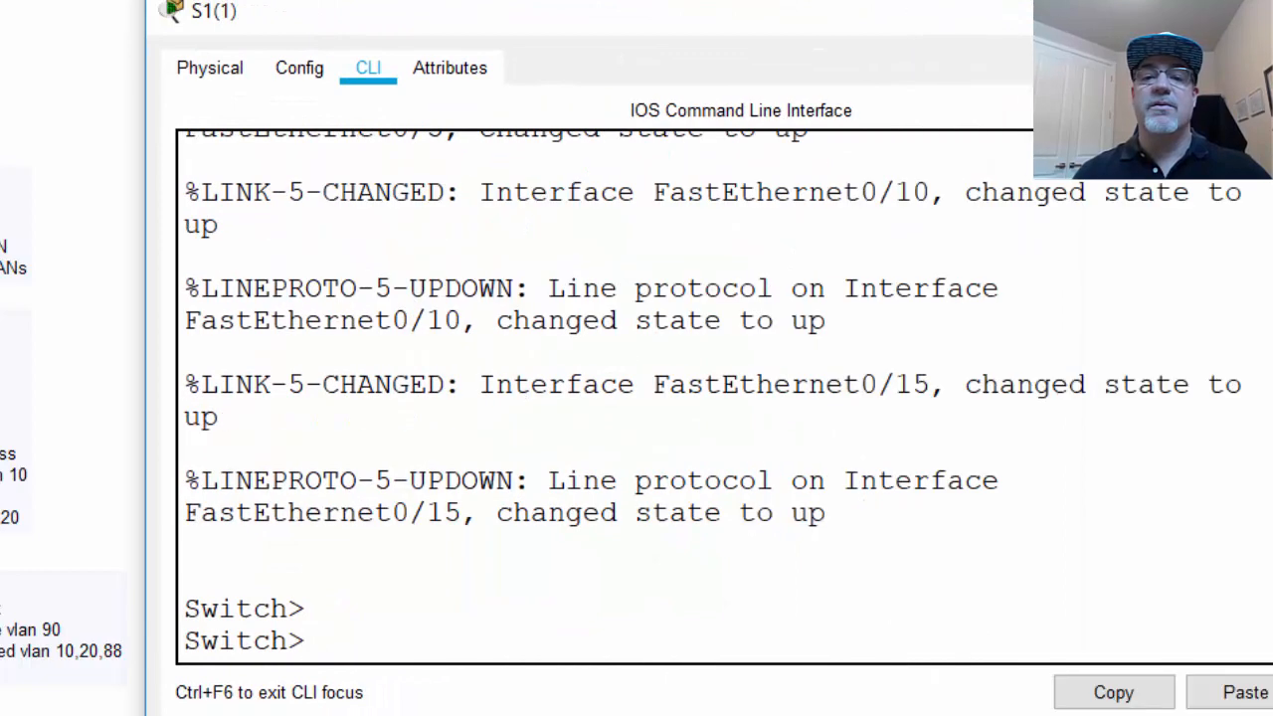
text(en)
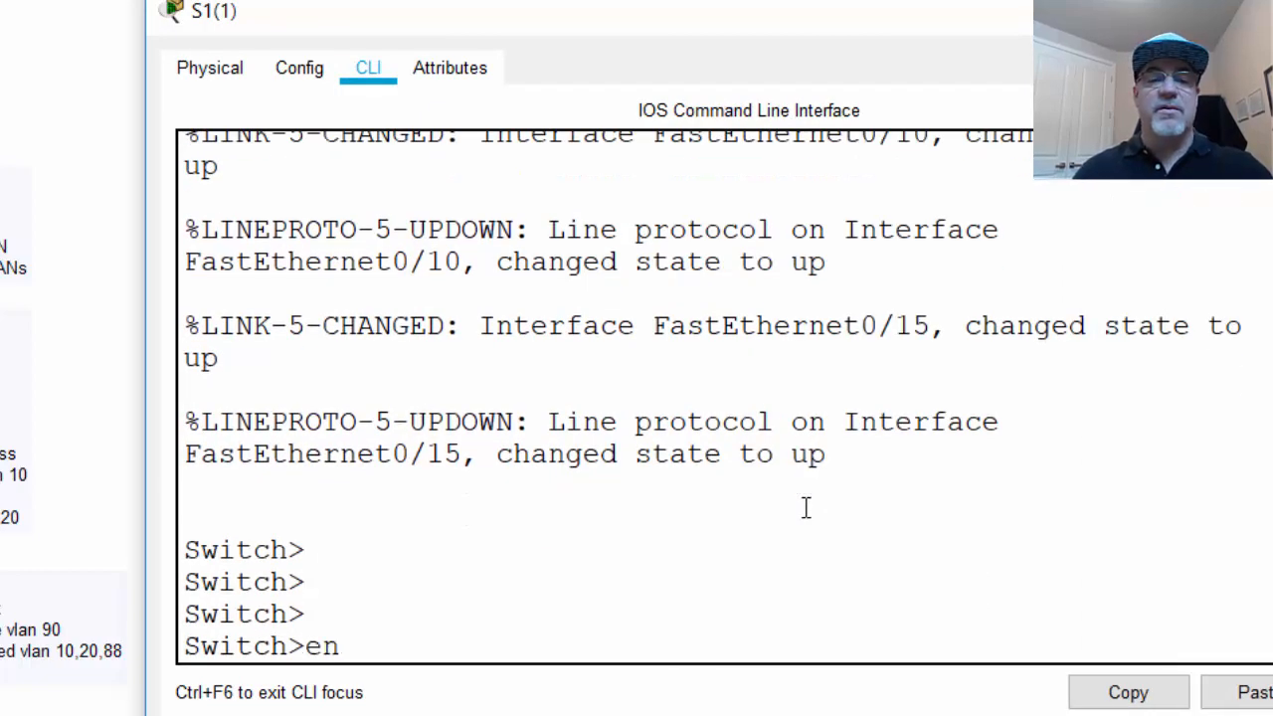
text(conf t)
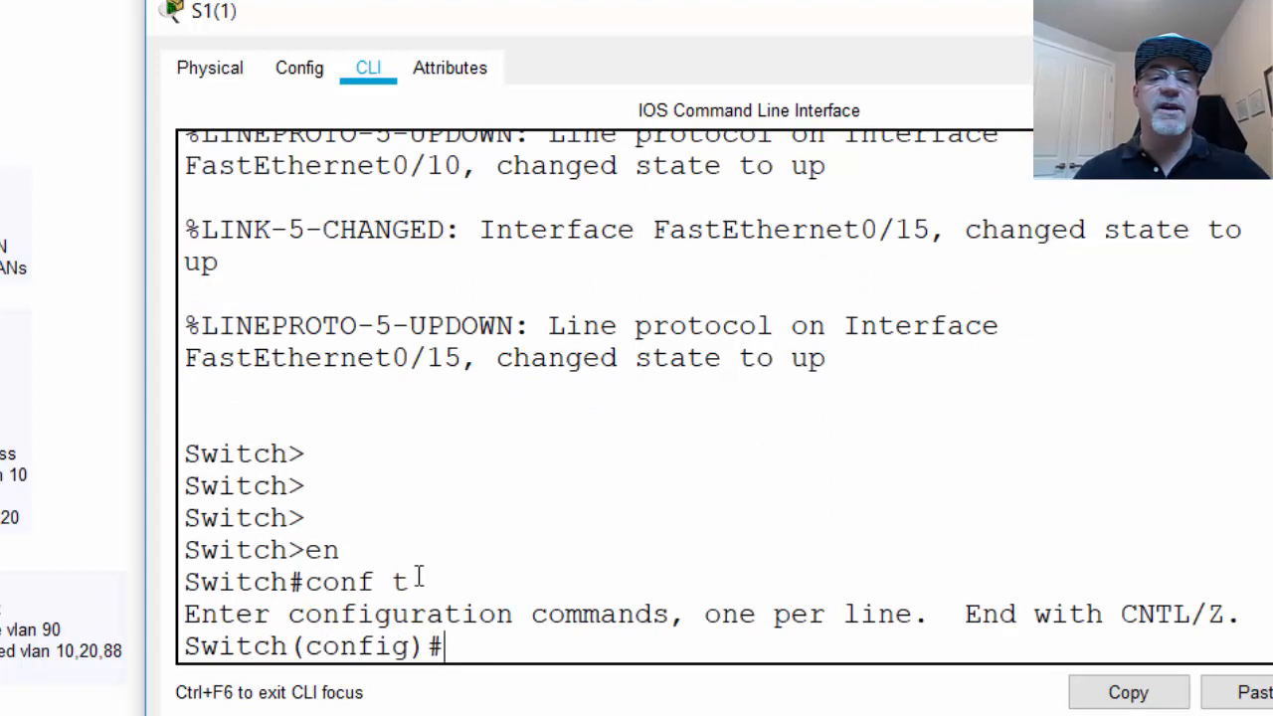
text(vlan 10)
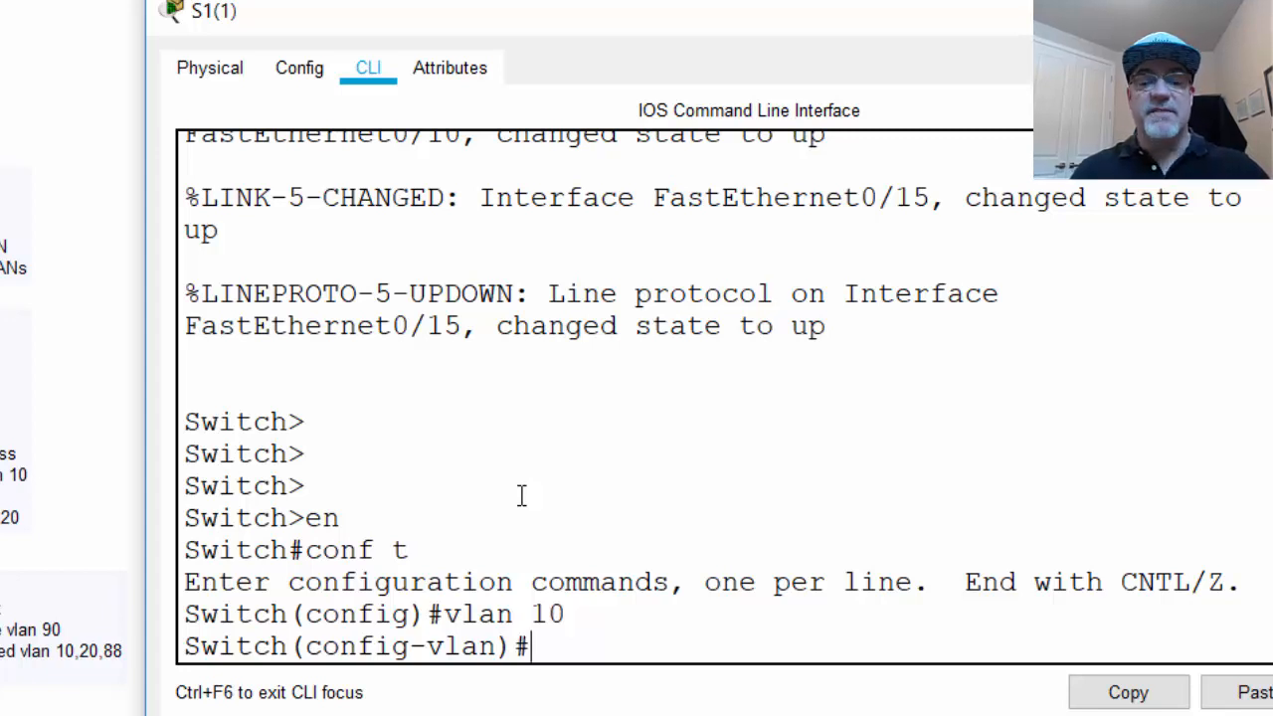
text(name student)
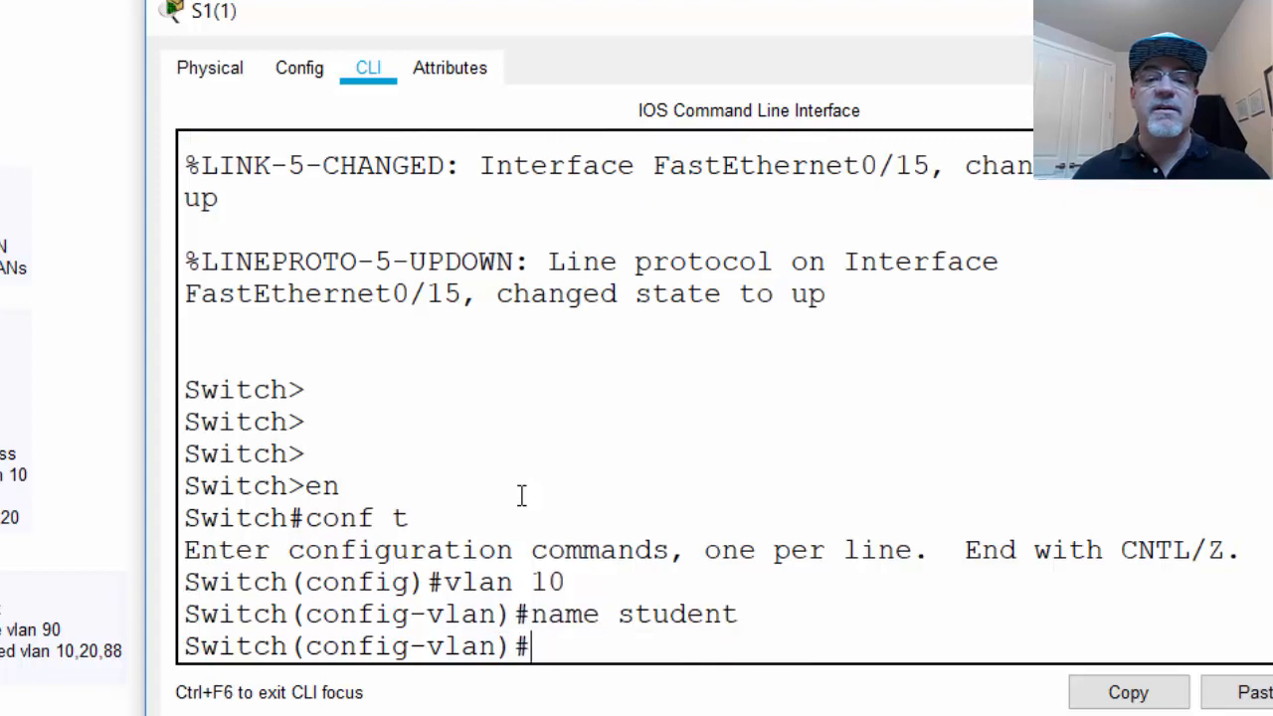
- Create VLAN 20 on S1 and name it faculty
text(vl)
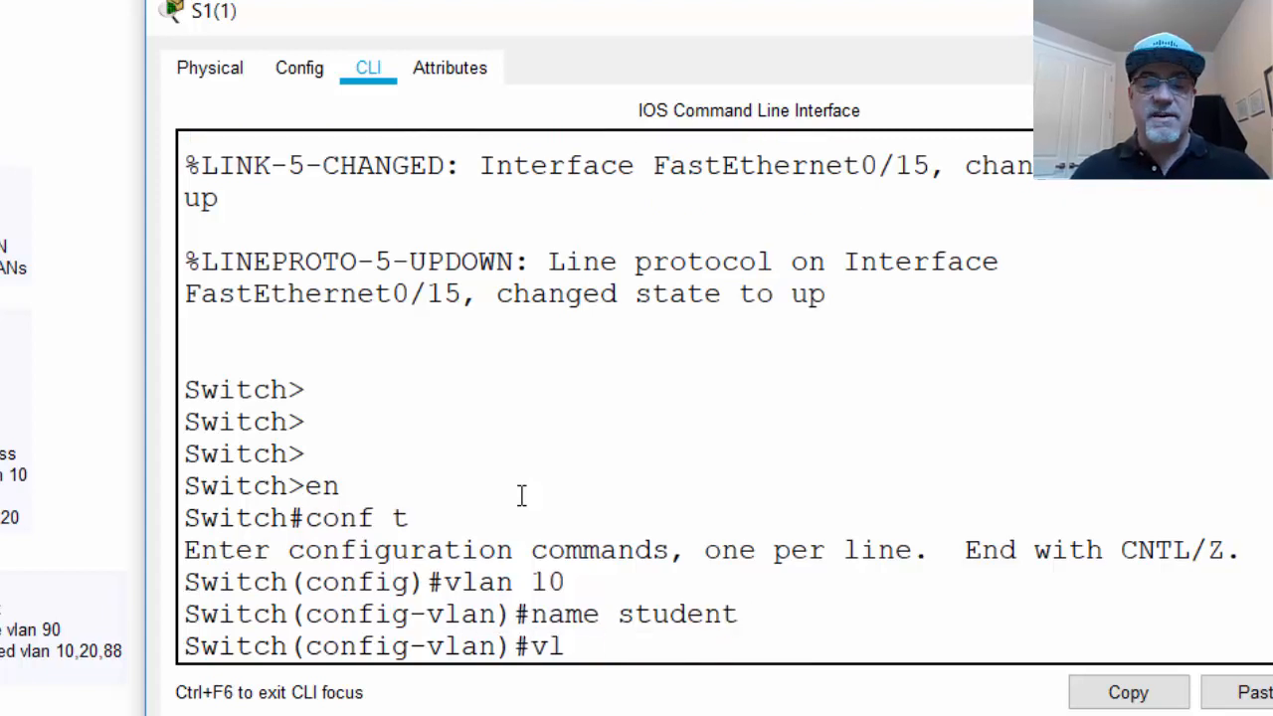
text(an 20)
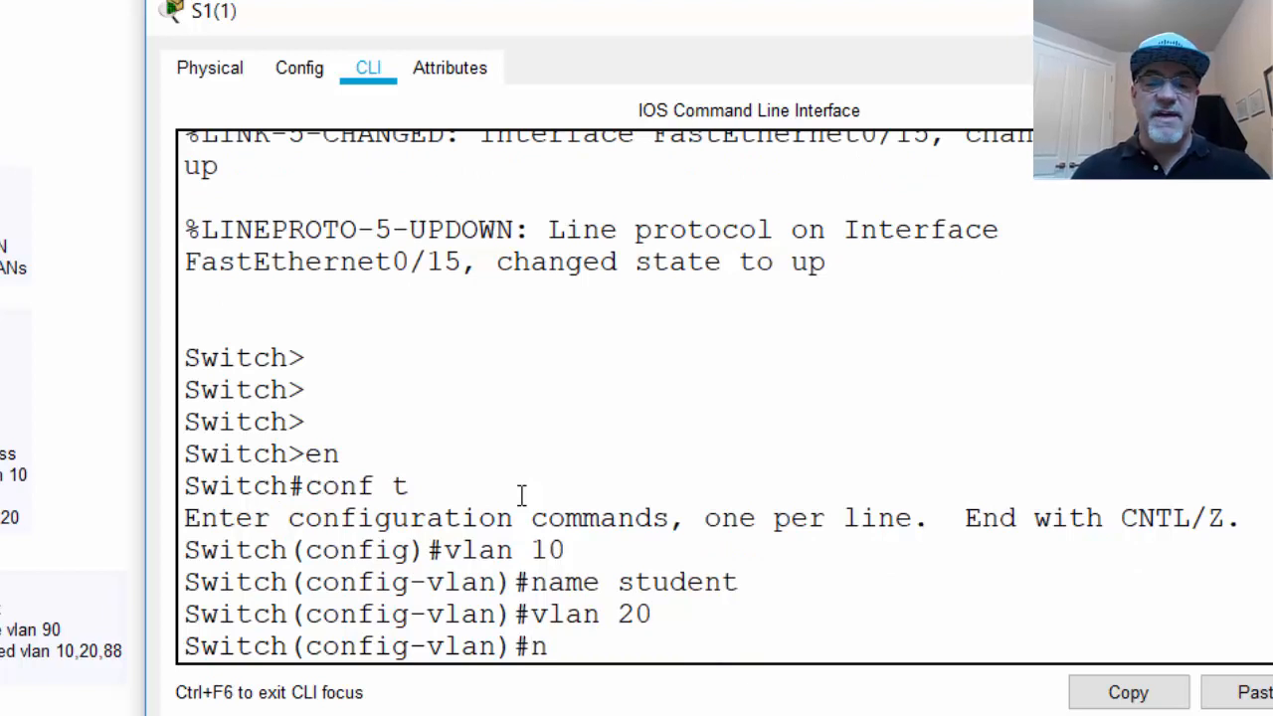
text(ame)
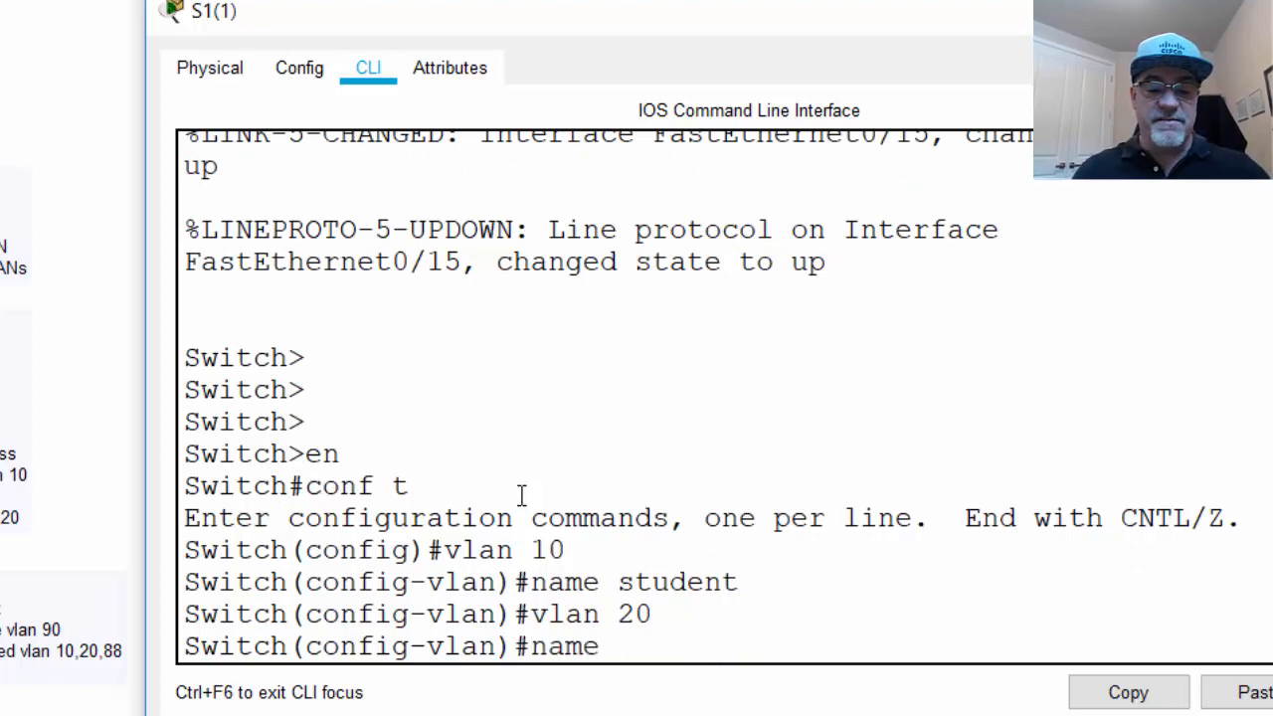
text(facut)
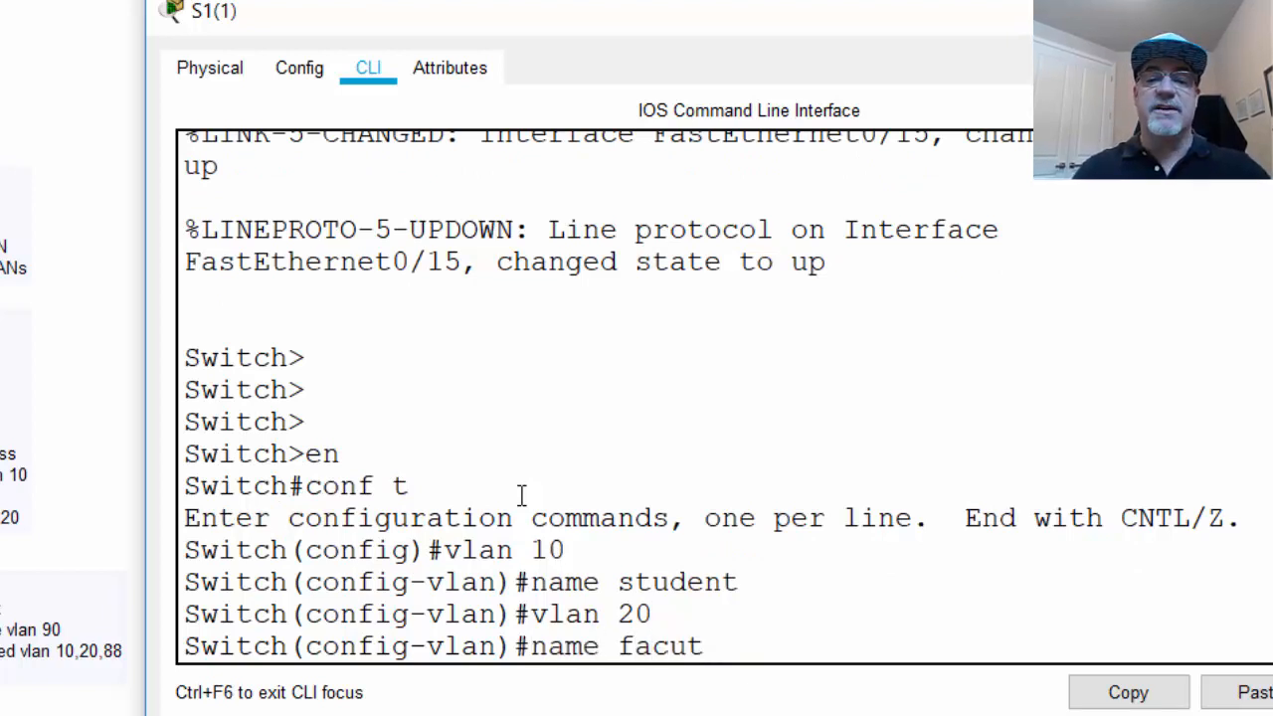
text(lty)
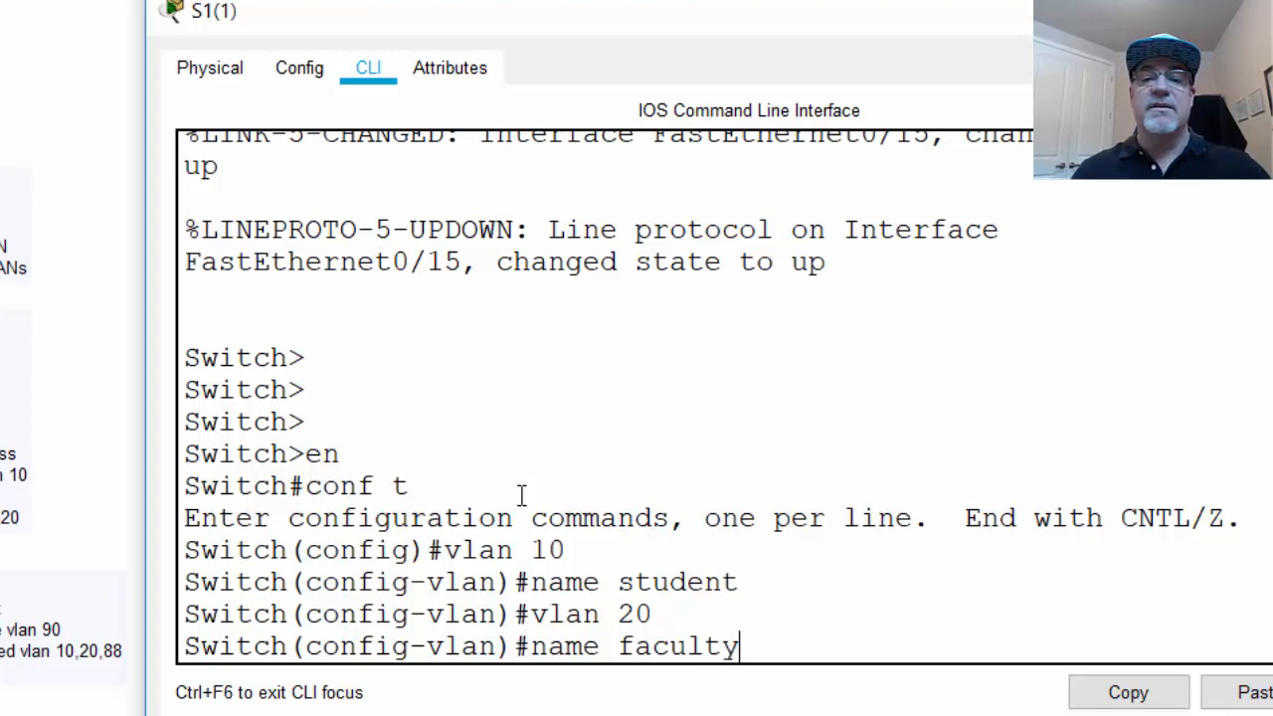
key(Return)
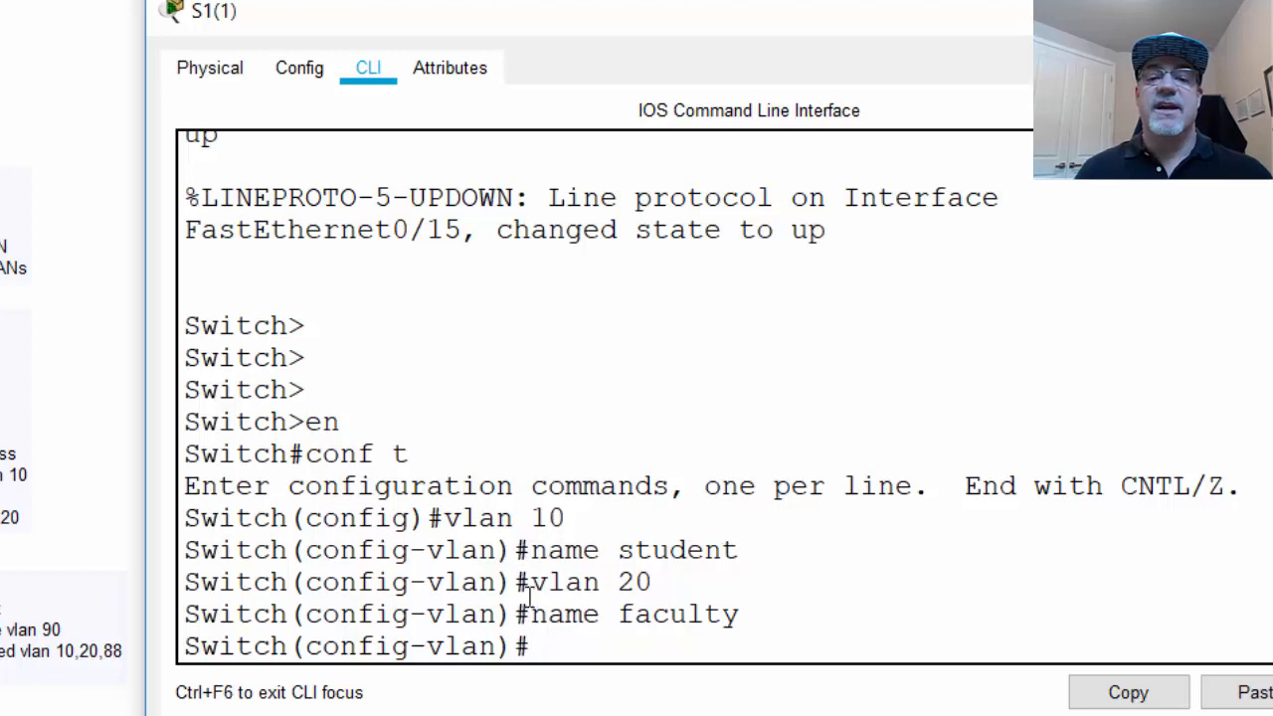
mouse_move(609, 678)
text(!)
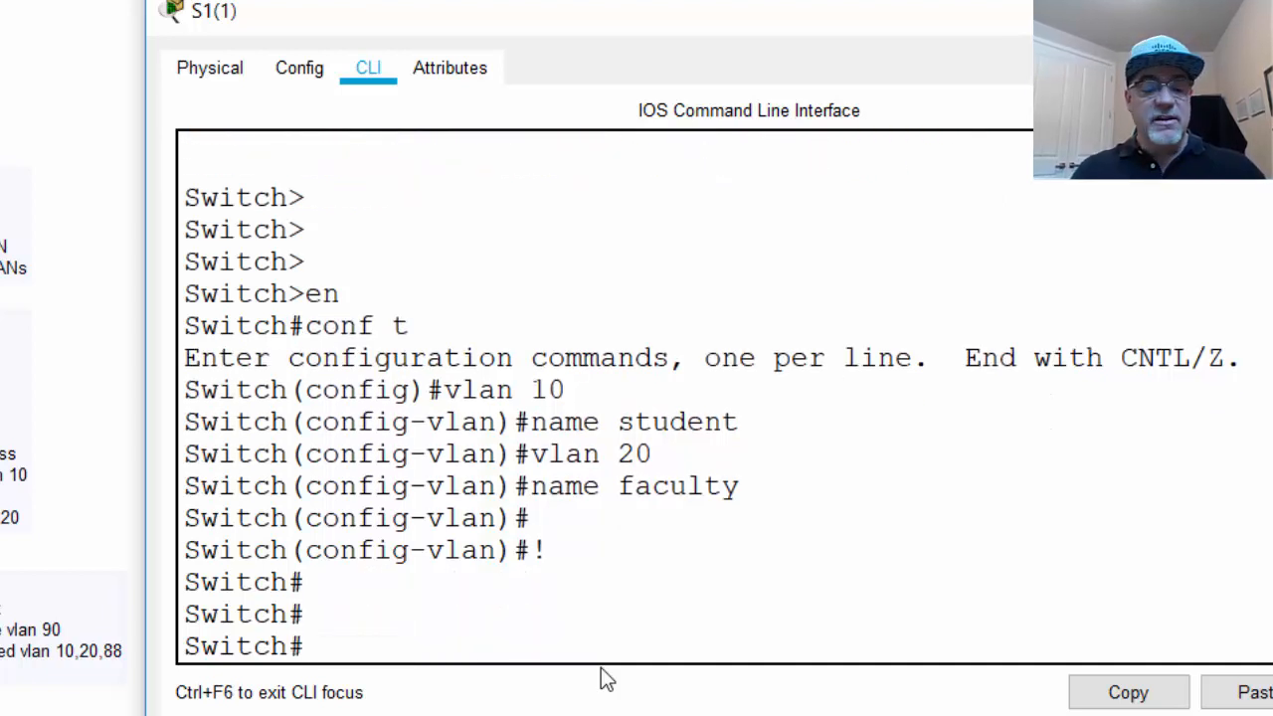
- Run show vlan brief on S1 and review student and faculty entries with all ports still in VLAN 1
text(show)
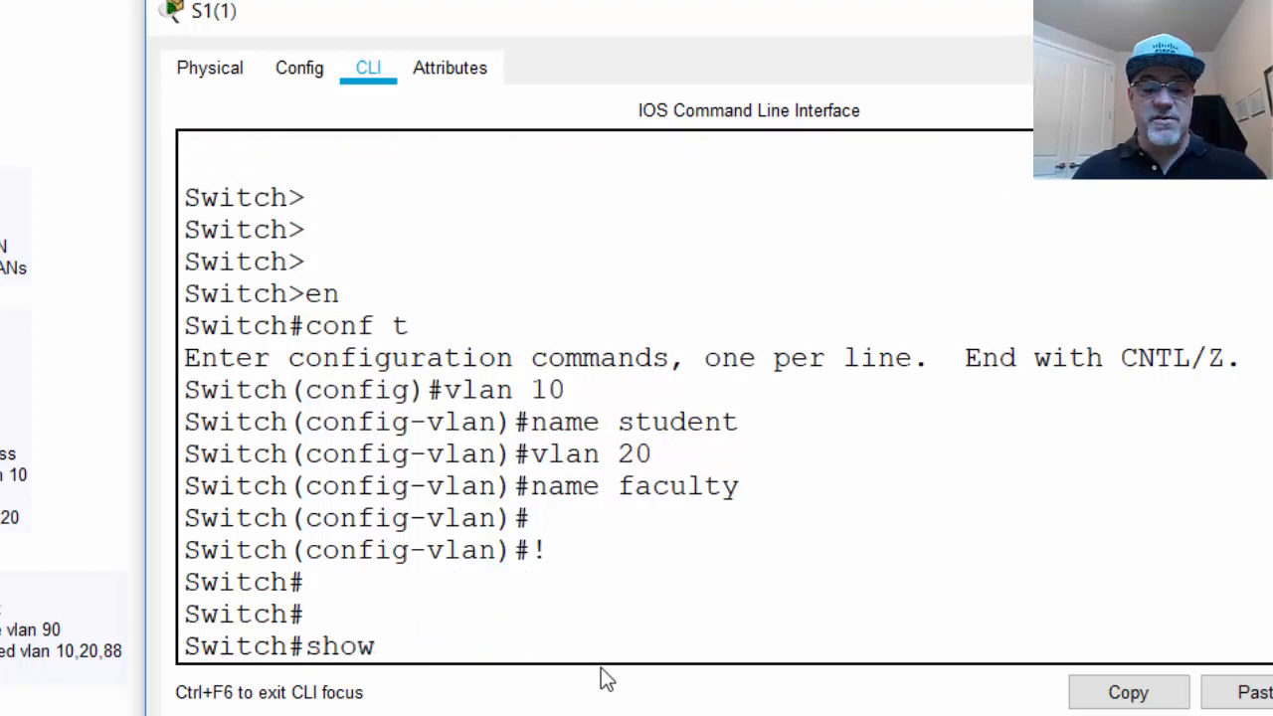
text(vlan brief)
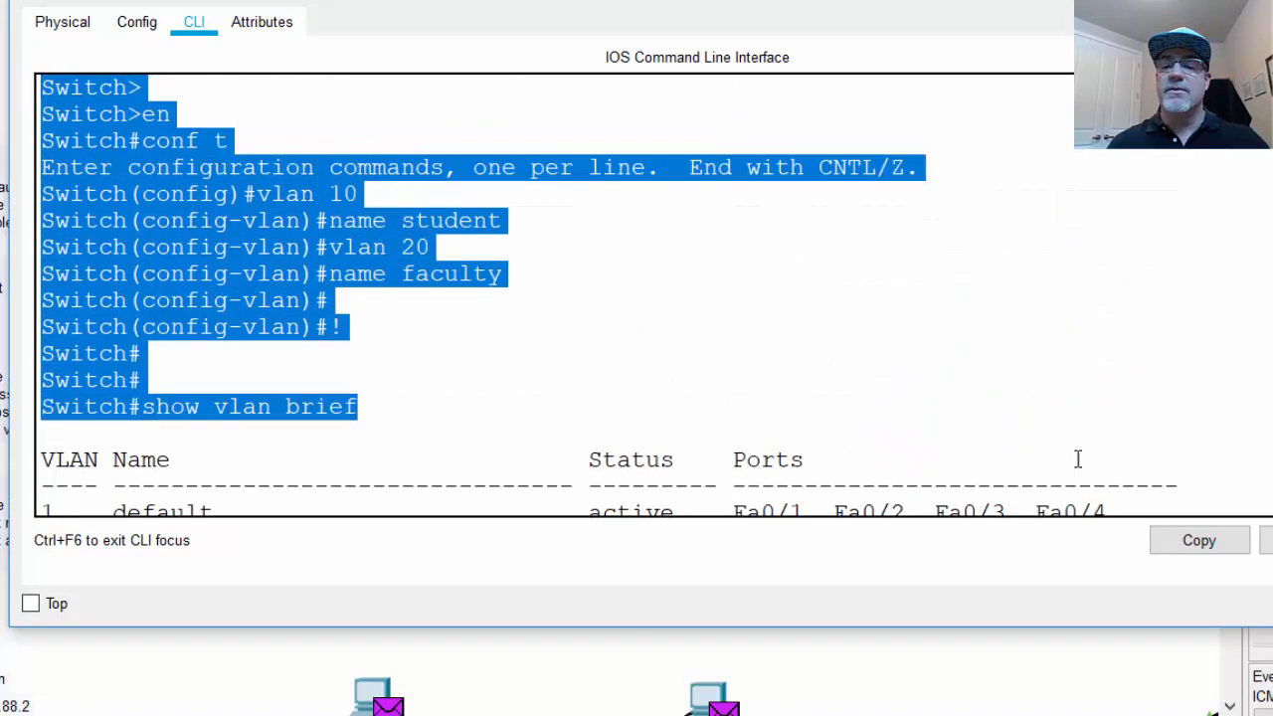
scroll(down, 3)
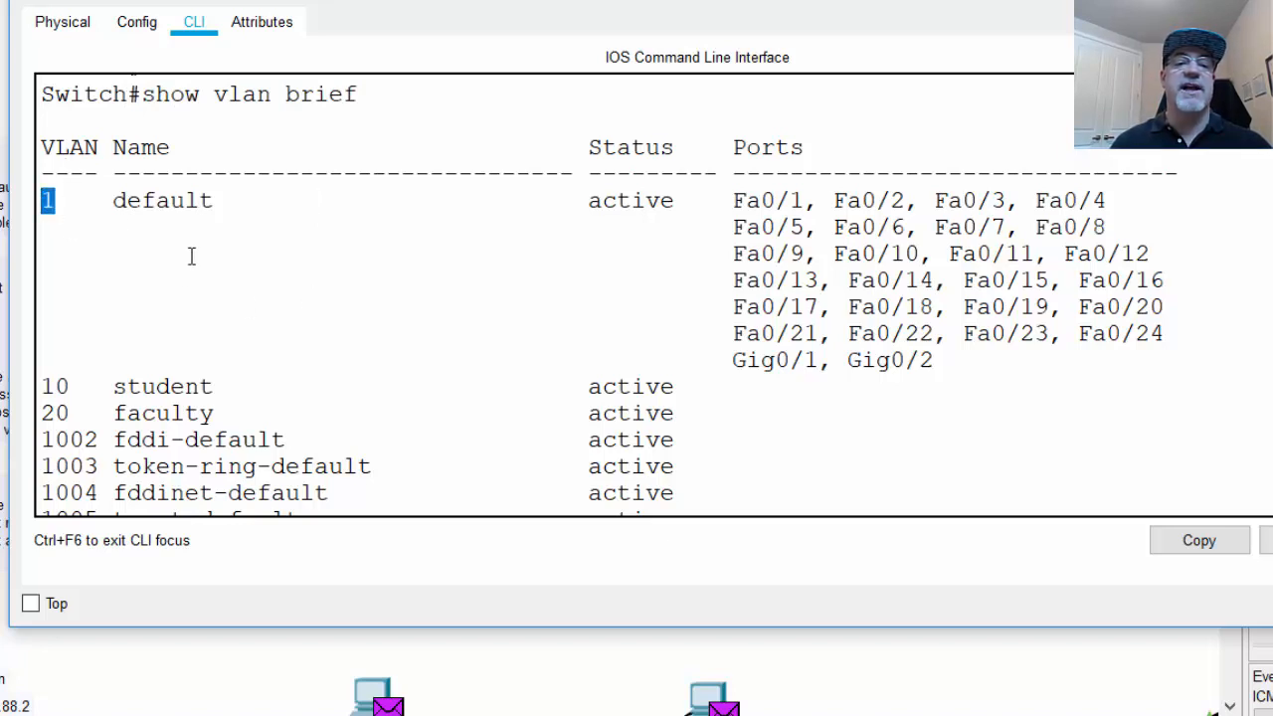
mouse_move(657, 239)
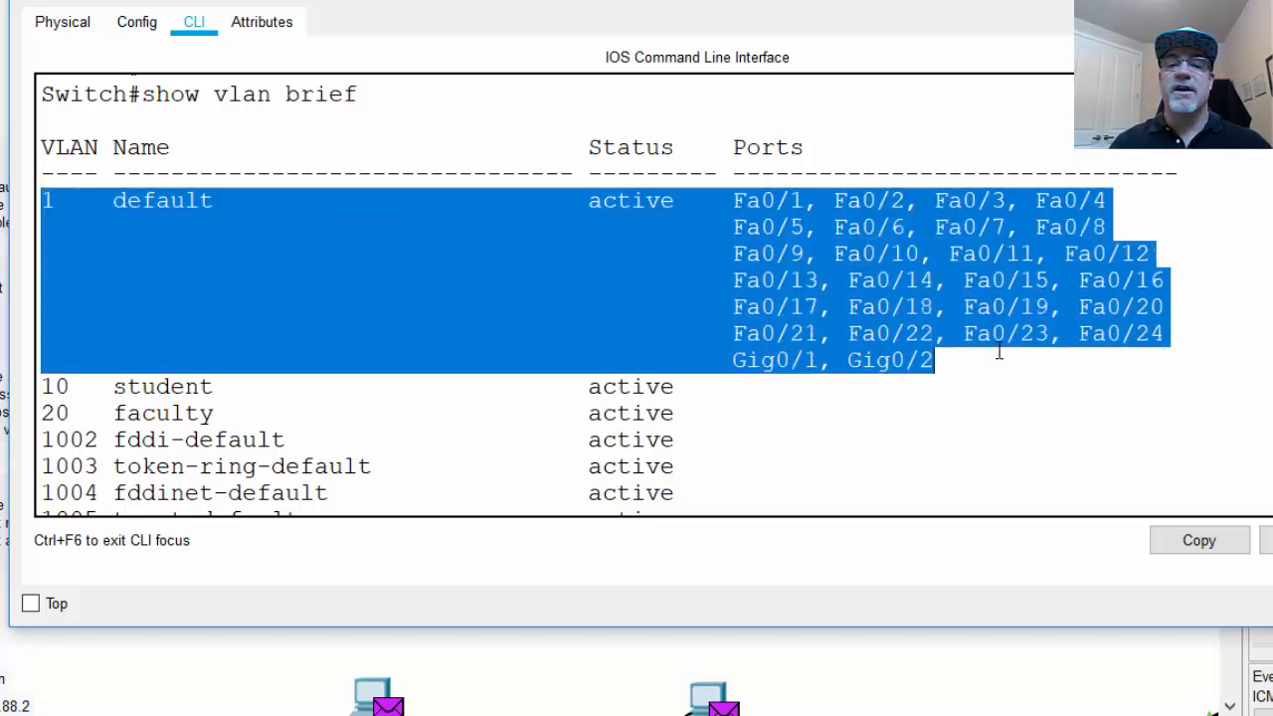
mouse_move(1129, 406)
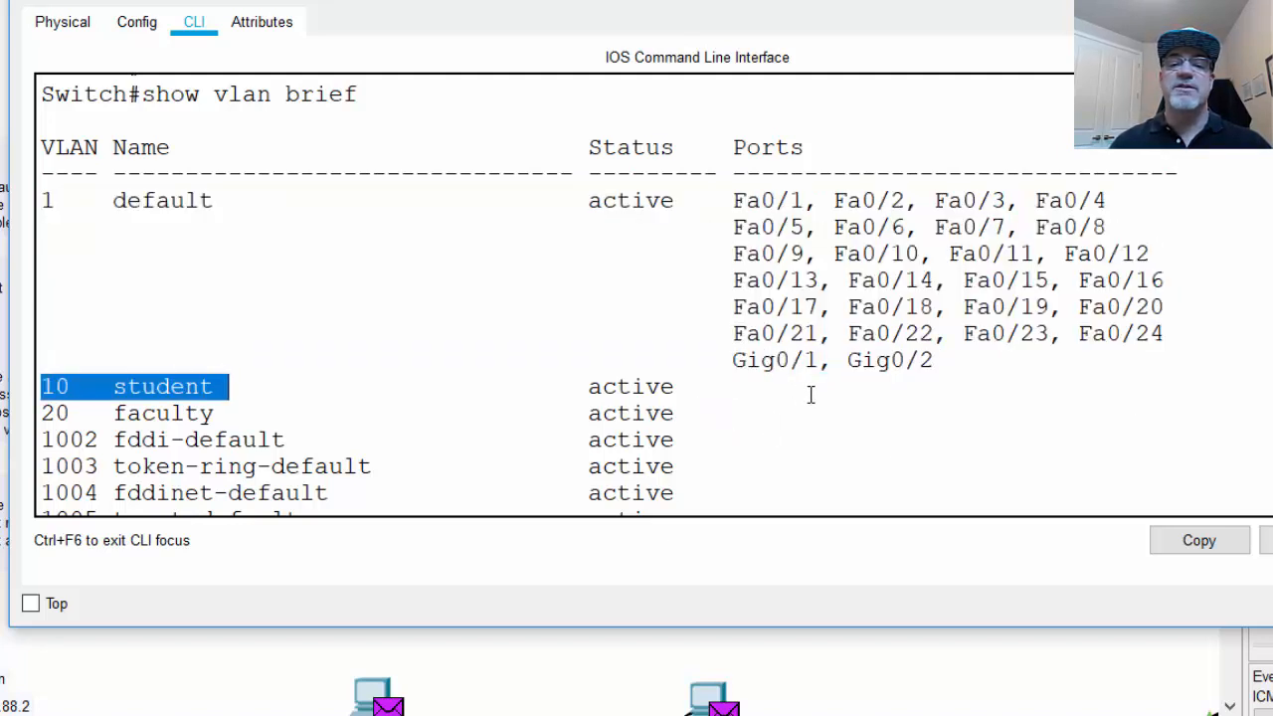
mouse_move(374, 282)
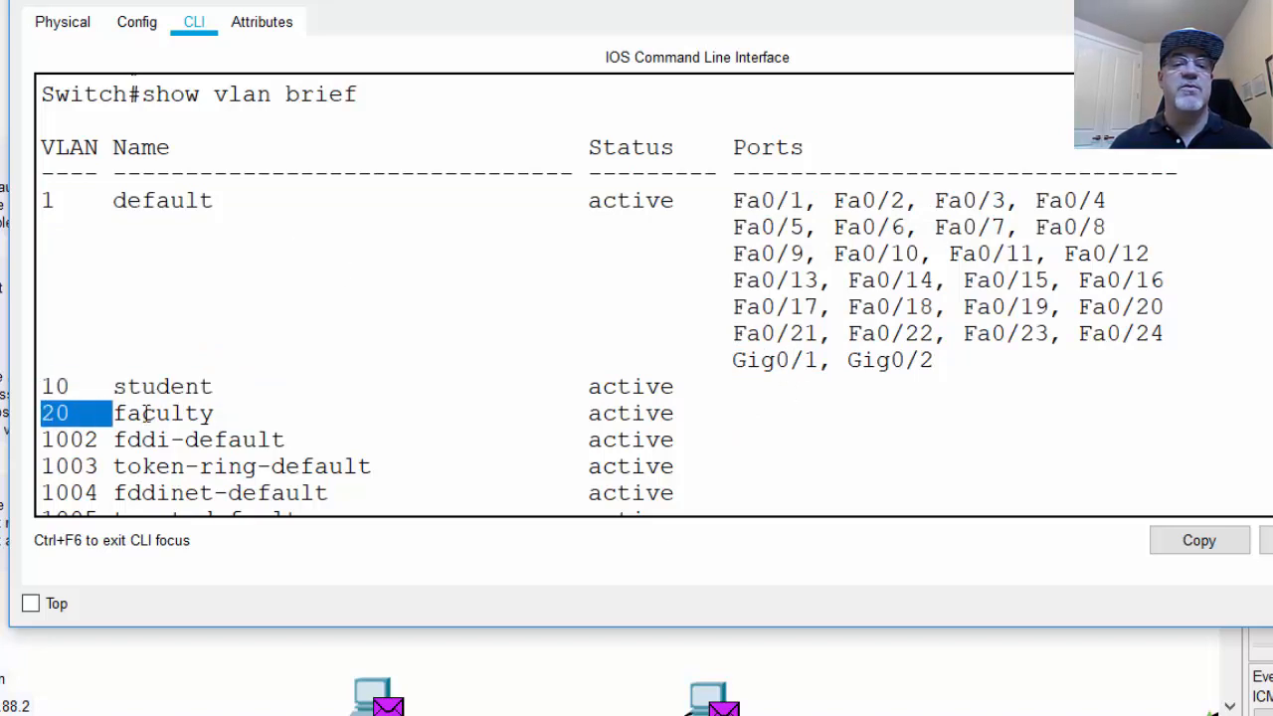
double_click(164, 412)
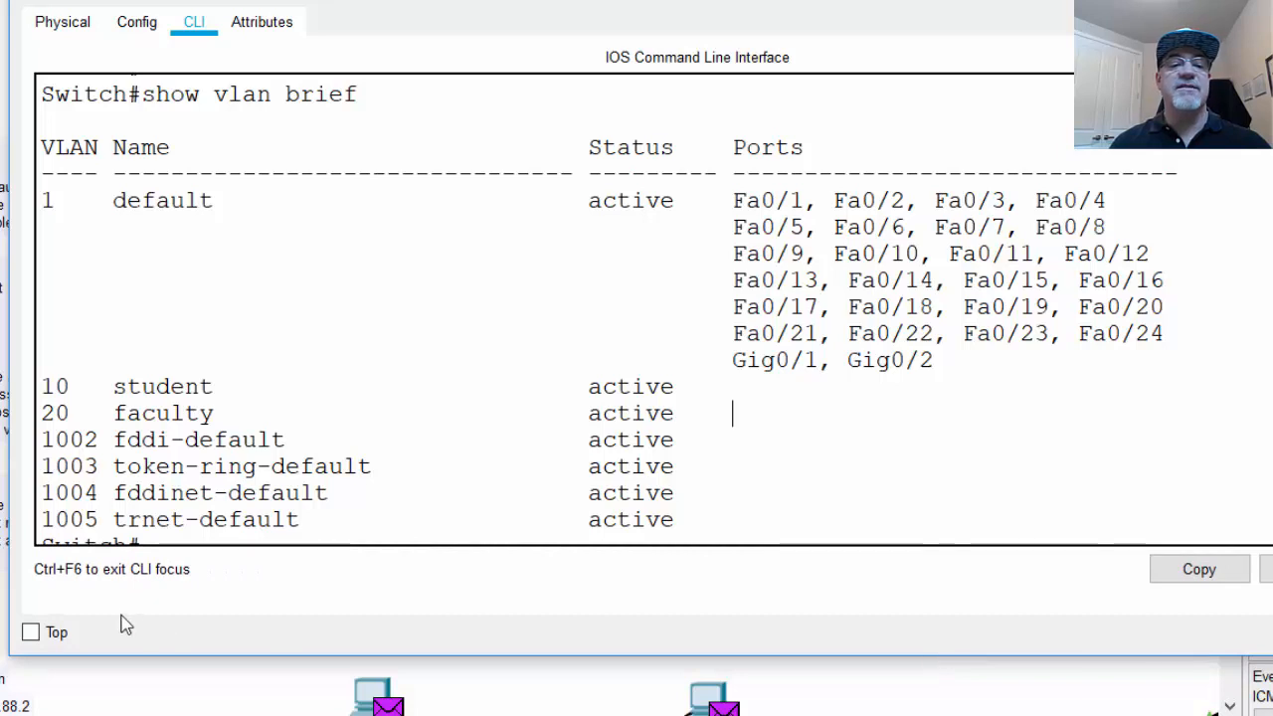
mouse_move(159, 455)
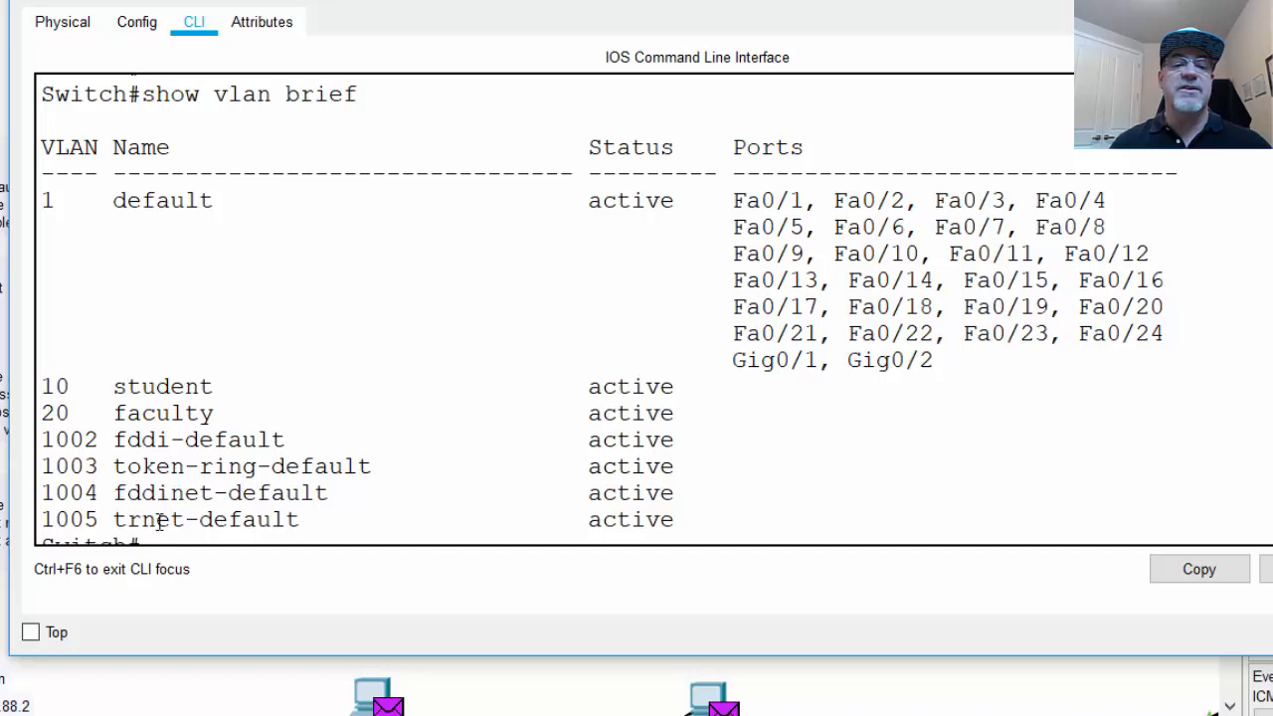
double_click(147, 519)
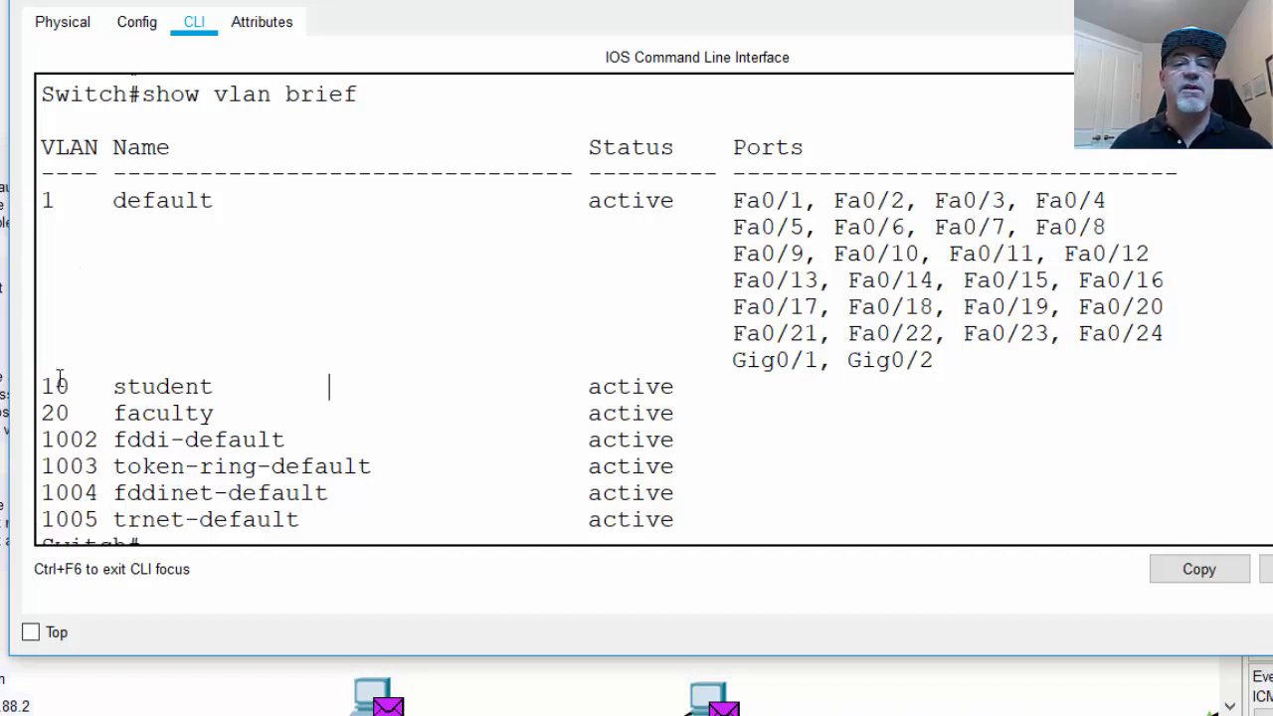
mouse_move(684, 386)
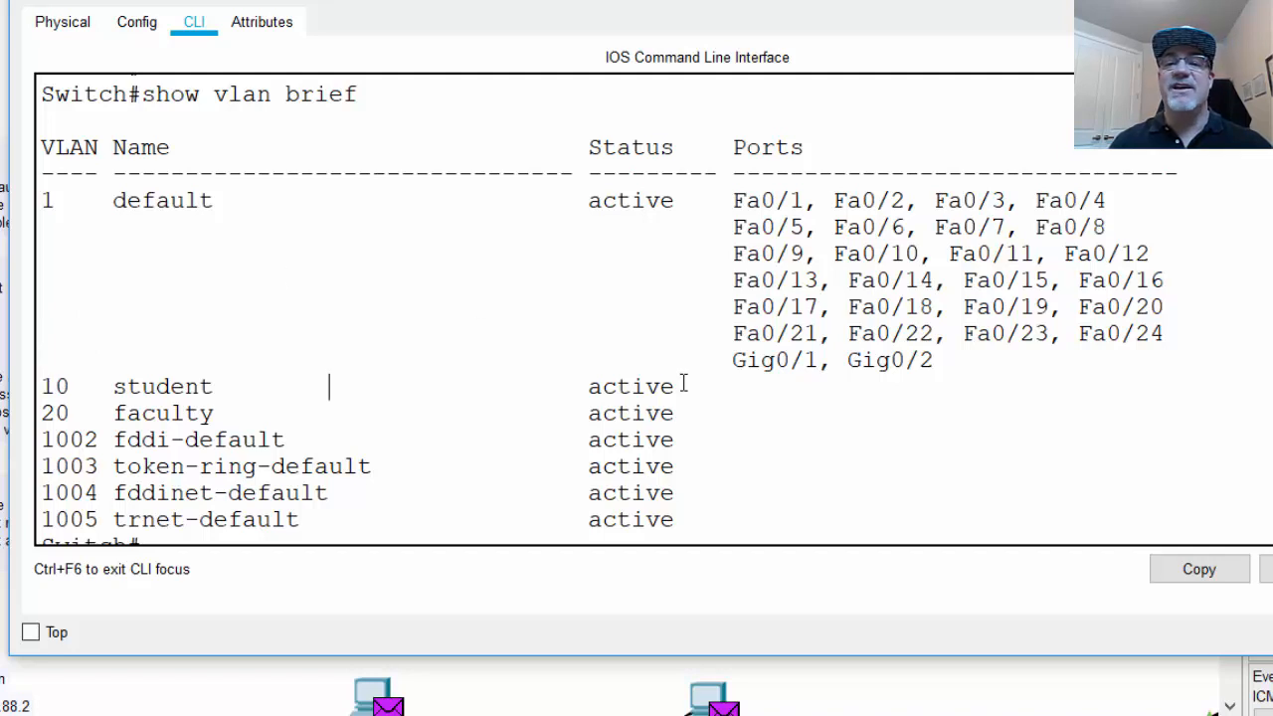
mouse_move(342, 304)
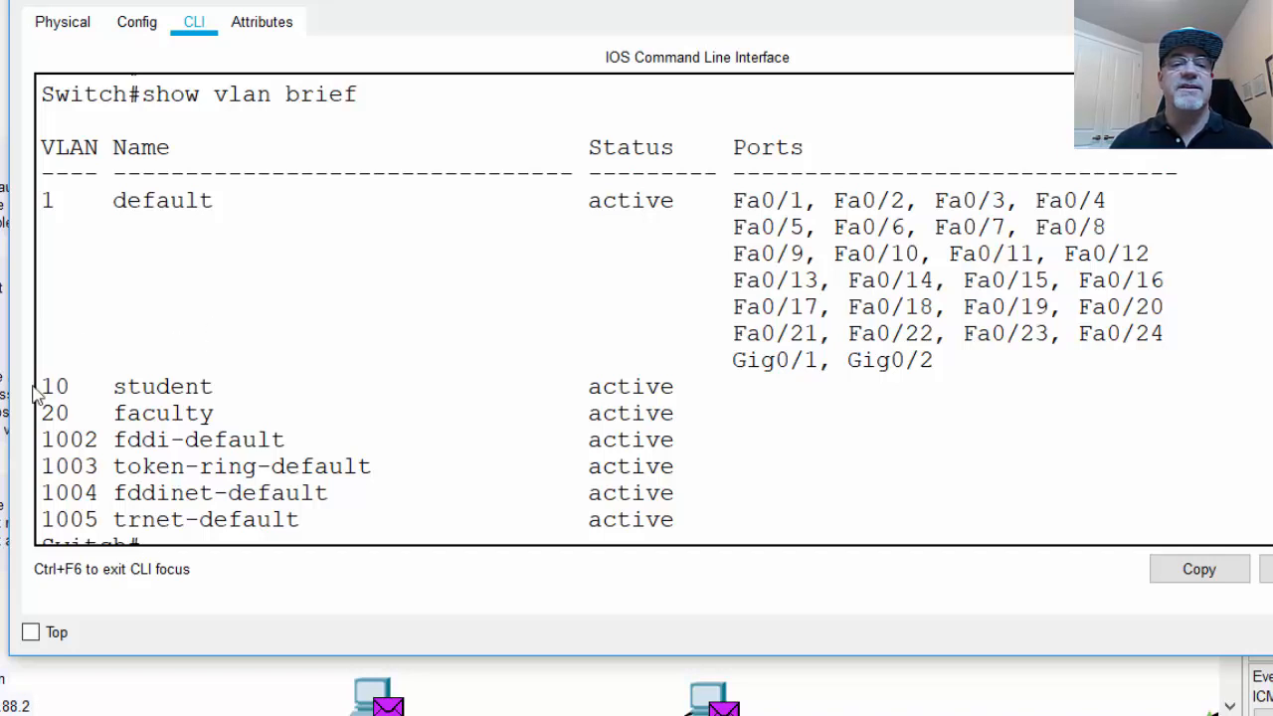
mouse_move(616, 435)
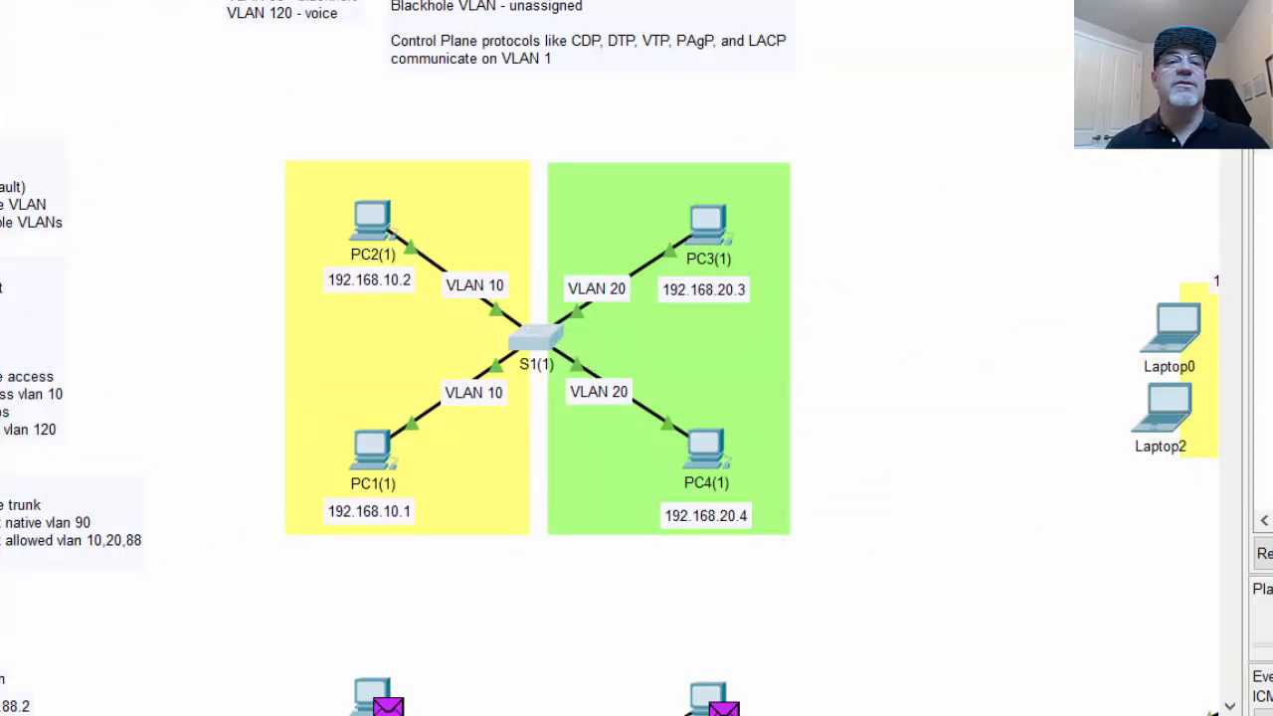
mouse_move(418, 155)
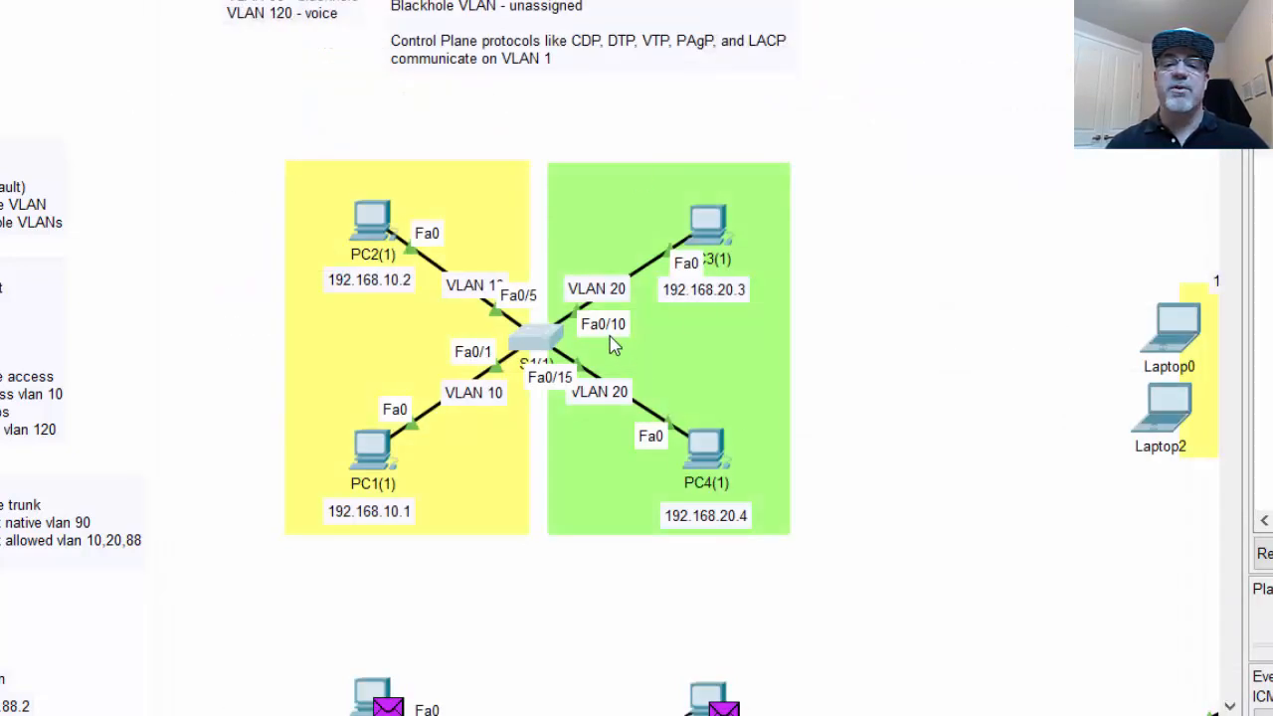
mouse_move(487, 408)
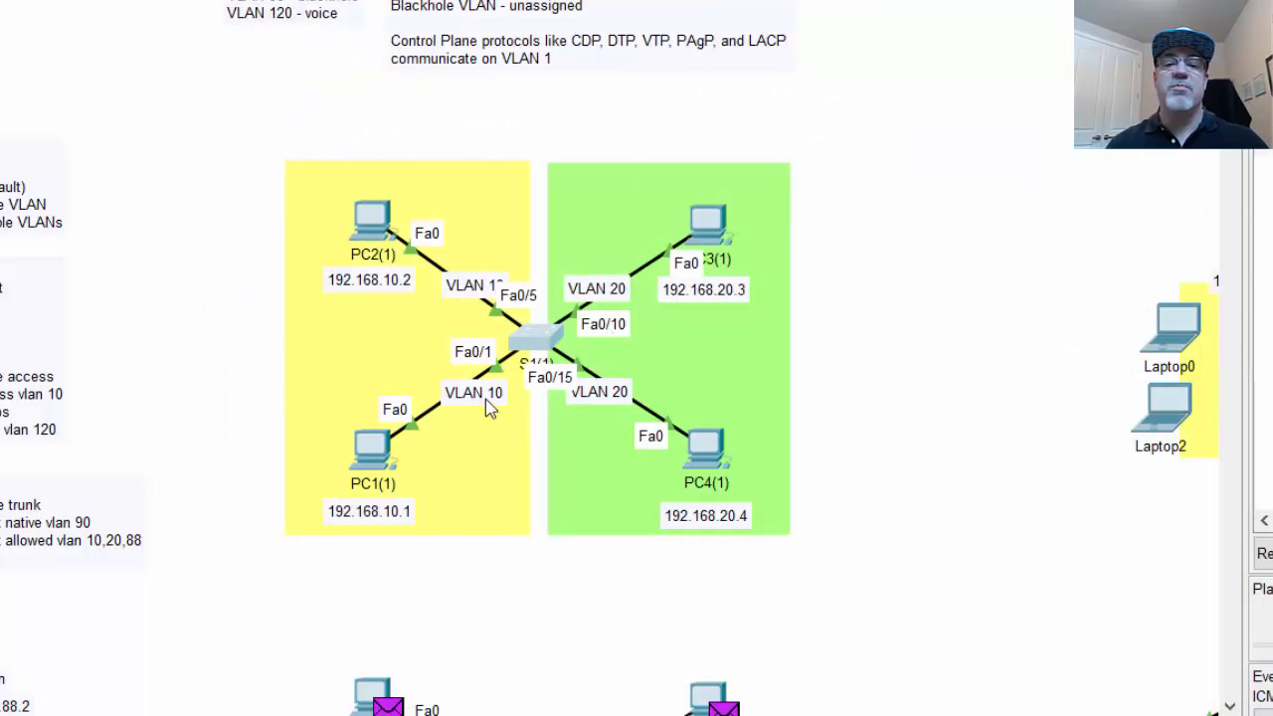
mouse_move(481, 374)
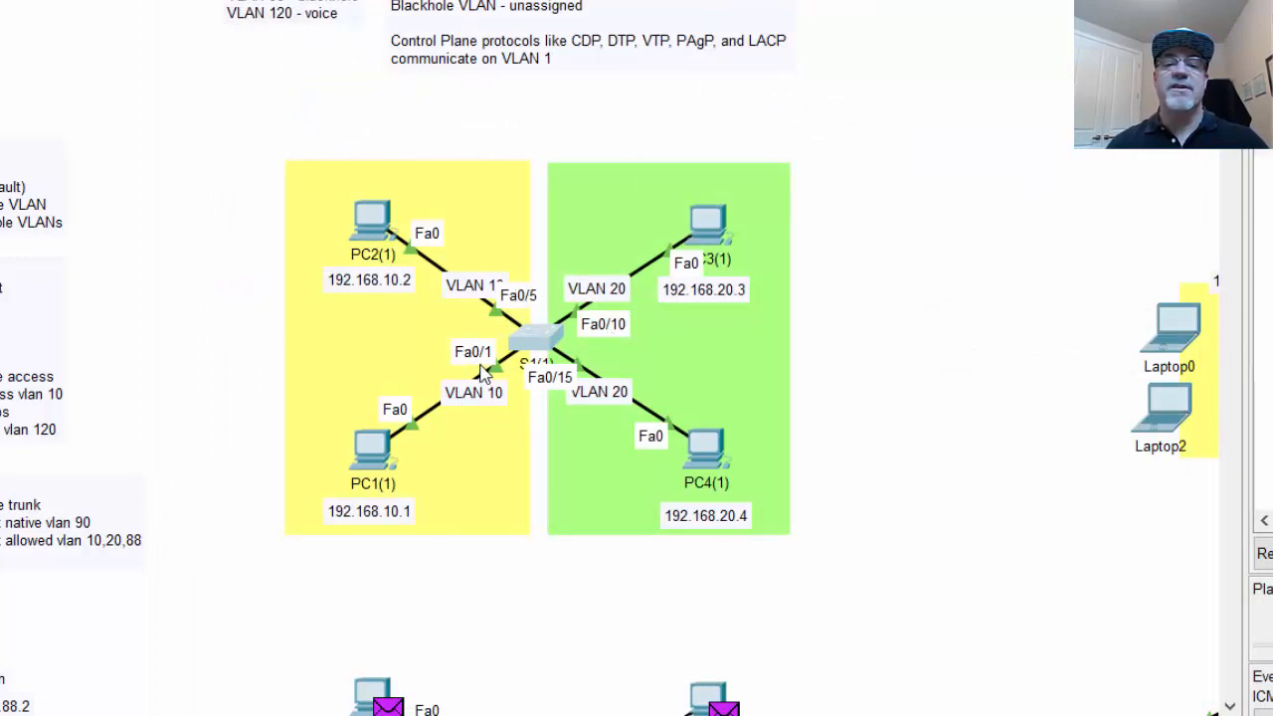
mouse_move(342, 263)
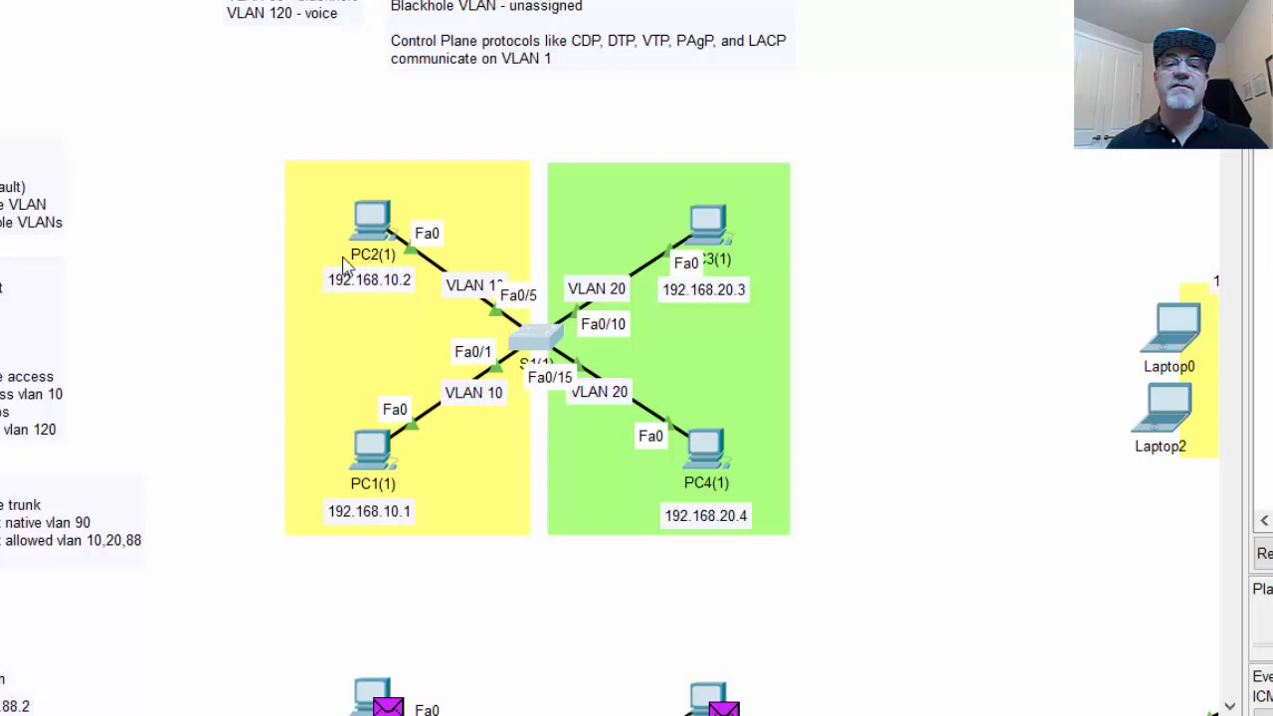
mouse_move(613, 356)
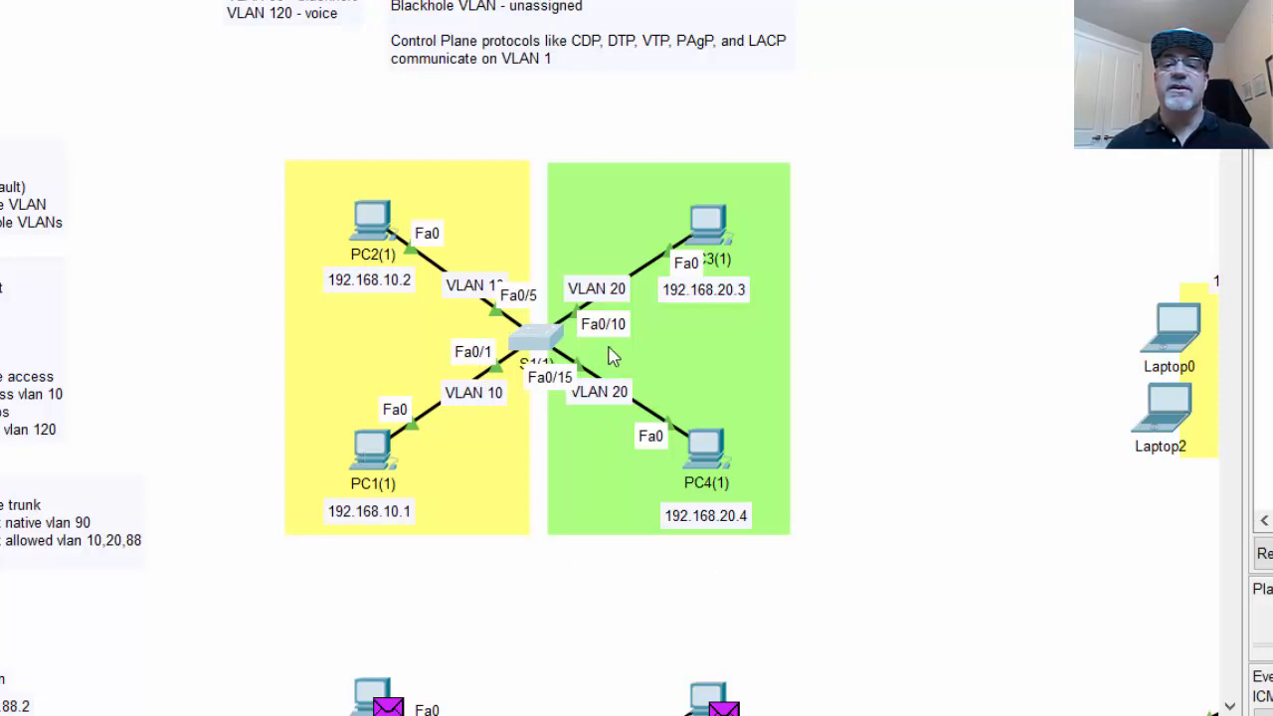
mouse_move(573, 387)
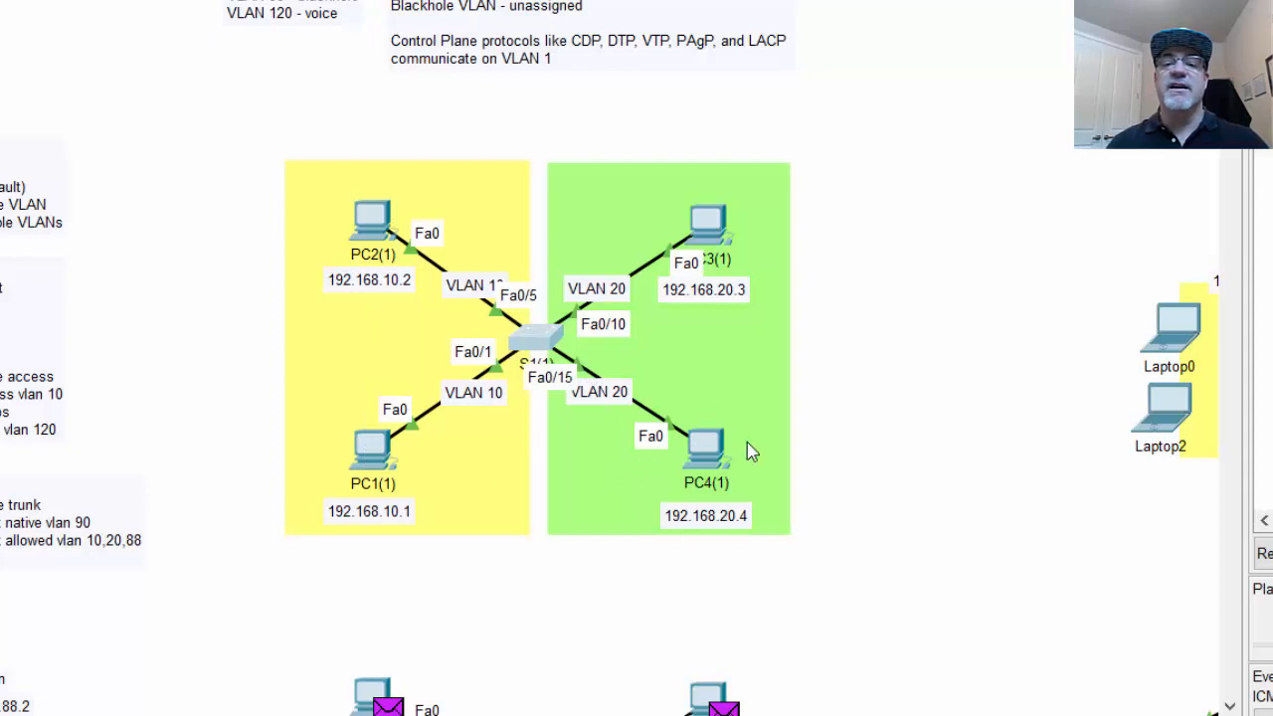
mouse_move(533, 354)
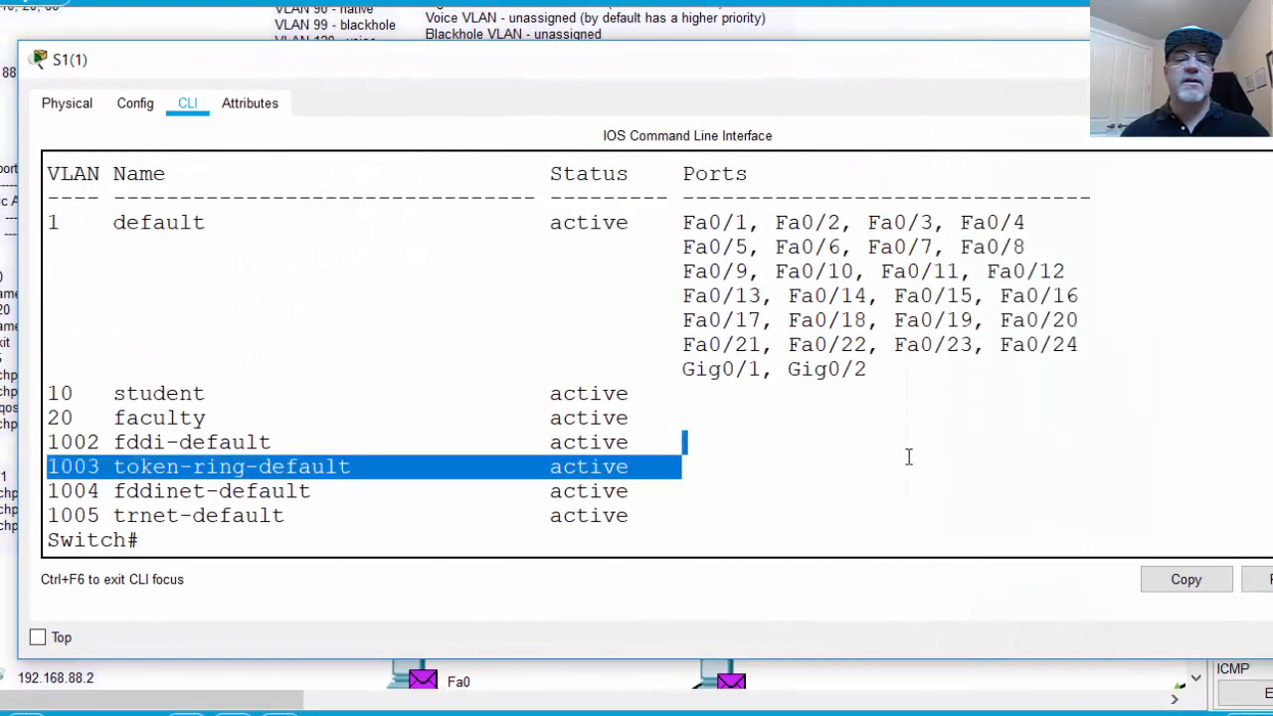
- Enter interface Fa0/1 on S1 and set switchport mode access
key(enter)
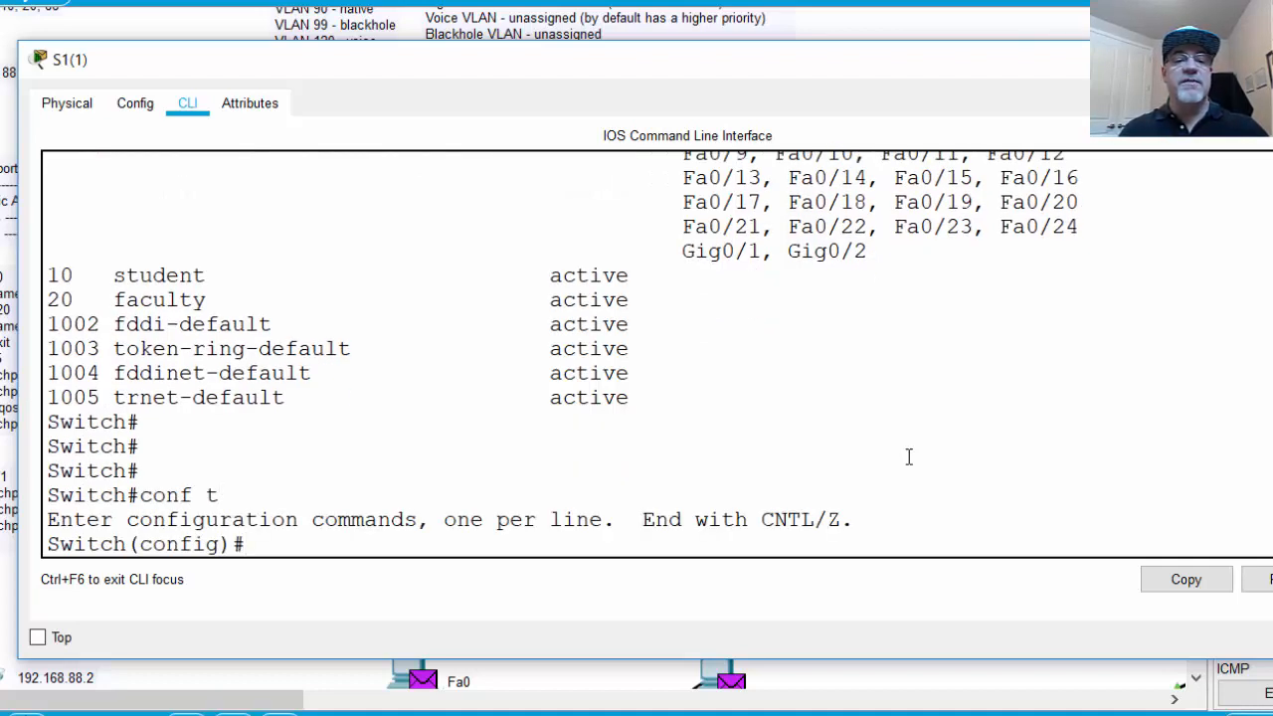
text(int f0/1)
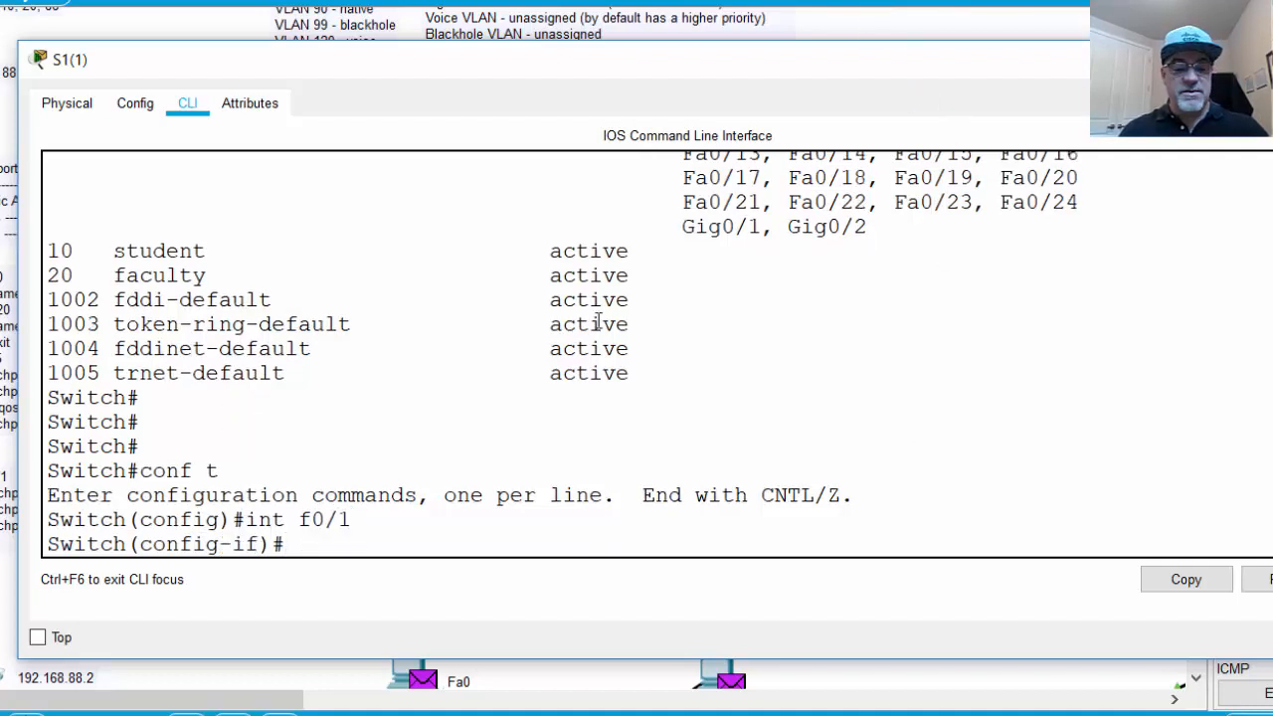
text(sw mod)
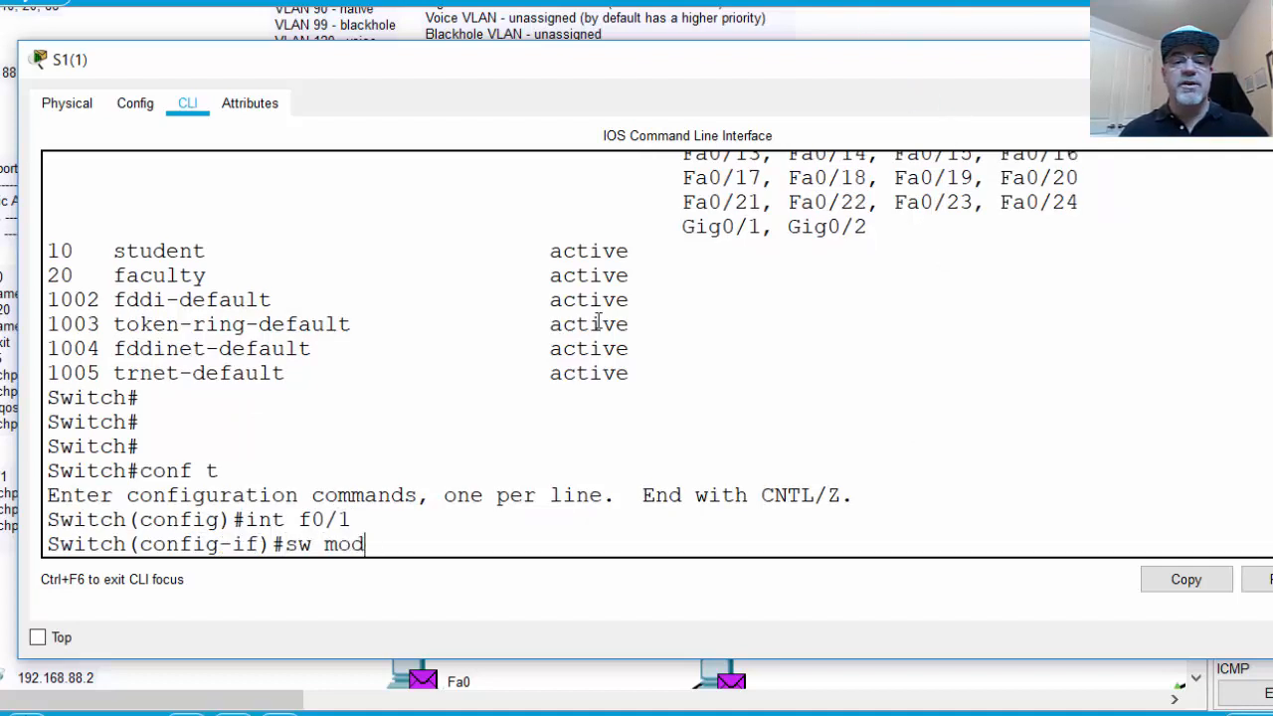
text(switc)
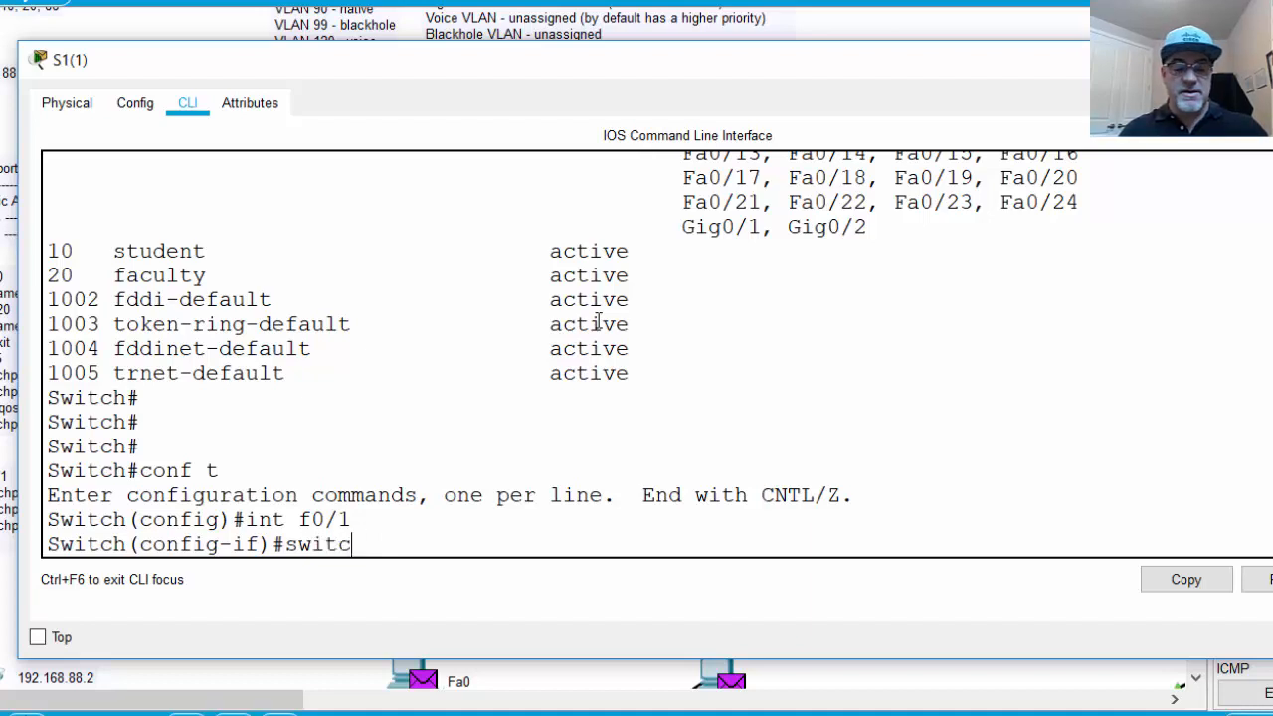
text(hport mode)
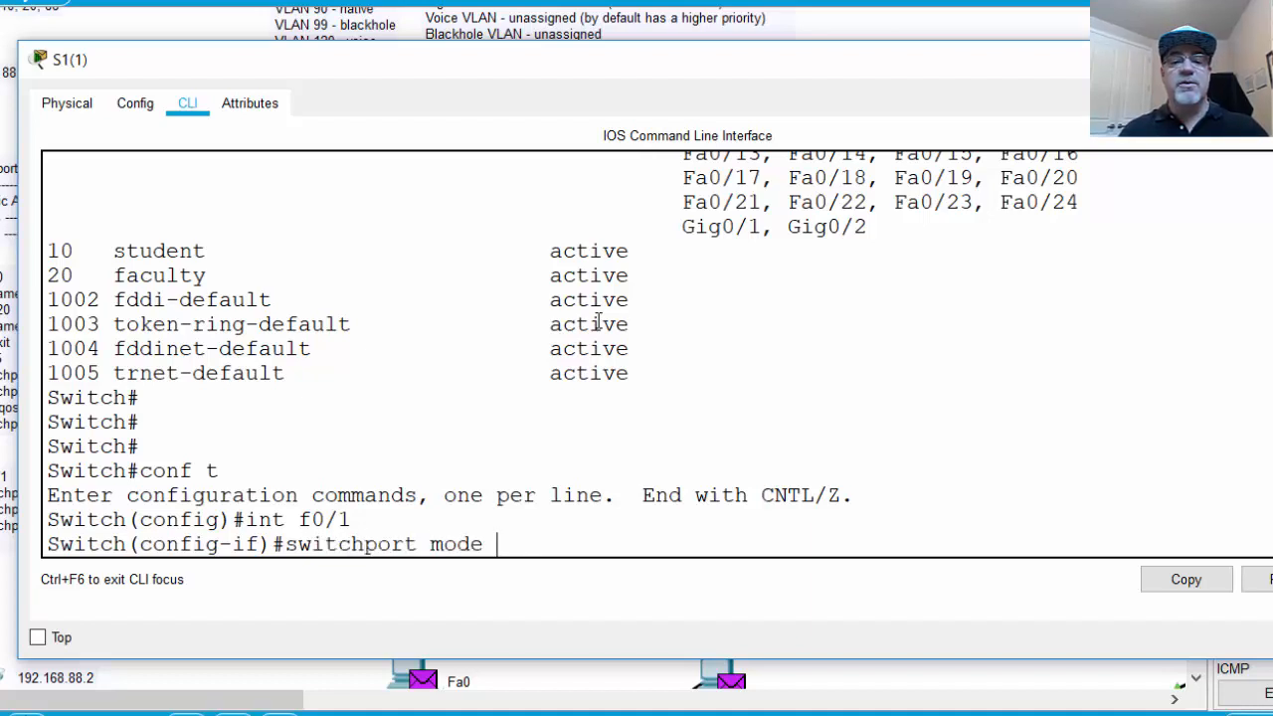
text(access)
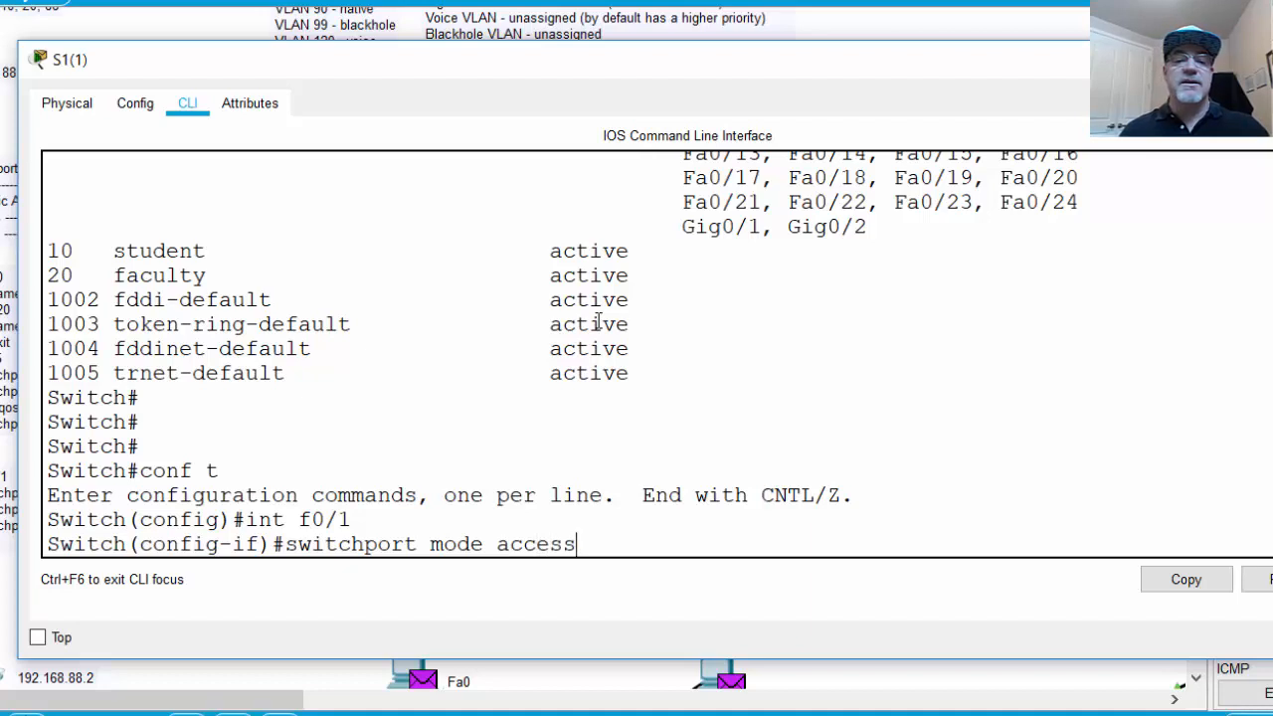
key(Return)
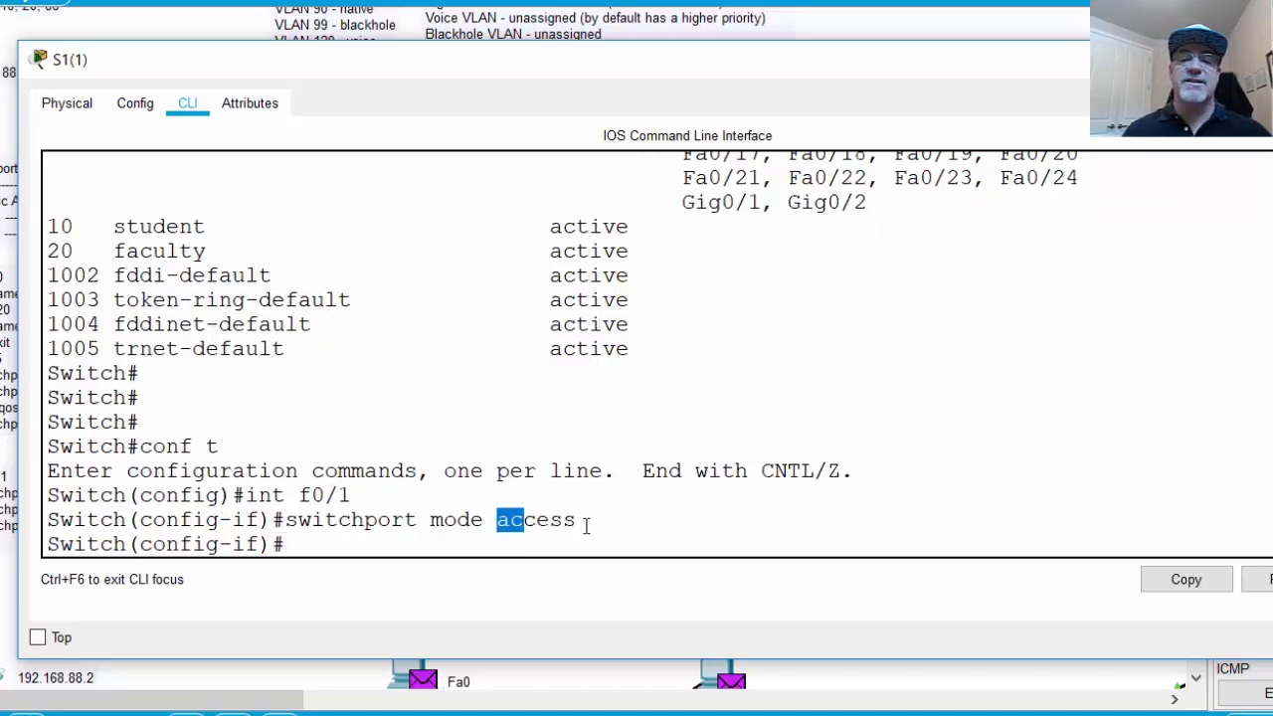
- Assign Fa0/1 to VLAN 10 with switchport access vlan 10
double_click(537, 519)
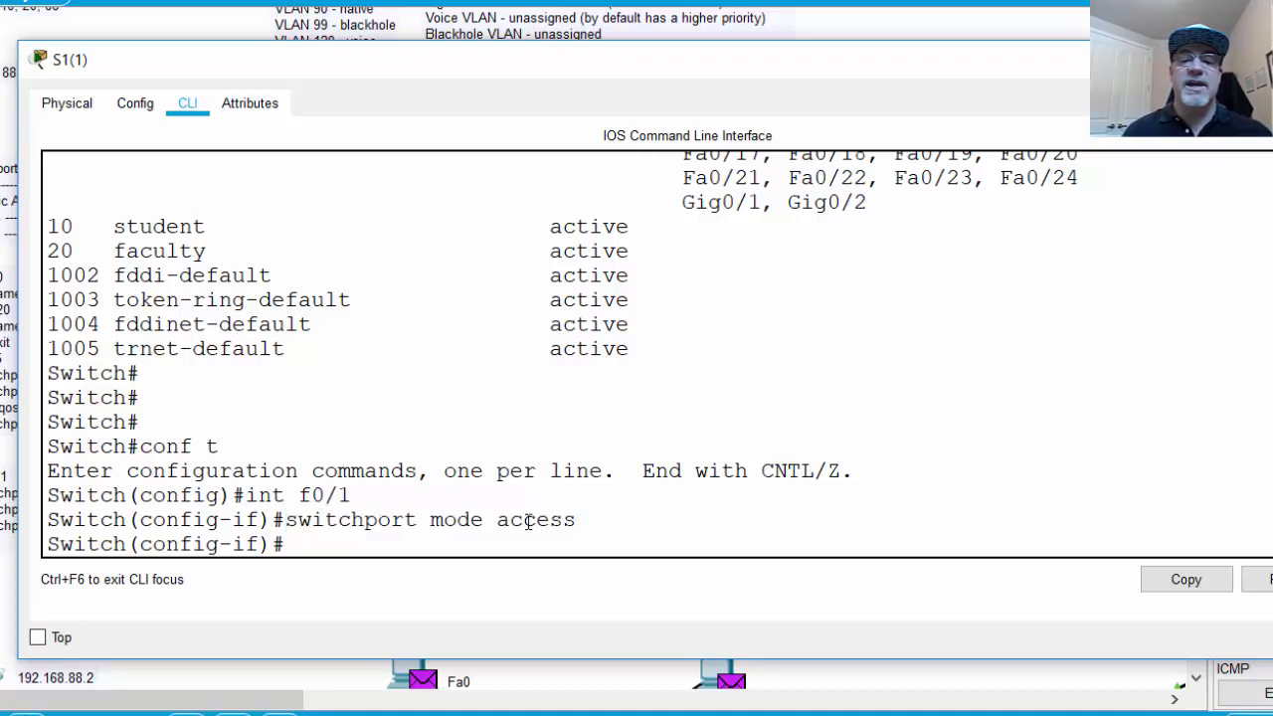
double_click(535, 519)
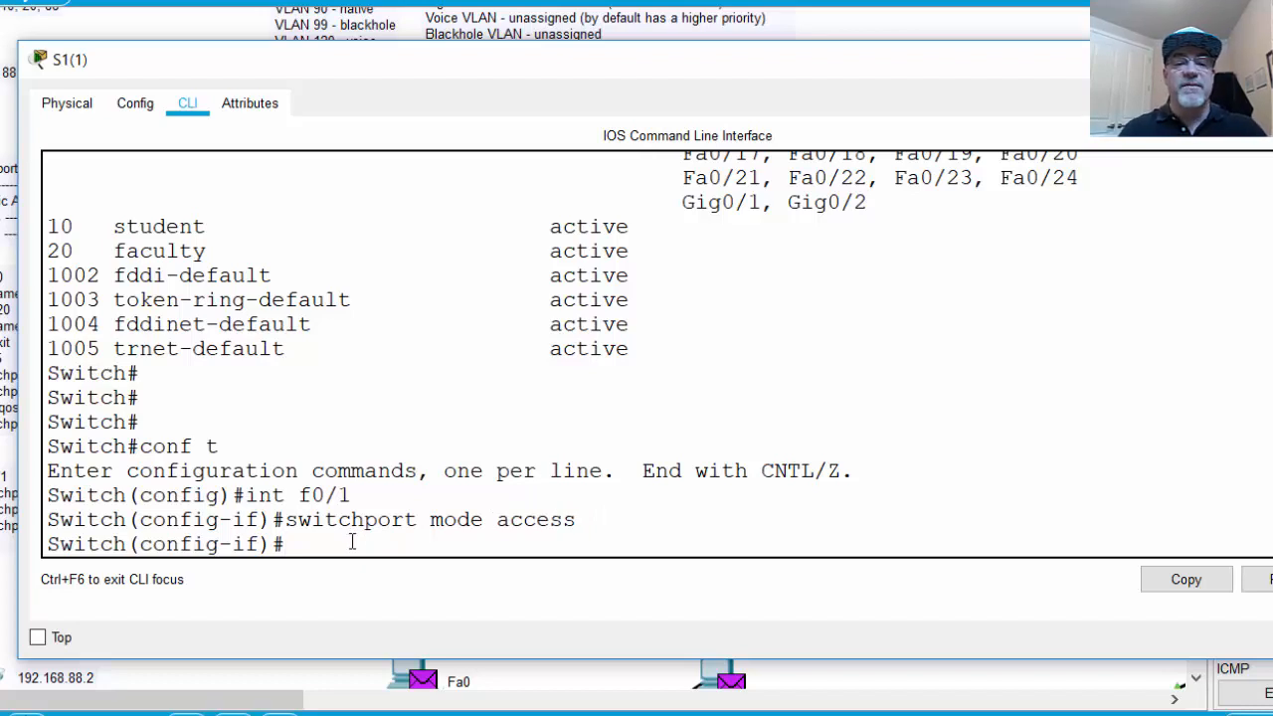
text(switch)
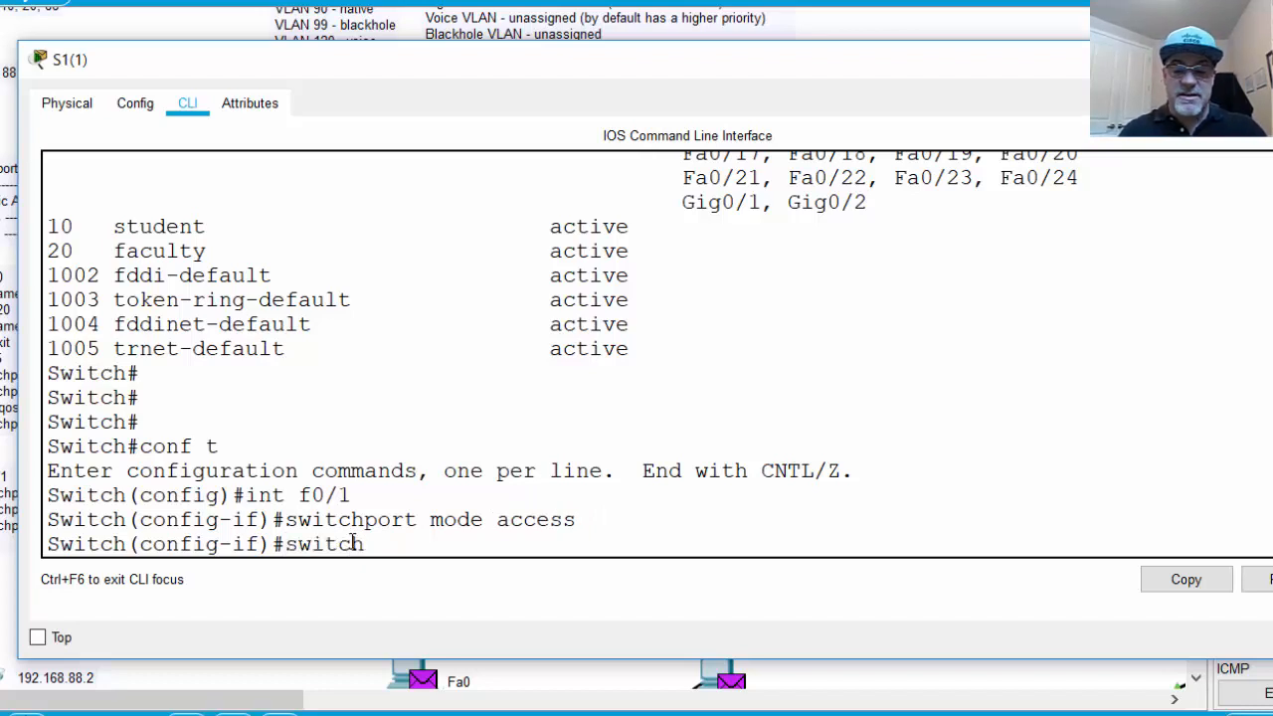
text(port a)
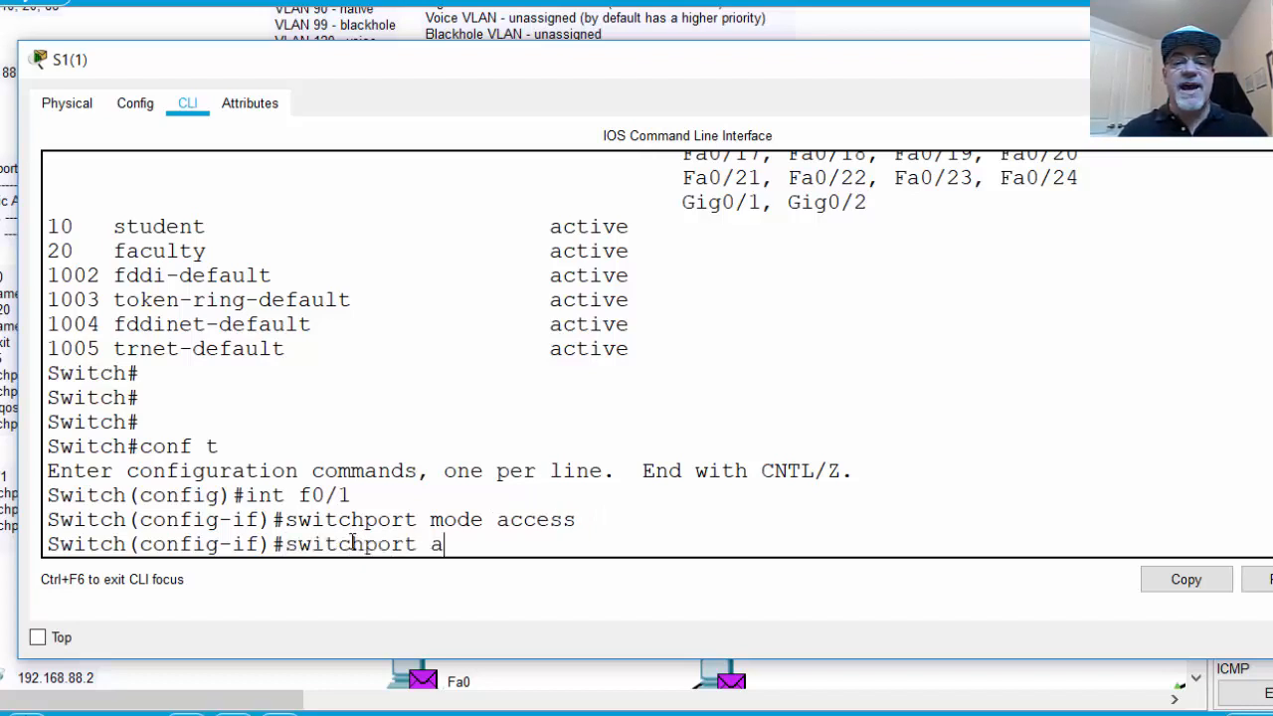
text(ccess vlan 10)
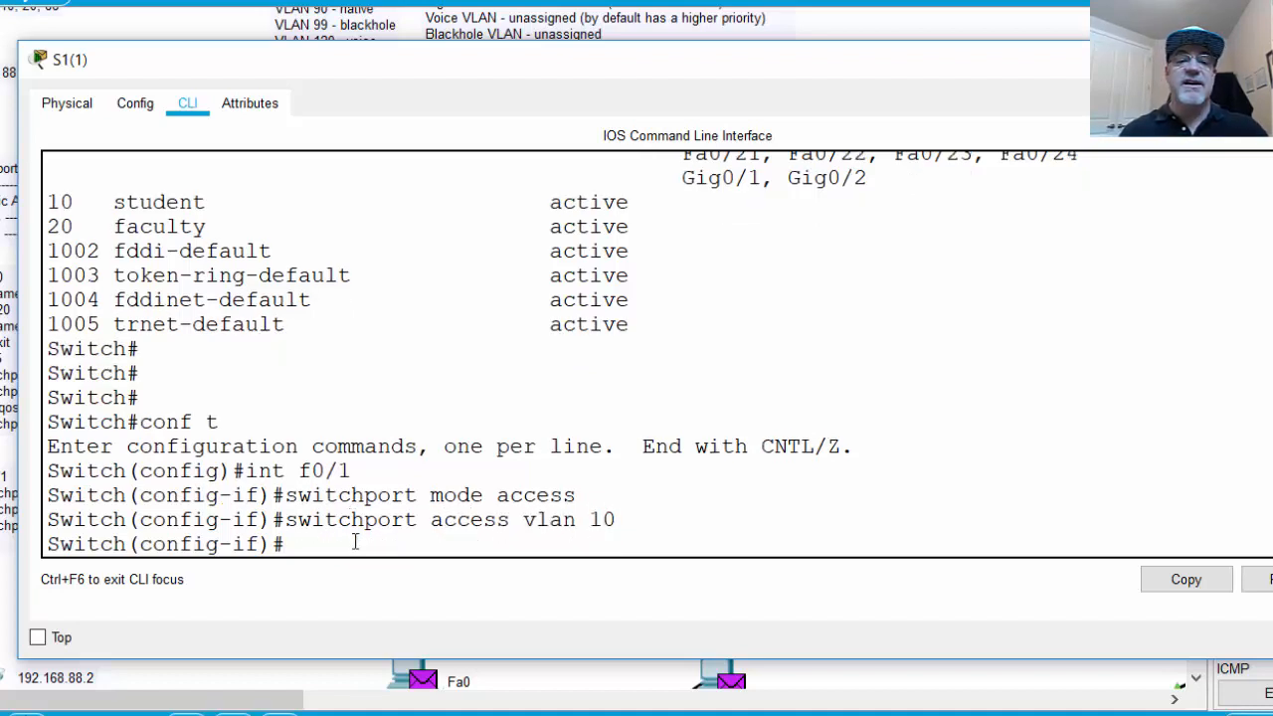
mouse_move(388, 238)
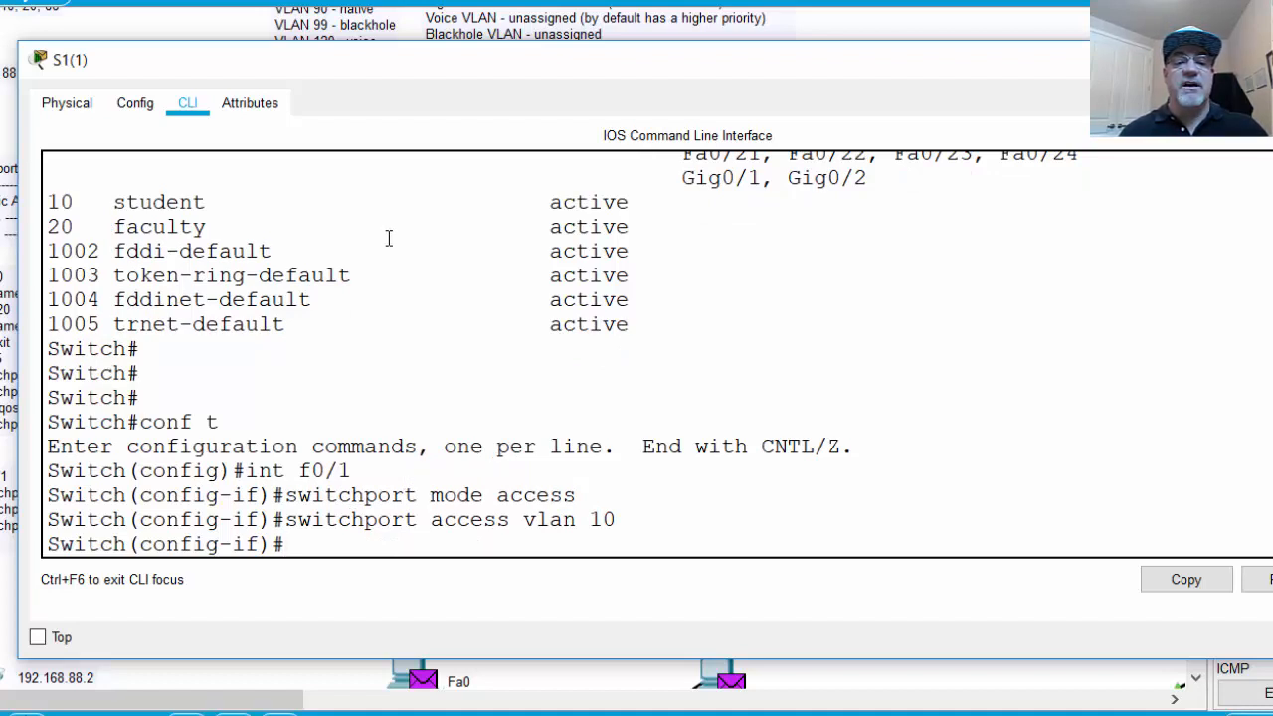
- Make Fa0/5 an access port assigned to VLAN 10
text(switchport mode access)
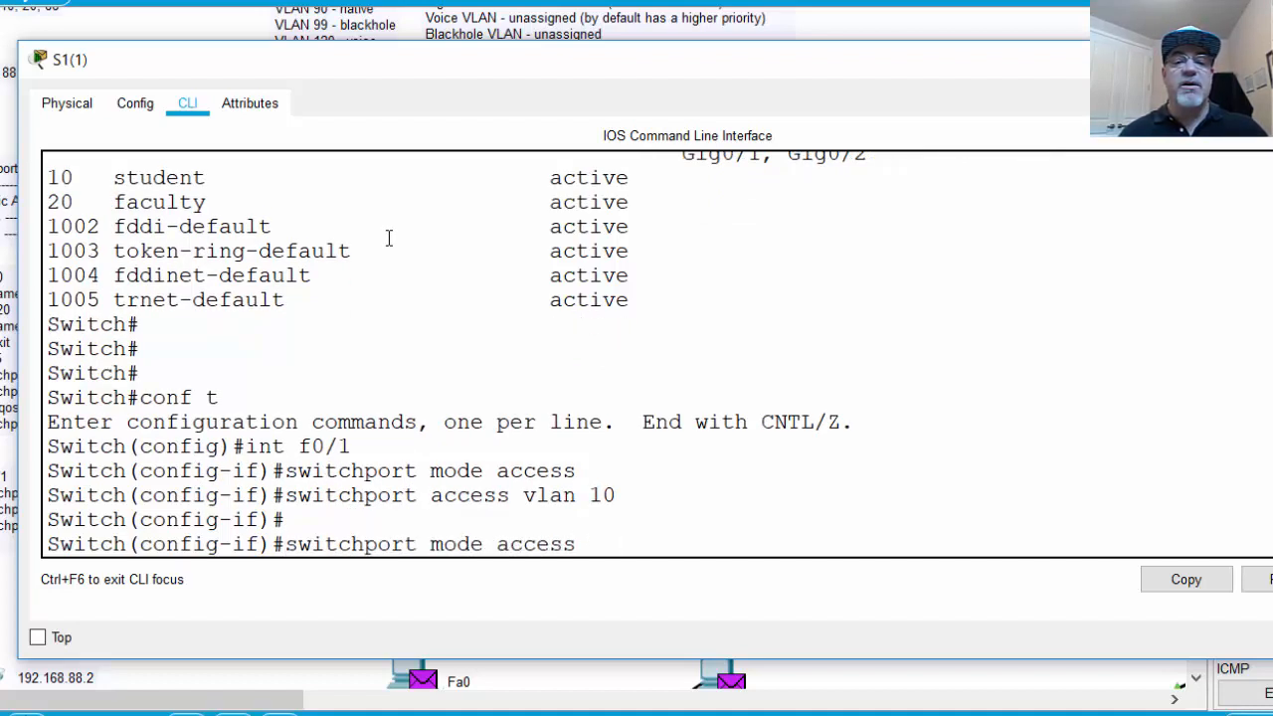
text(int f0/1)
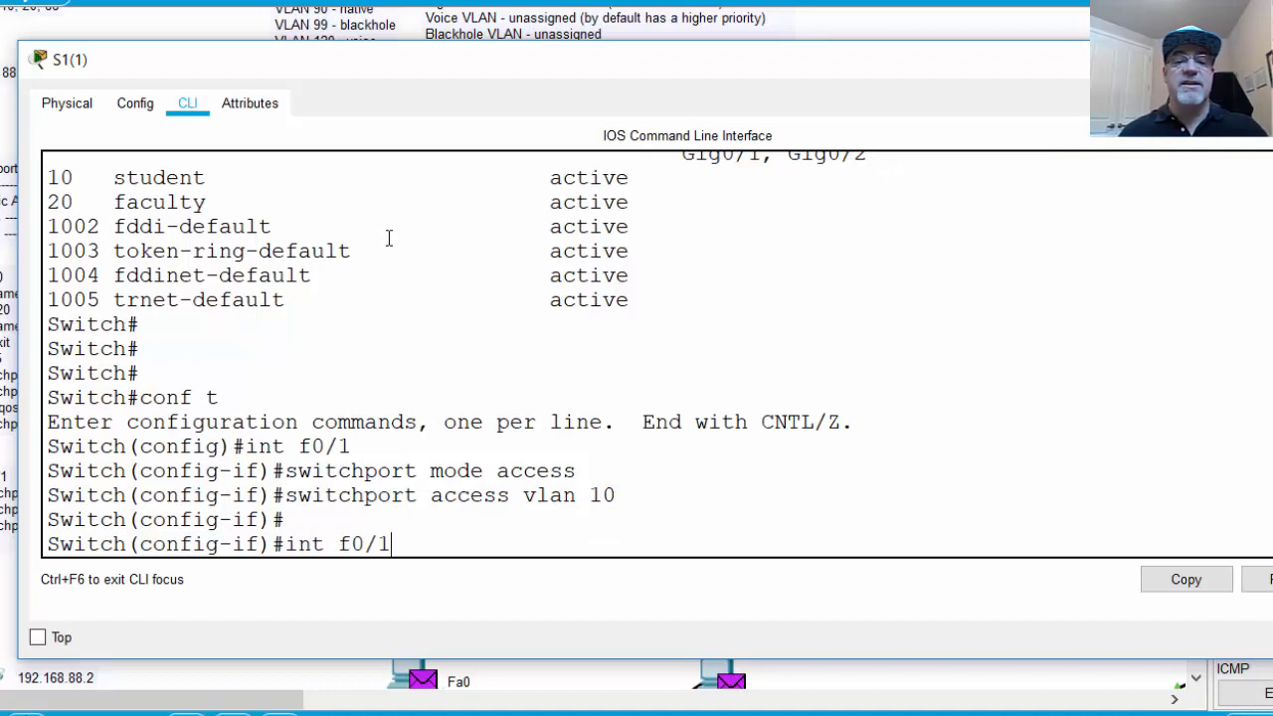
text(5)
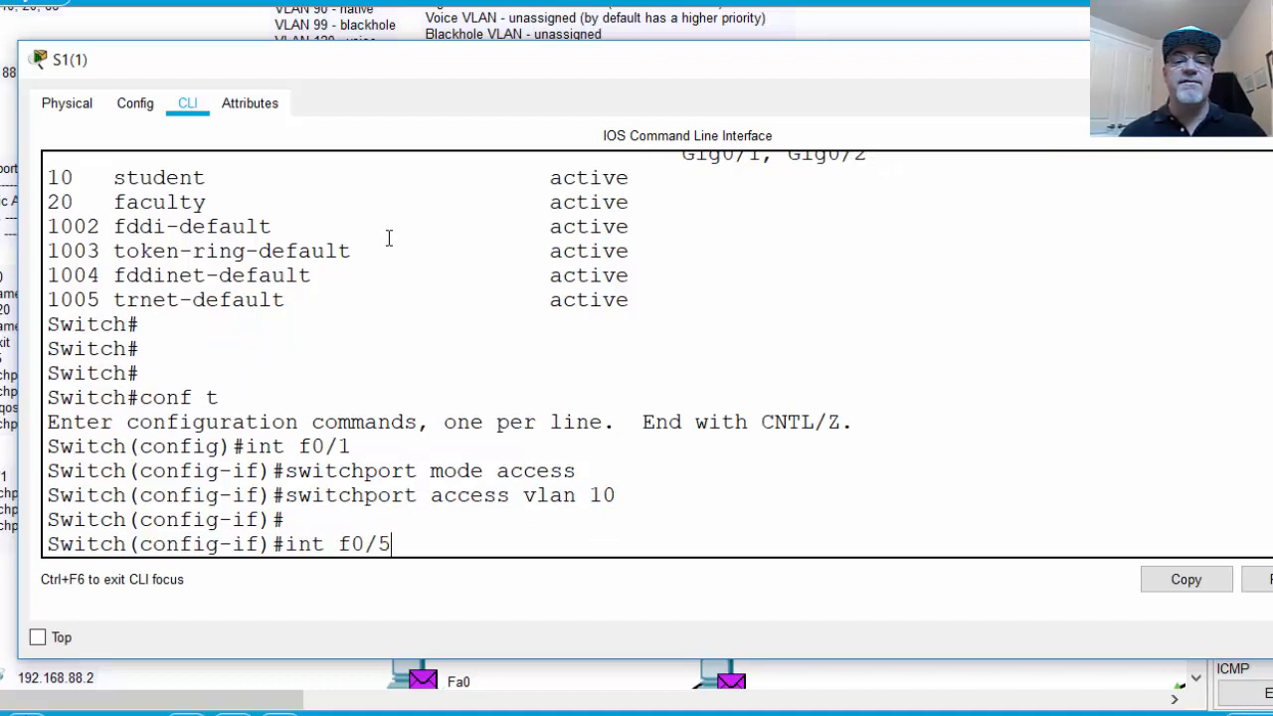
text(switchport mode access)
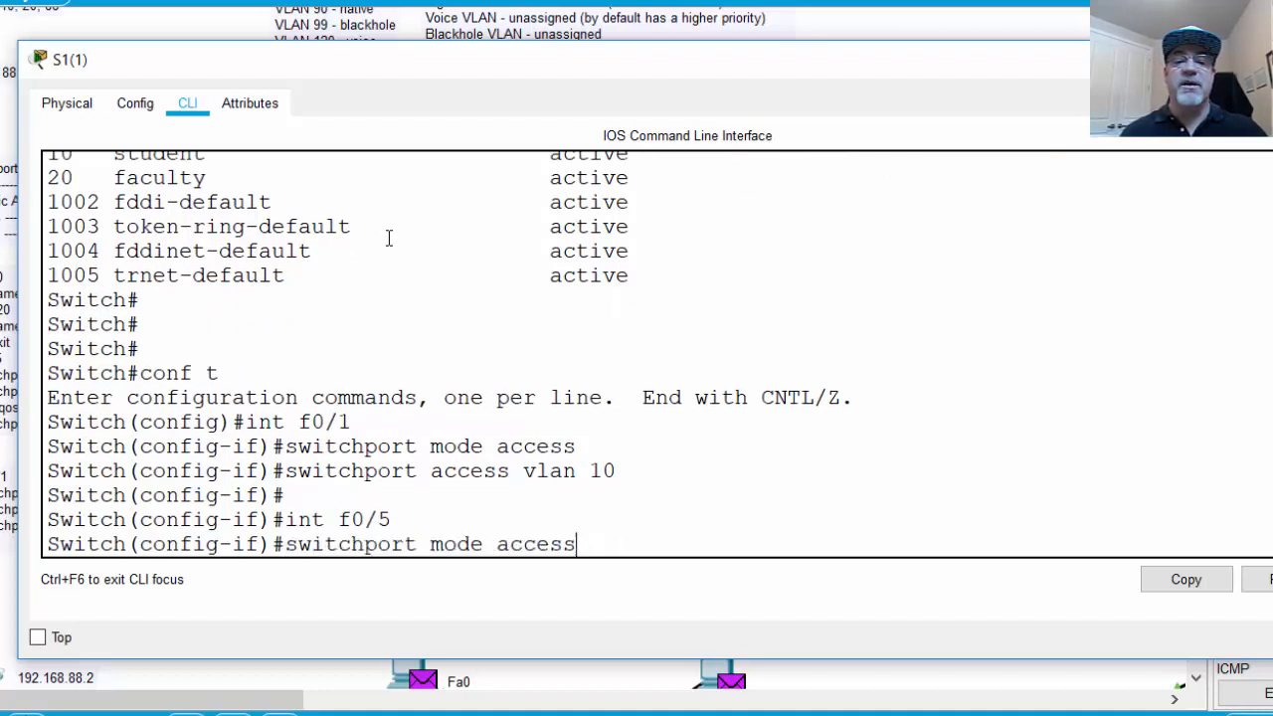
key(Return)
text(switchport access vlan 10)
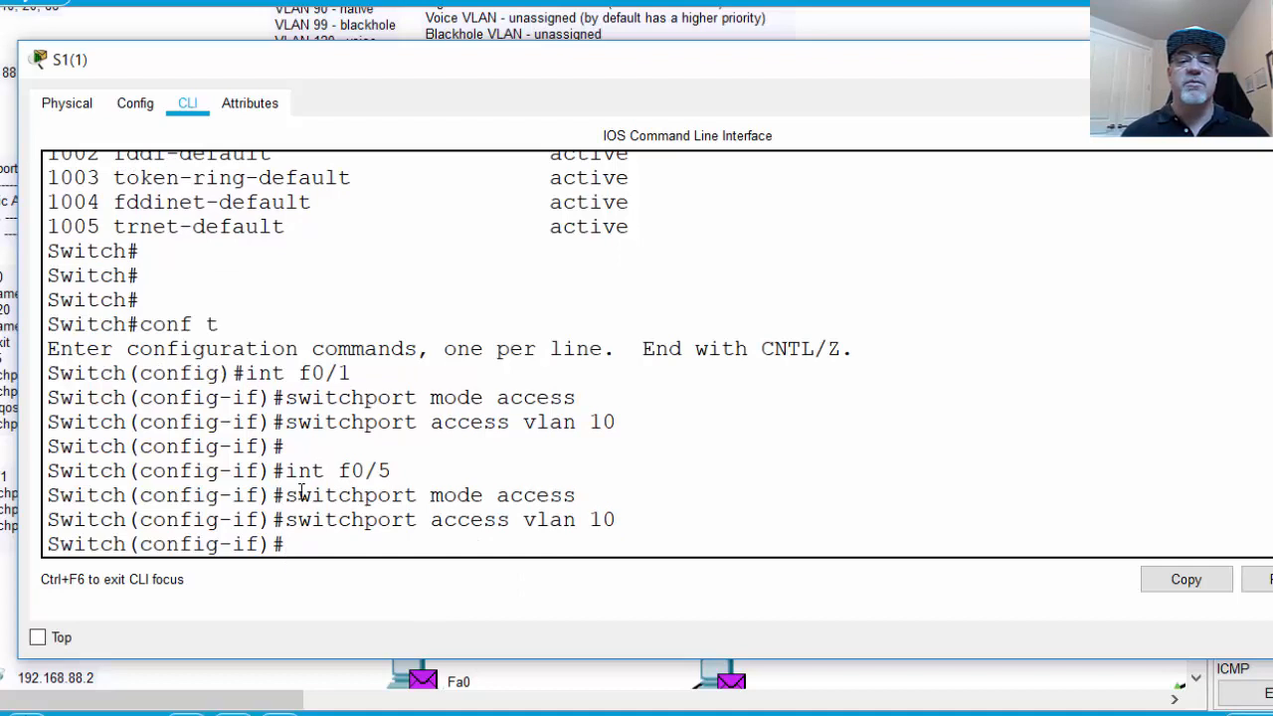
mouse_move(601, 531)
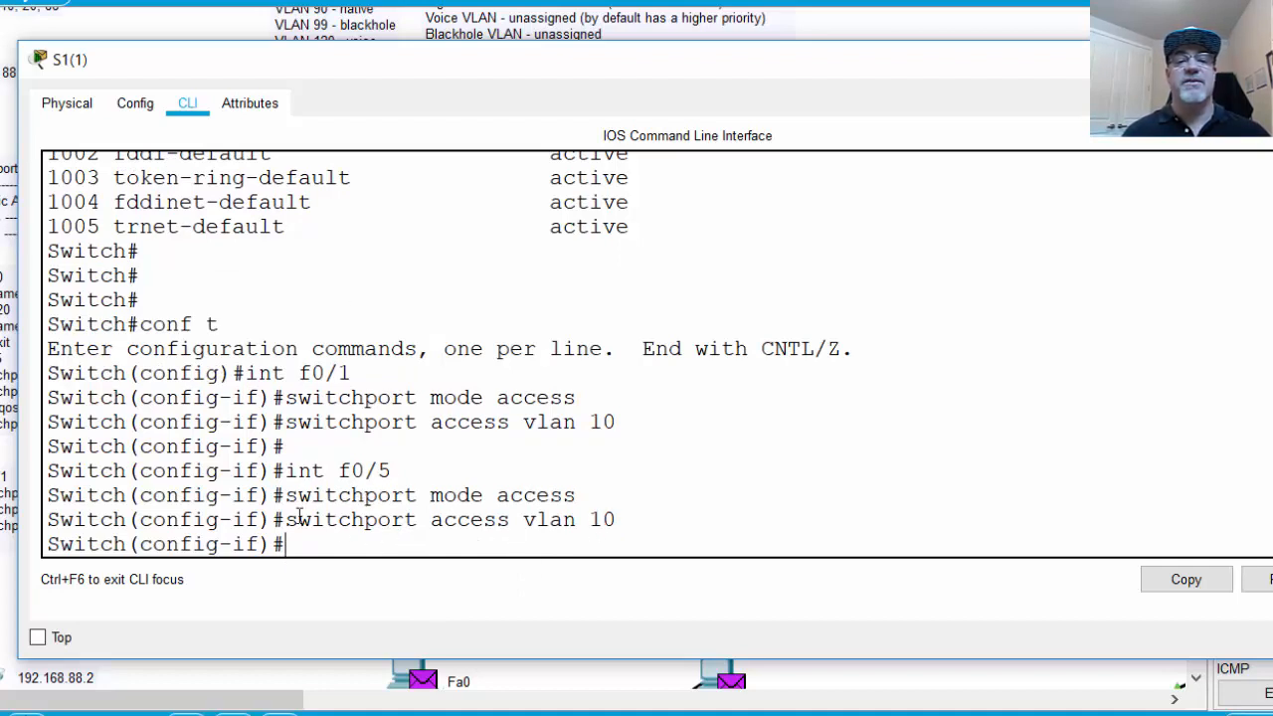
mouse_move(591, 551)
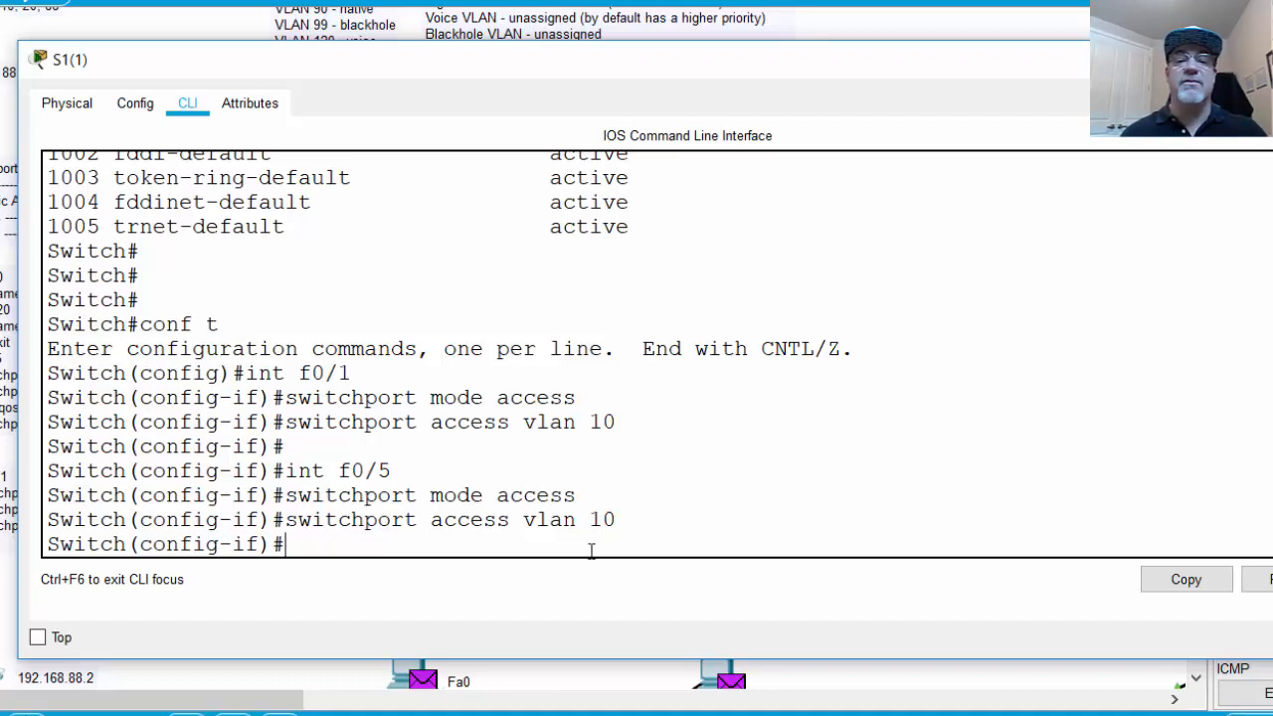
key(Return)
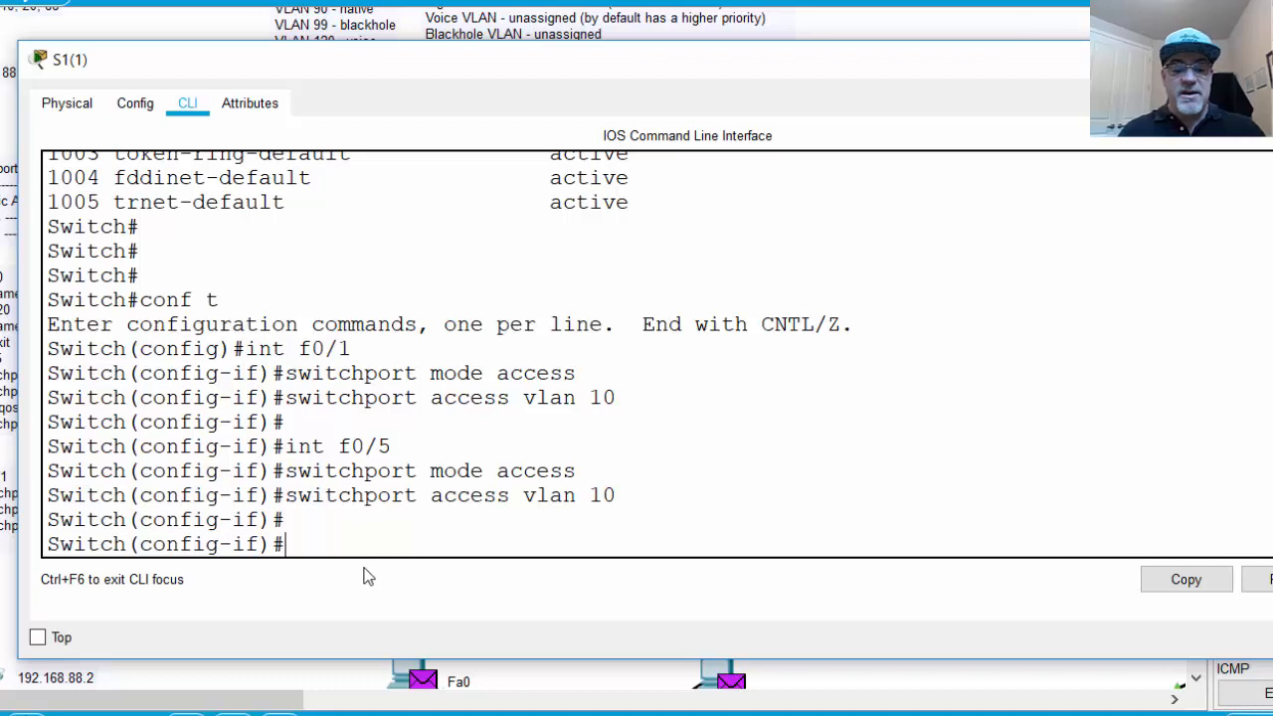
- Enter interface range configuration for ports Fa0/10-15
text(interfa)
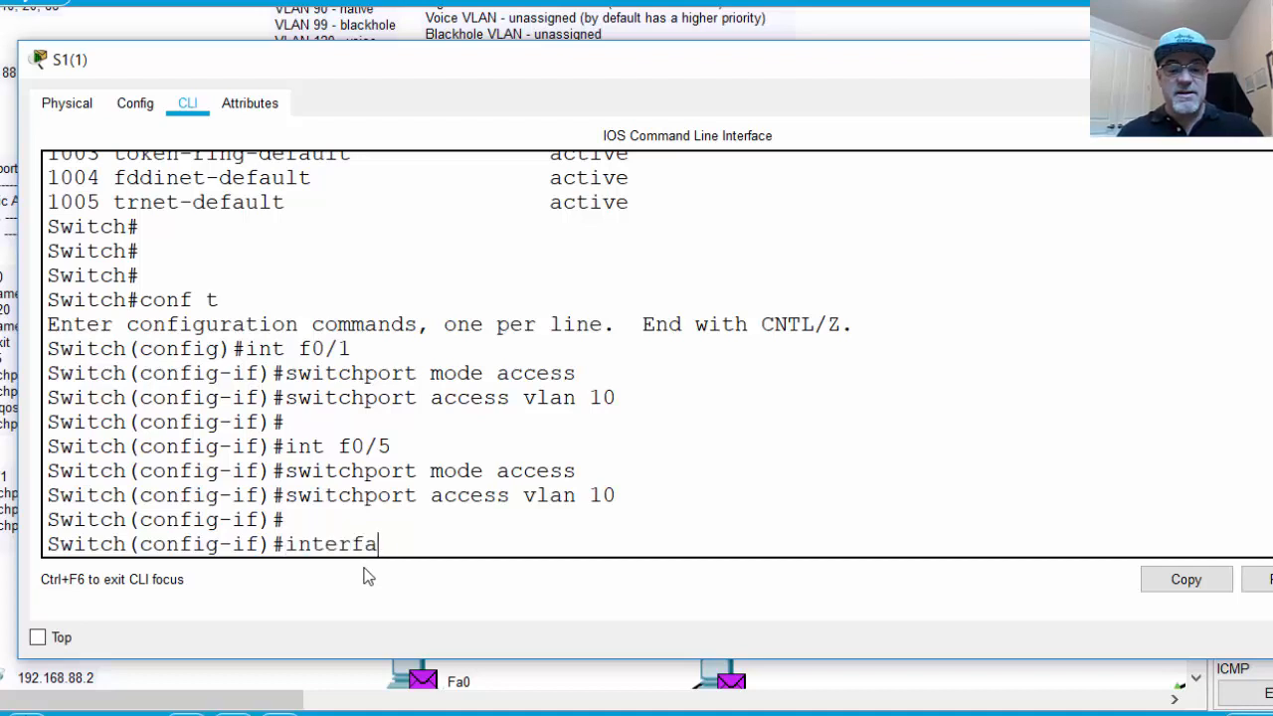
text(ce range)
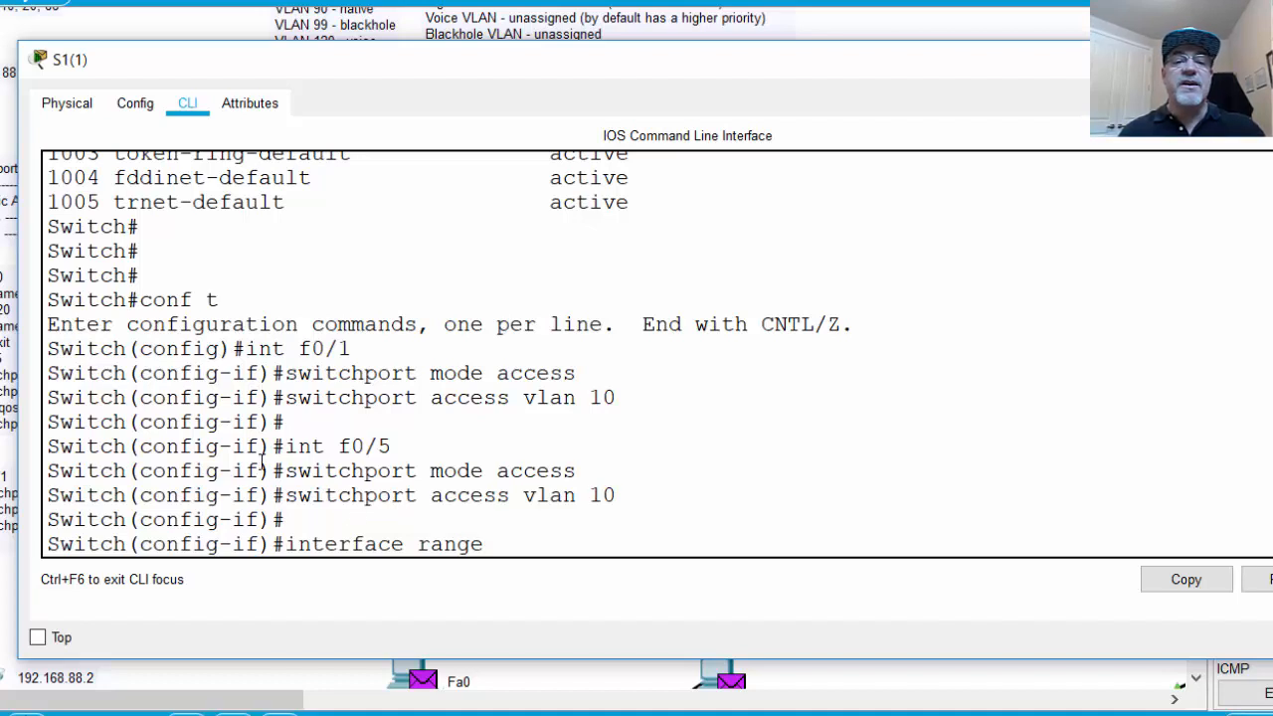
double_click(306, 445)
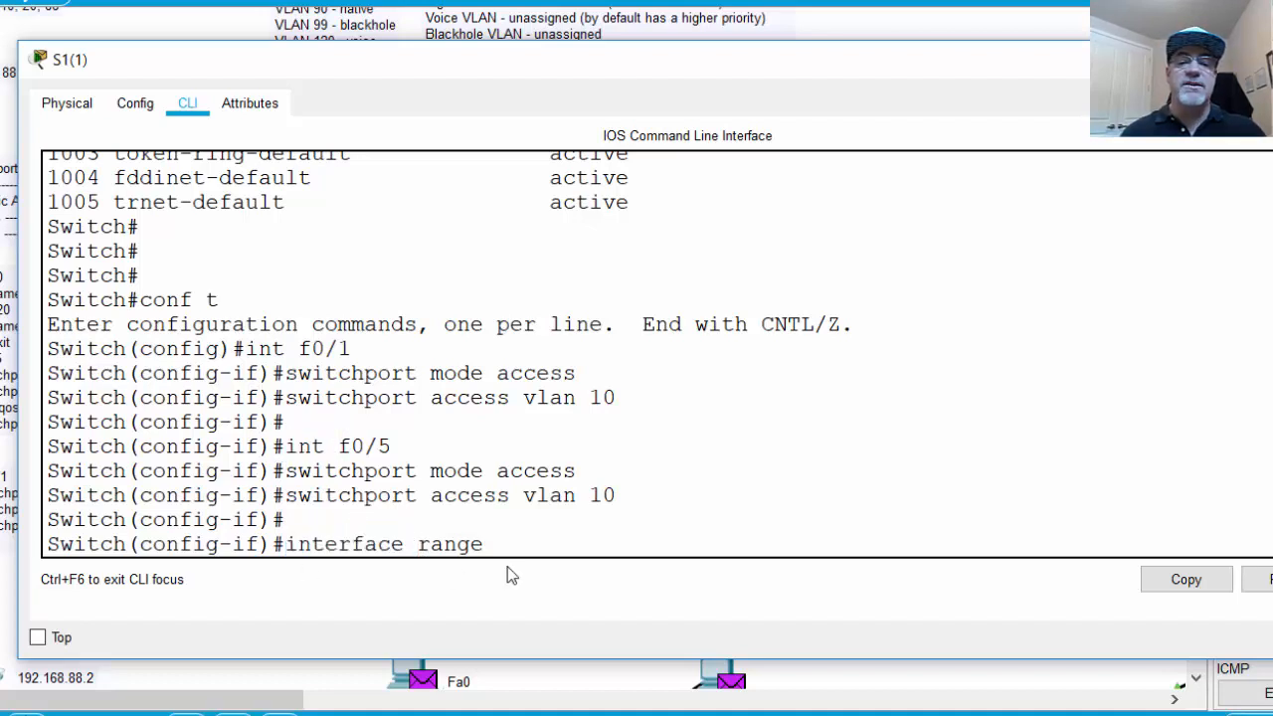
key(BackSpace)
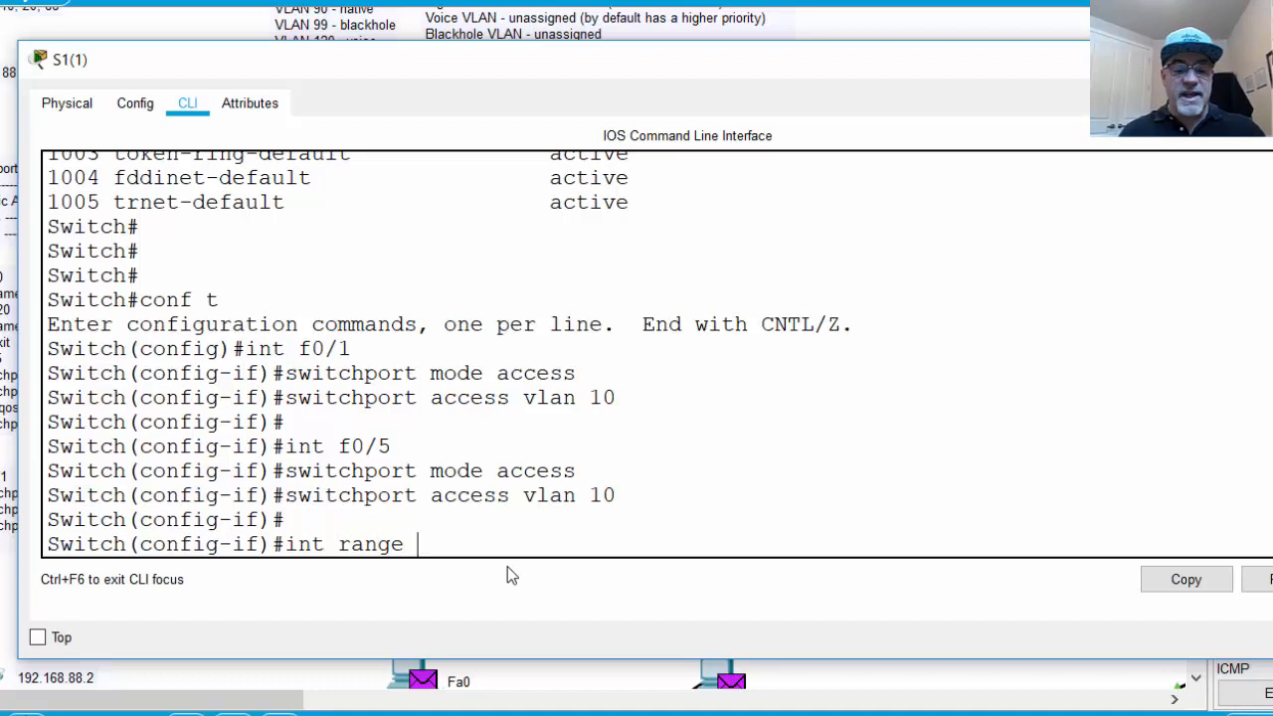
text(f0/1)
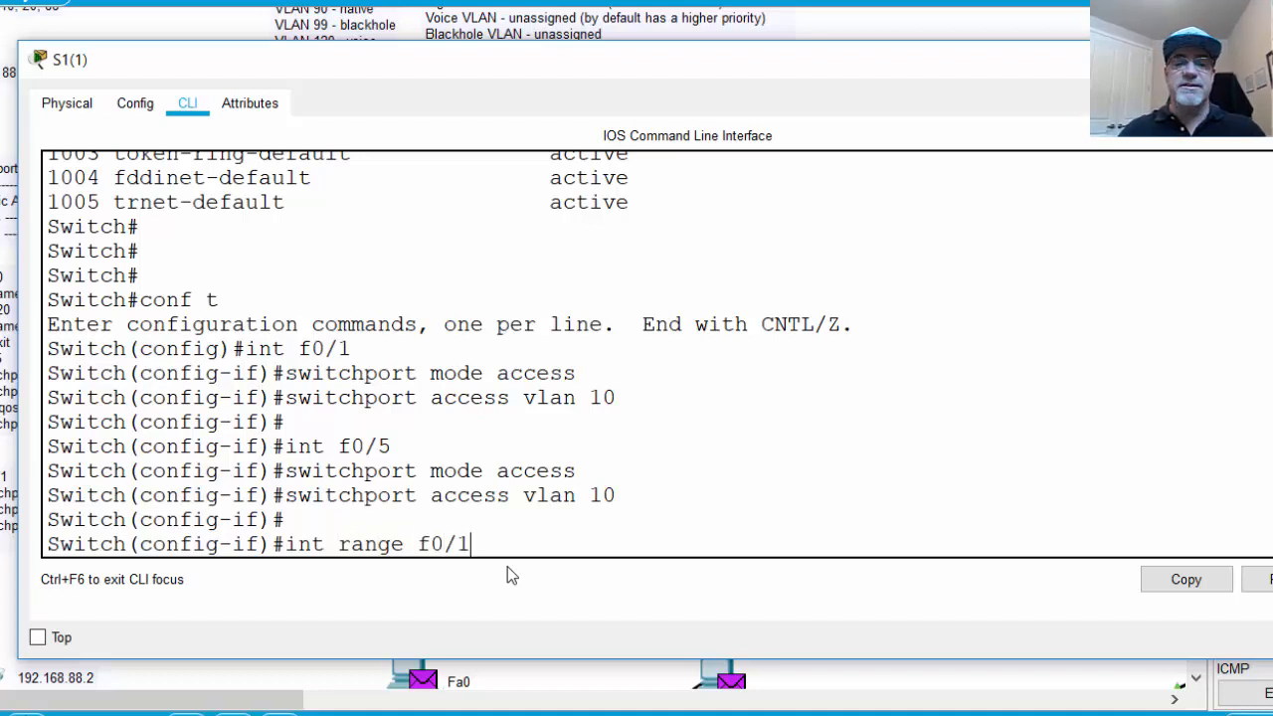
text(0)
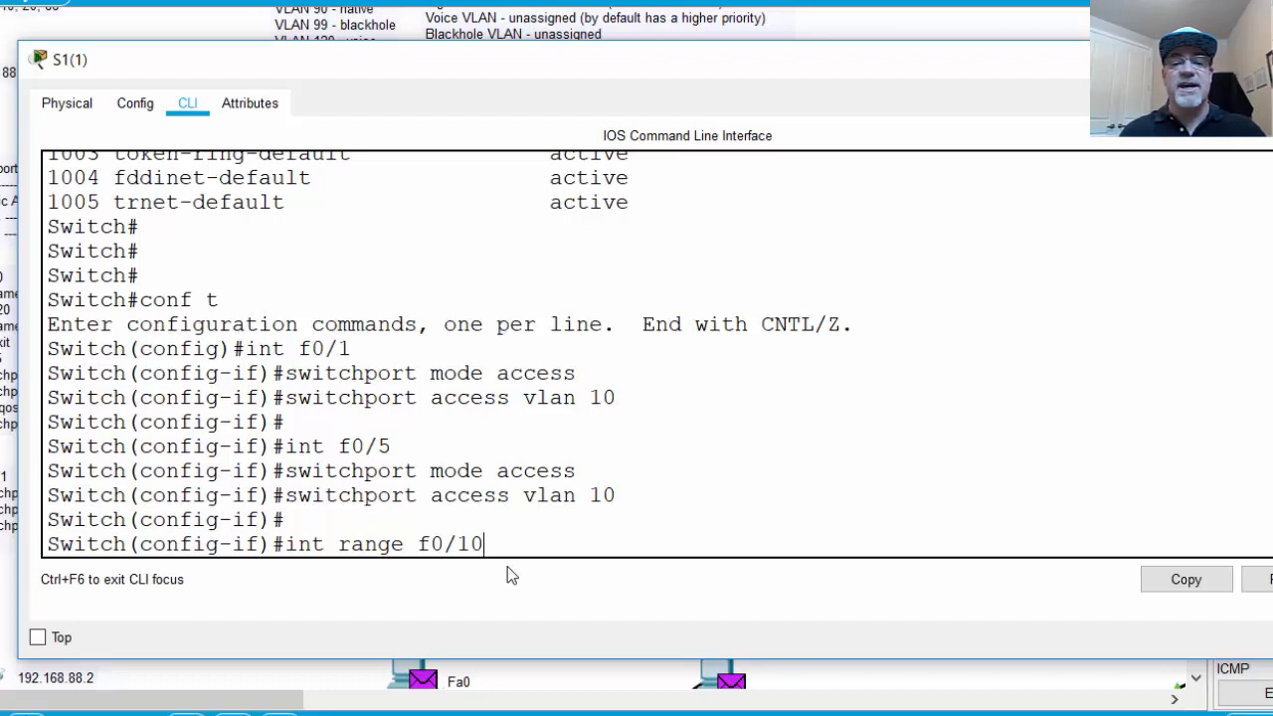
text(-15)
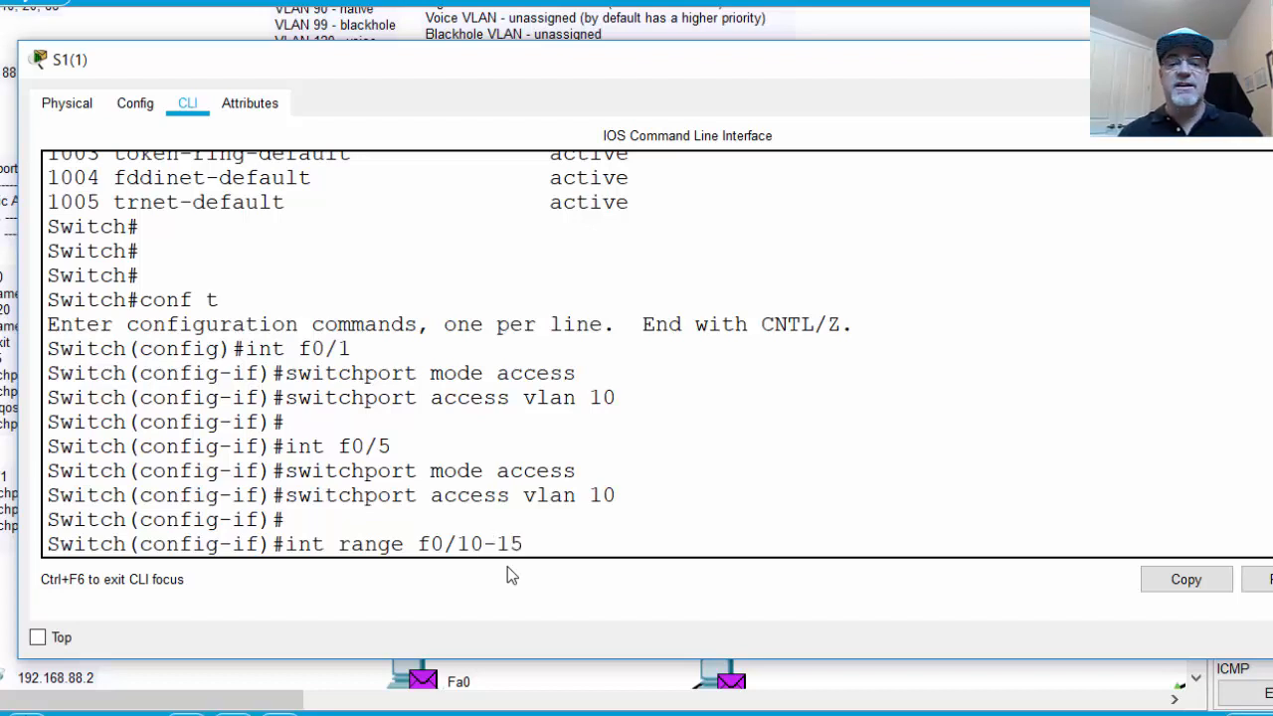
key(Return)
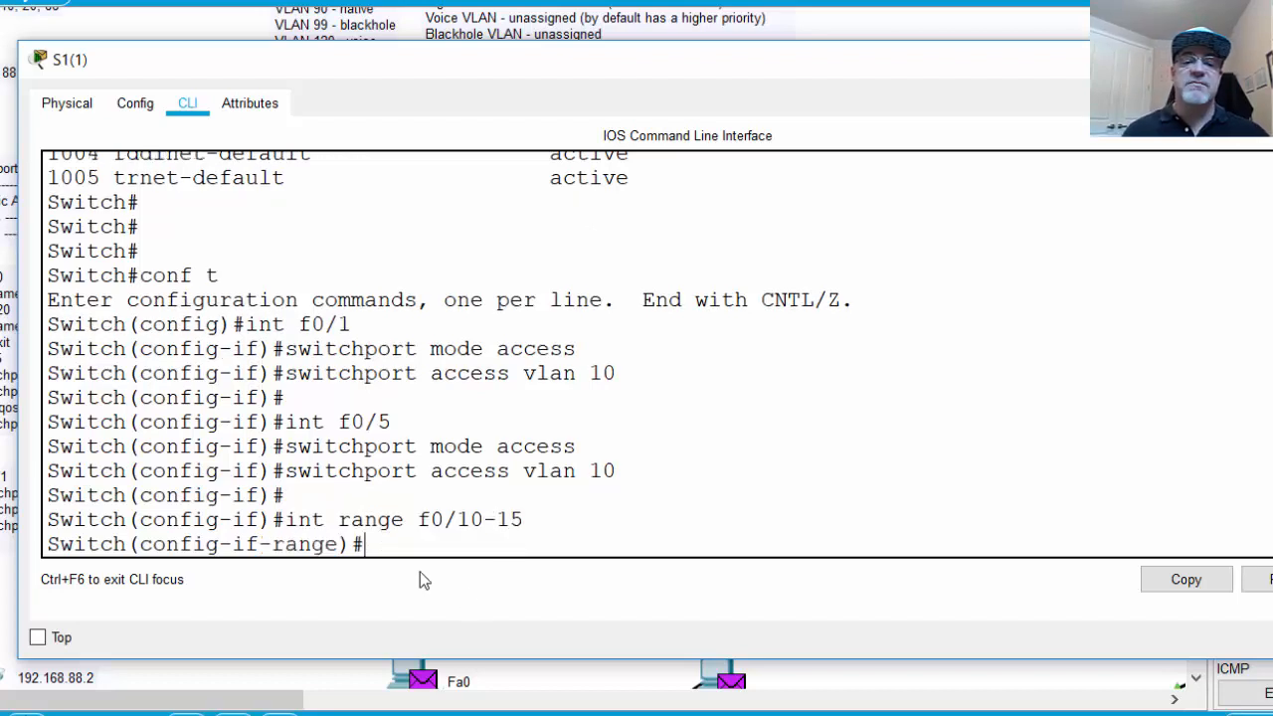
- Set the Fa0/10-15 range to switchport mode access and assign it to VLAN 20
double_click(430, 519)
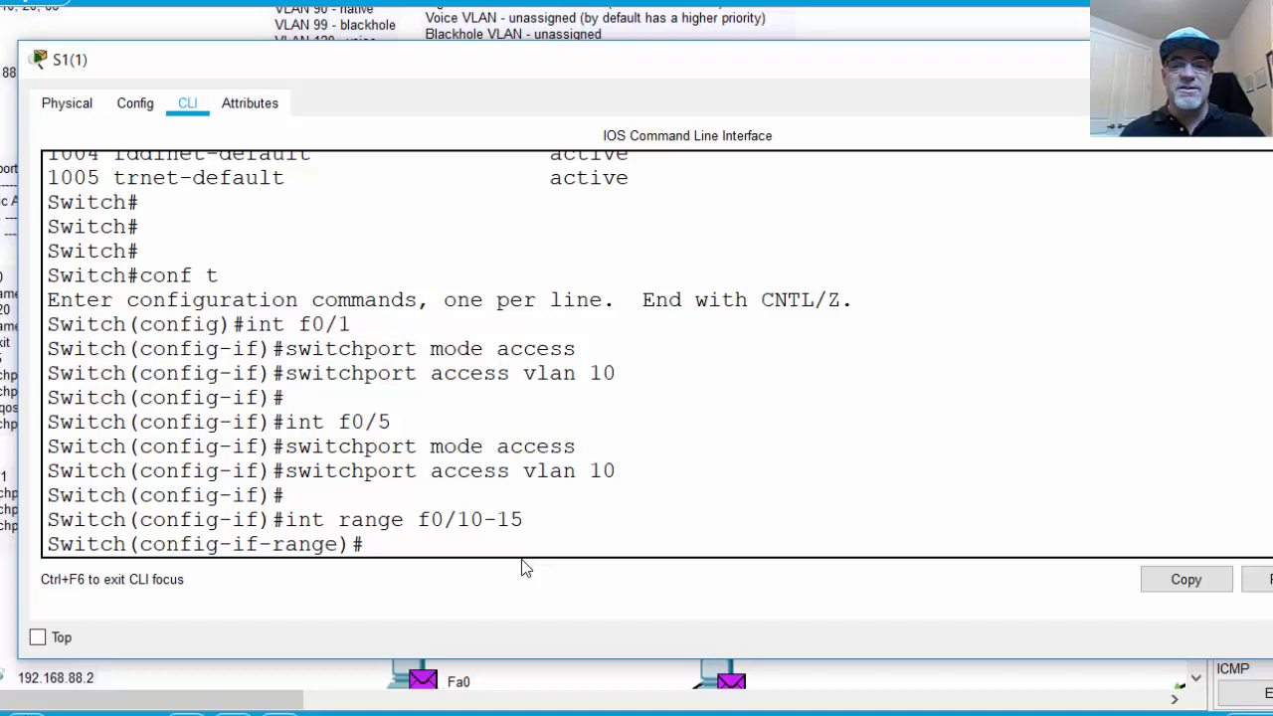
text(sw mode acces)
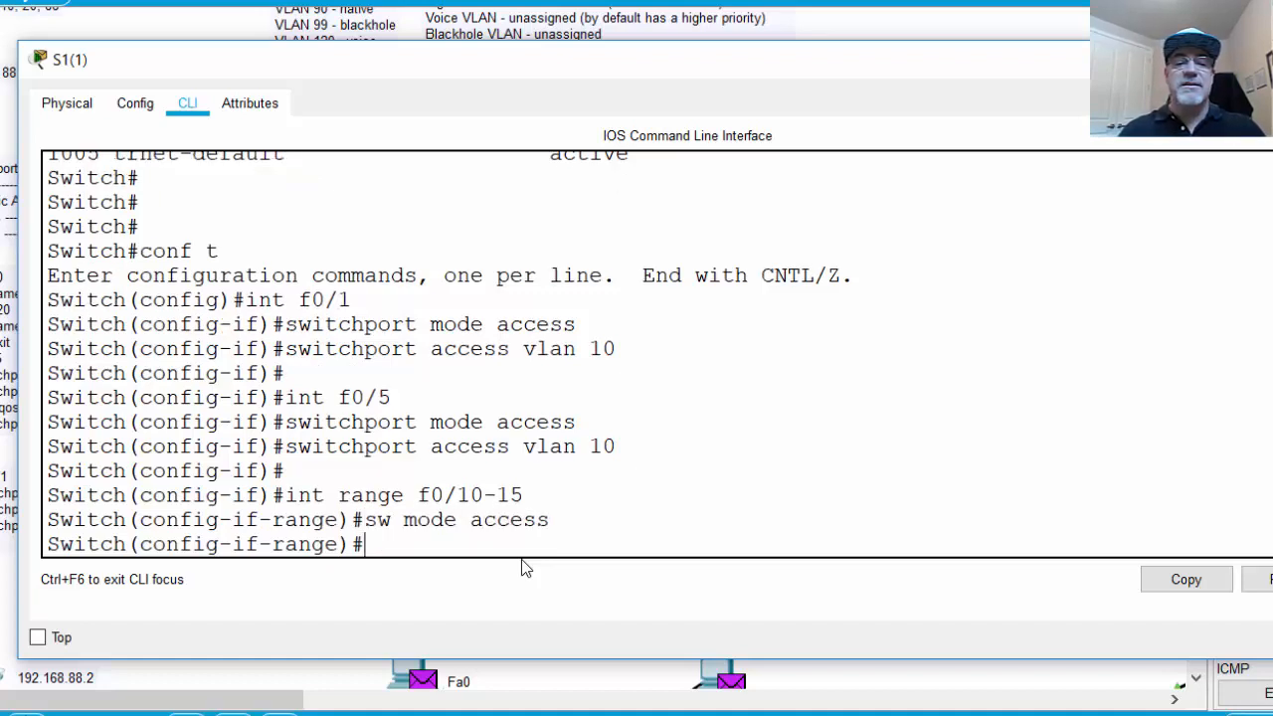
text(sw a)
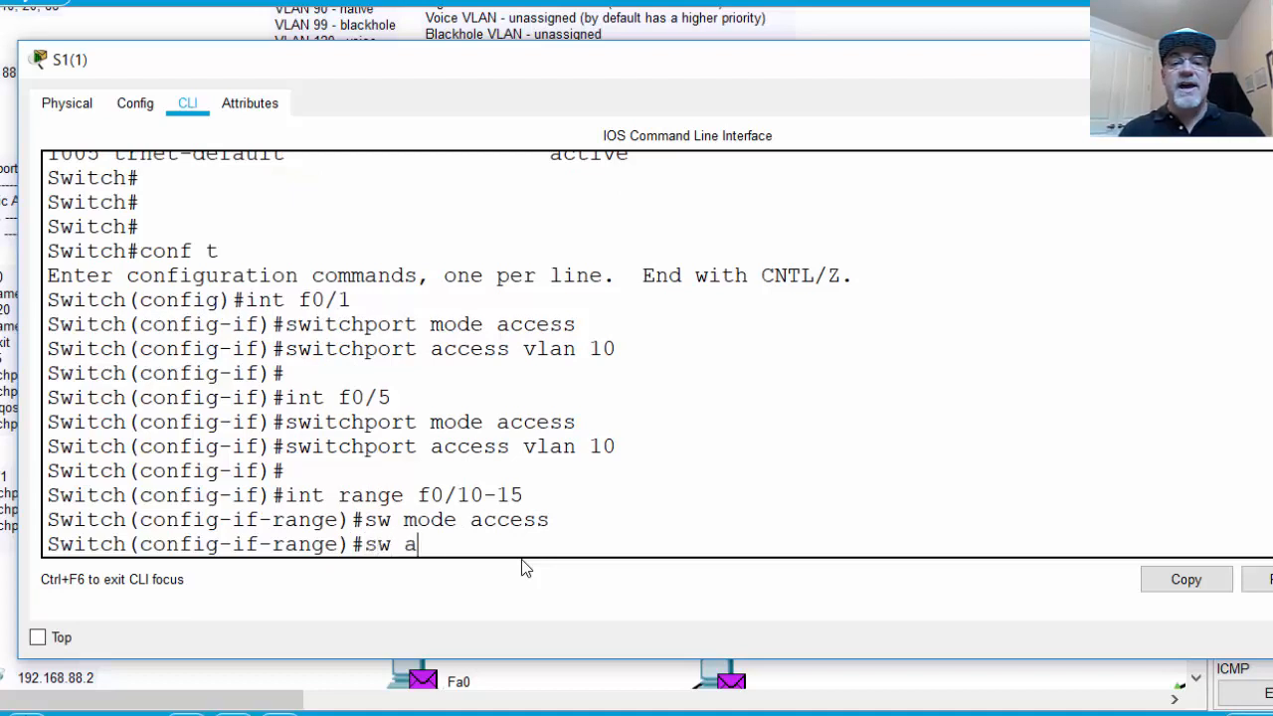
text(ccess vla)
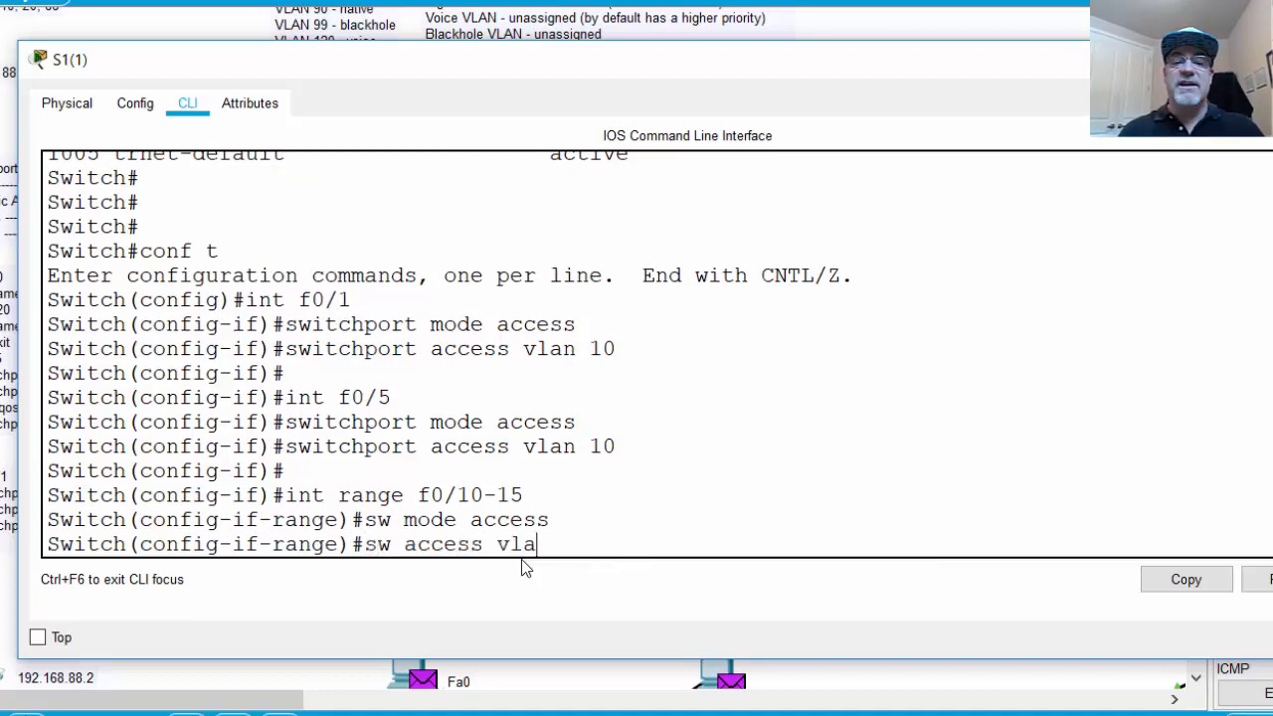
text(n 20)
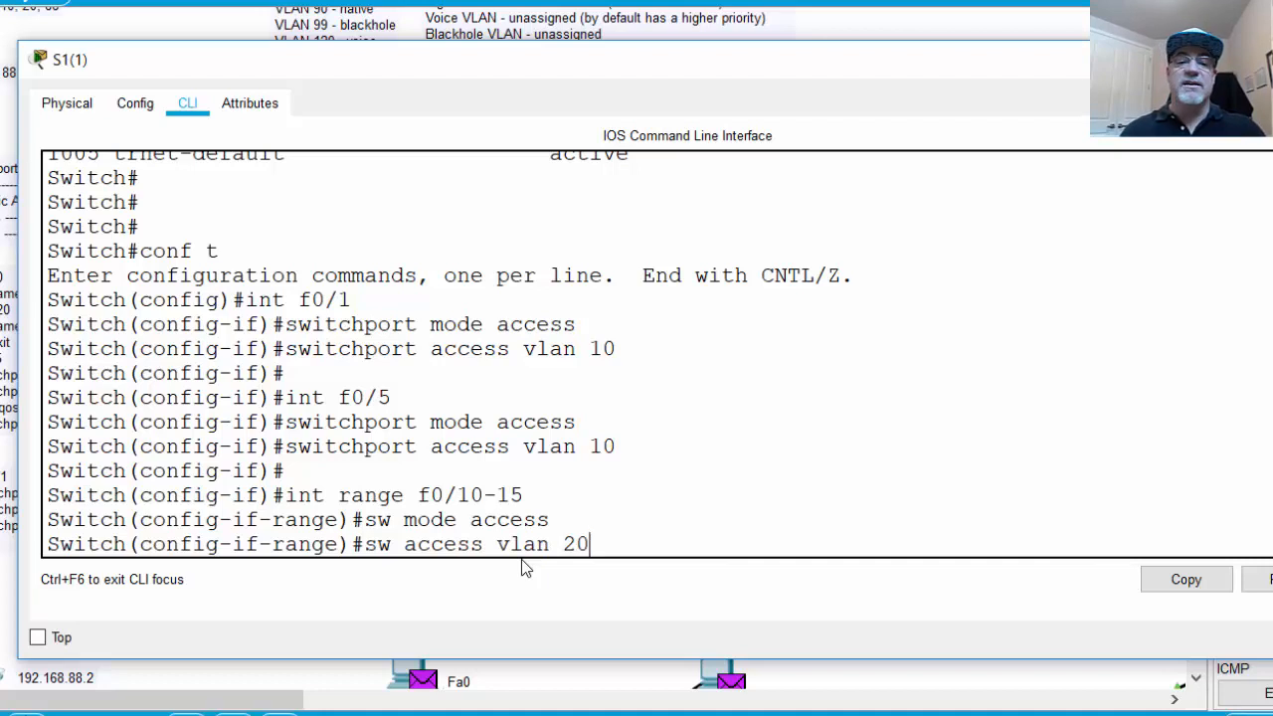
key(Return)
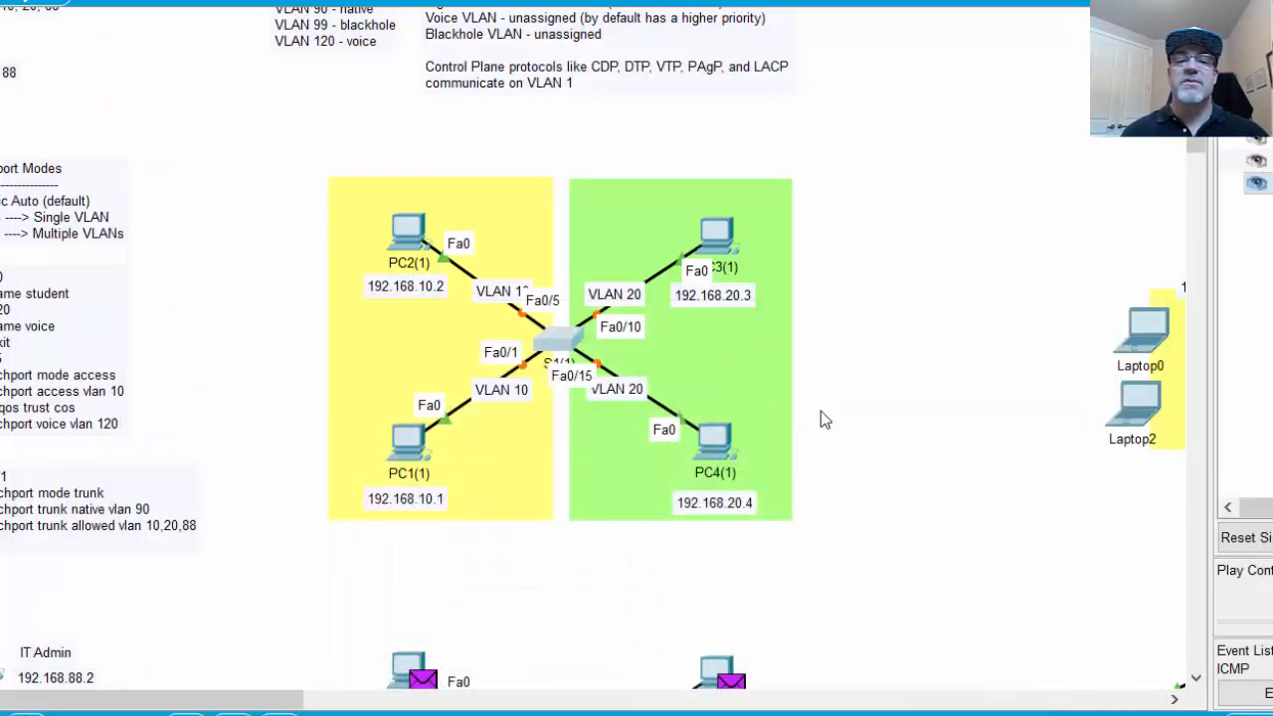
mouse_move(615, 309)
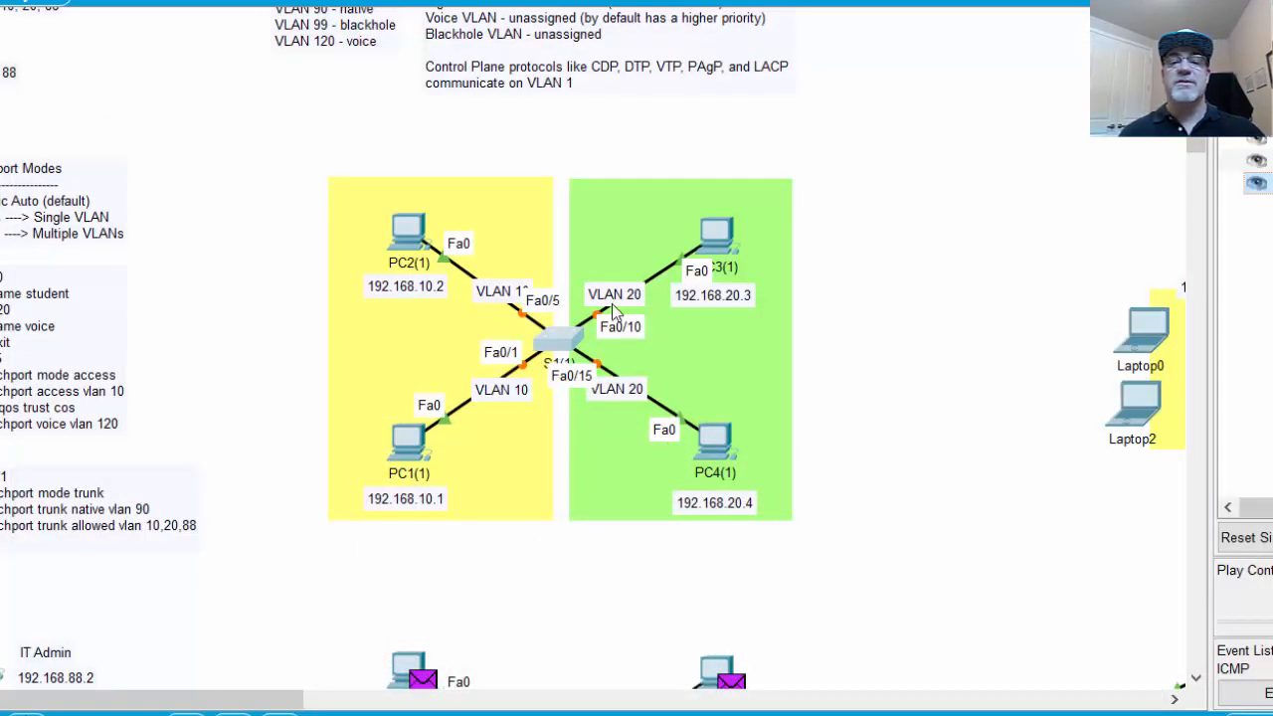
mouse_move(597, 311)
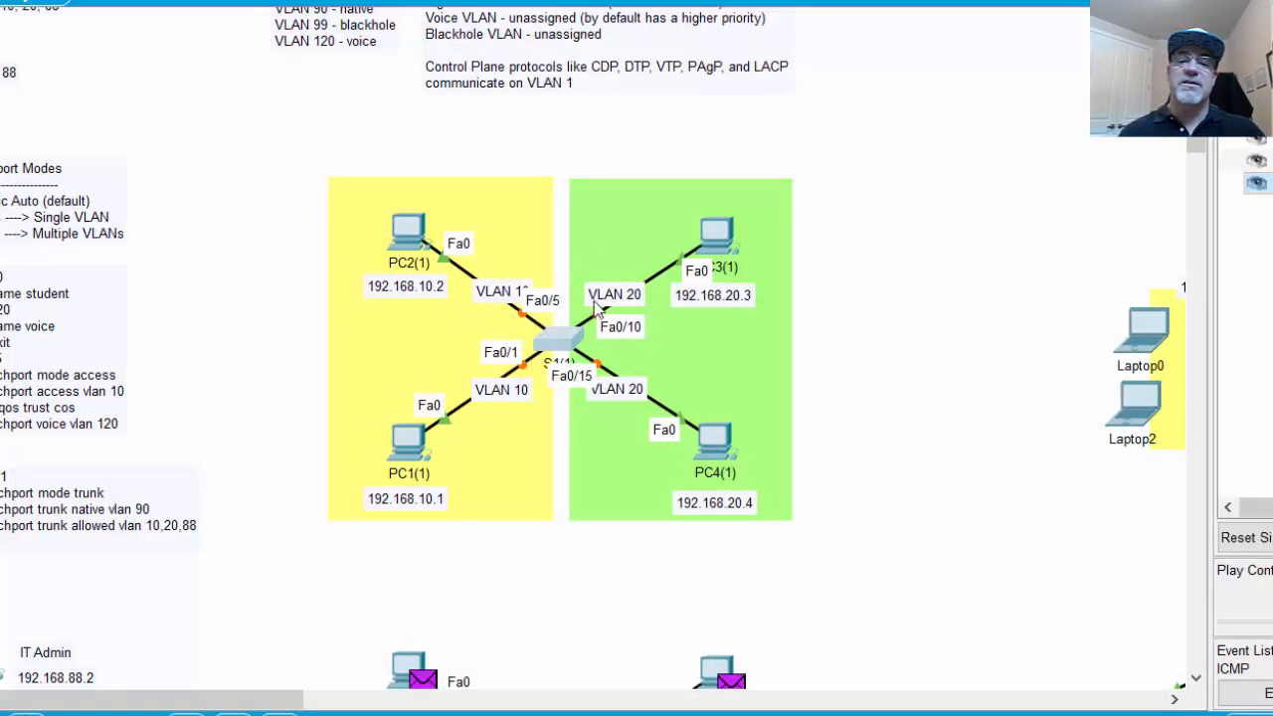
mouse_move(596, 342)
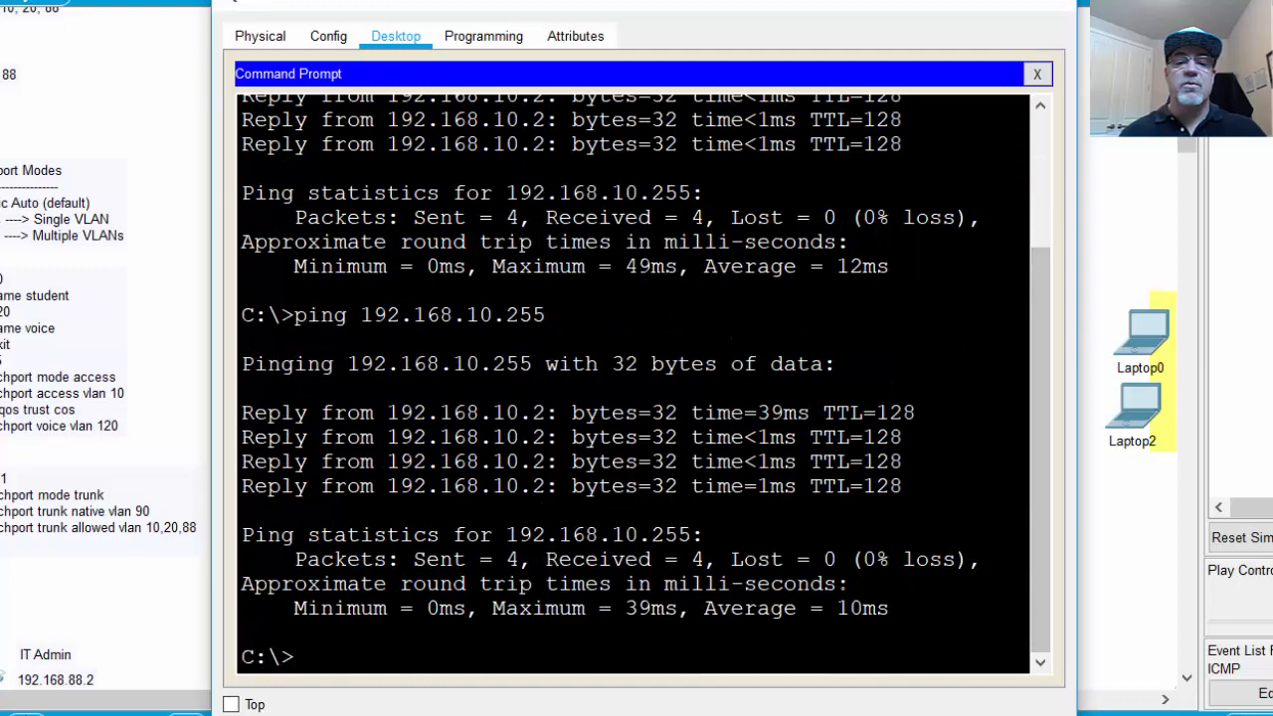
- Ping 192.168.10.255 from PC1's command prompt and close the PC window
text(ping 192.168.10.255)
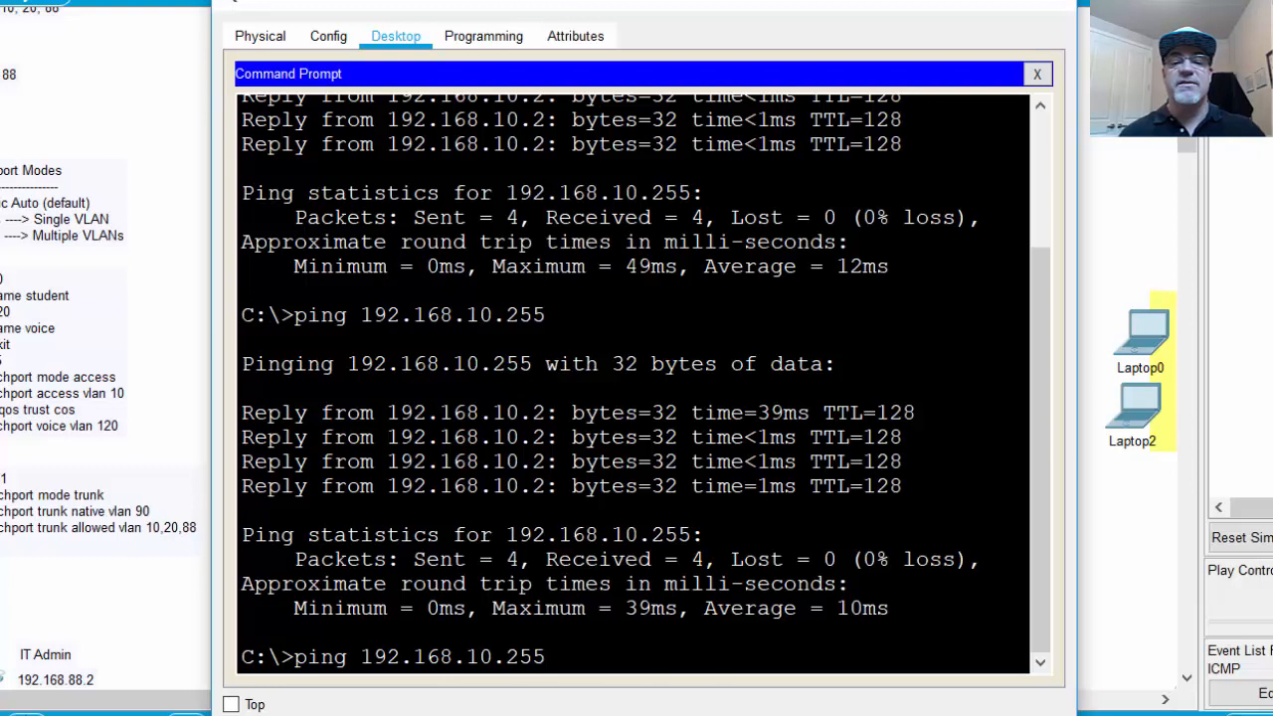
double_click(453, 656)
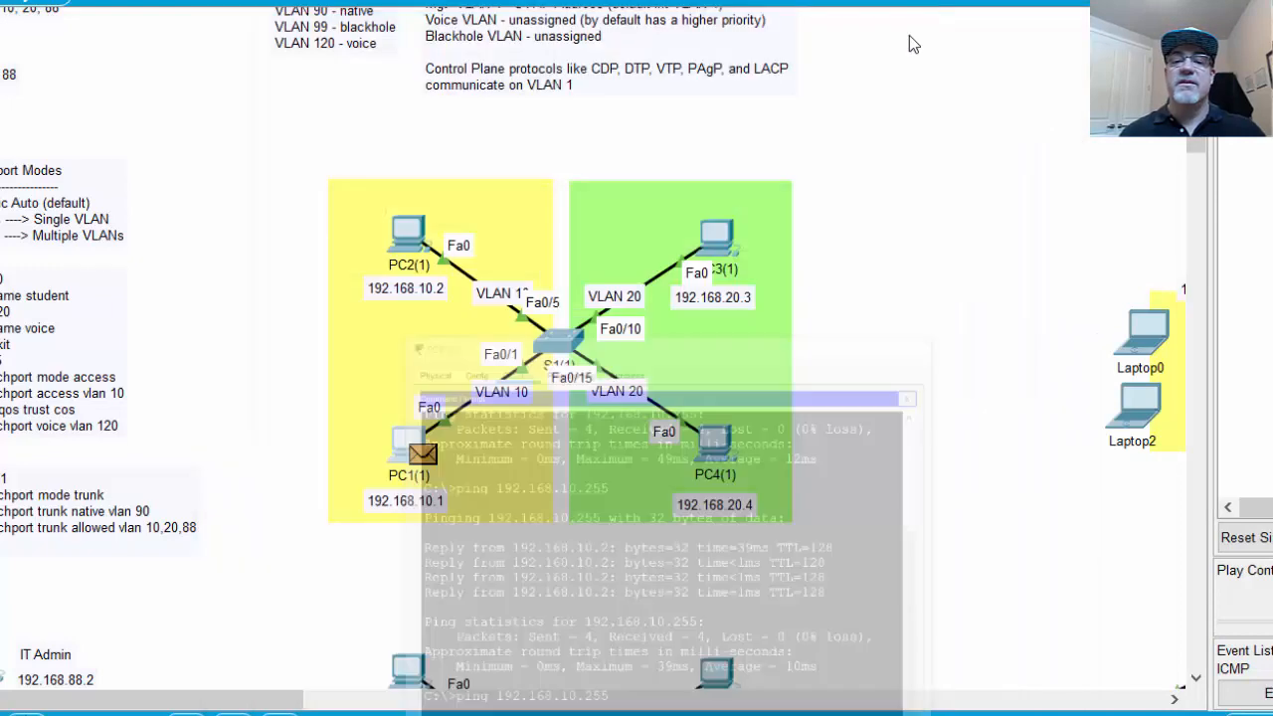
- Step the simulation to see the broadcast reach only PC2, not the VLAN 20 PCs
click(907, 398)
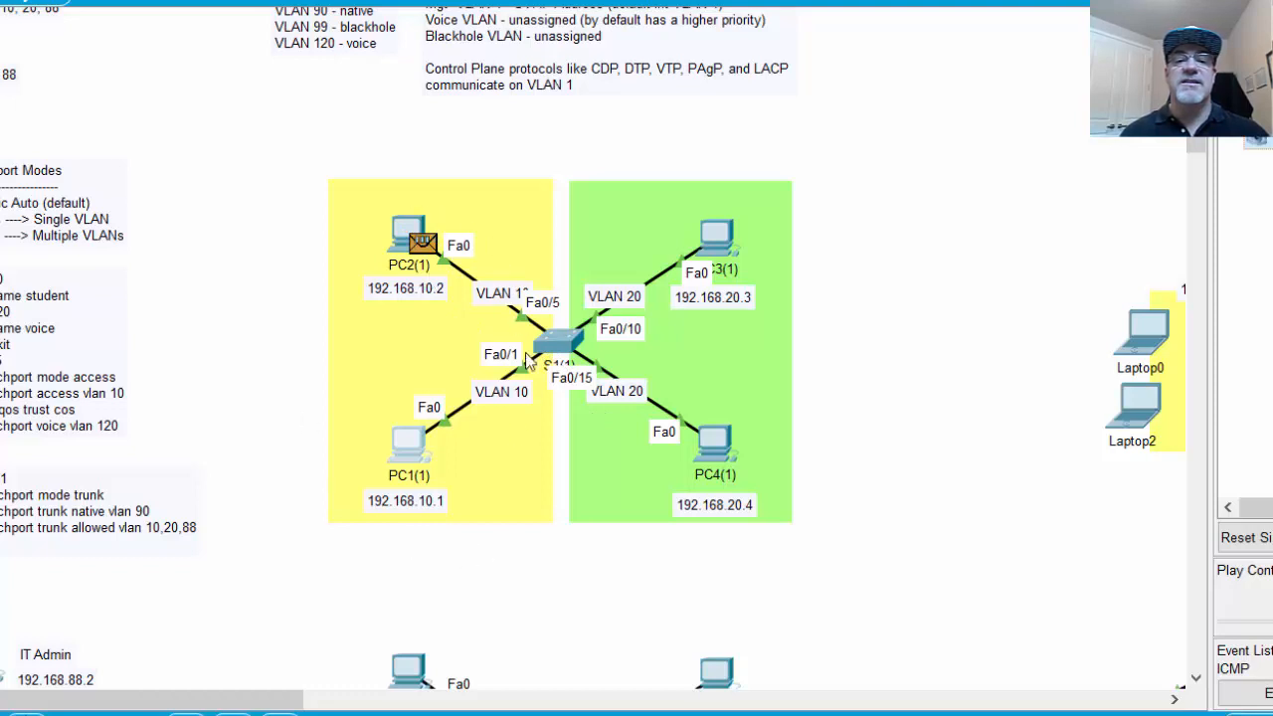
mouse_move(469, 465)
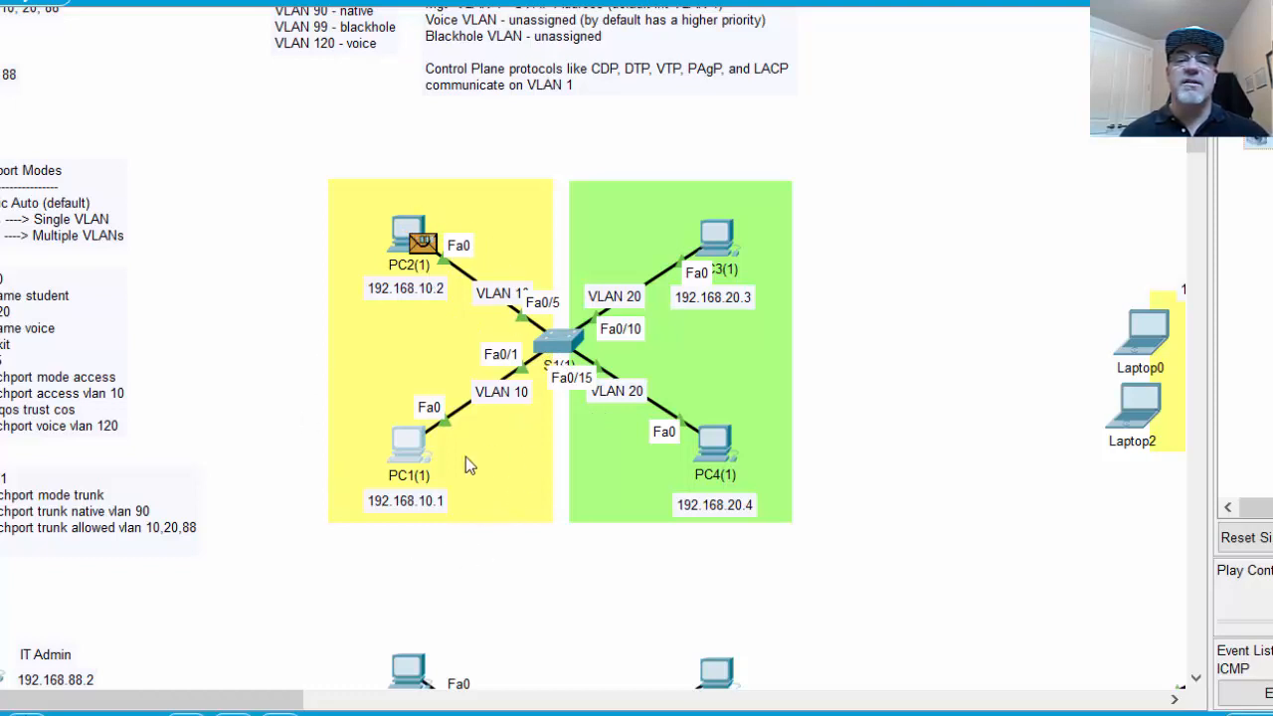
mouse_move(529, 367)
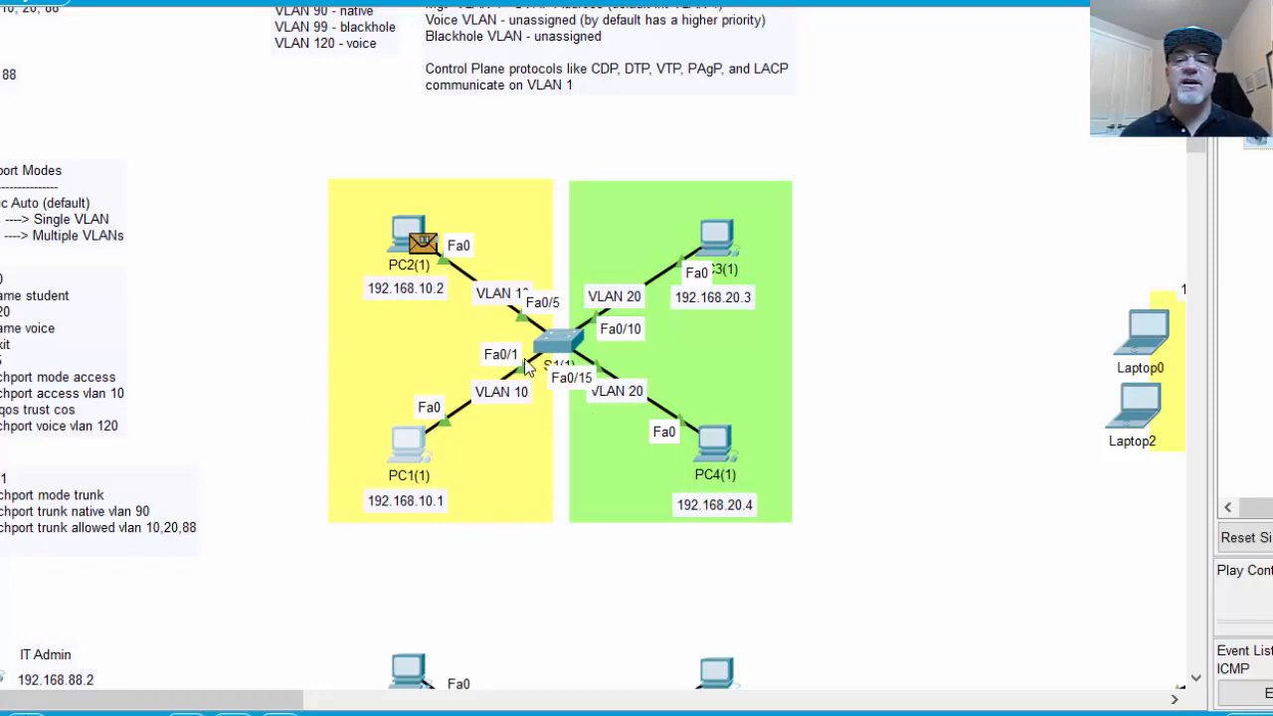
mouse_move(480, 460)
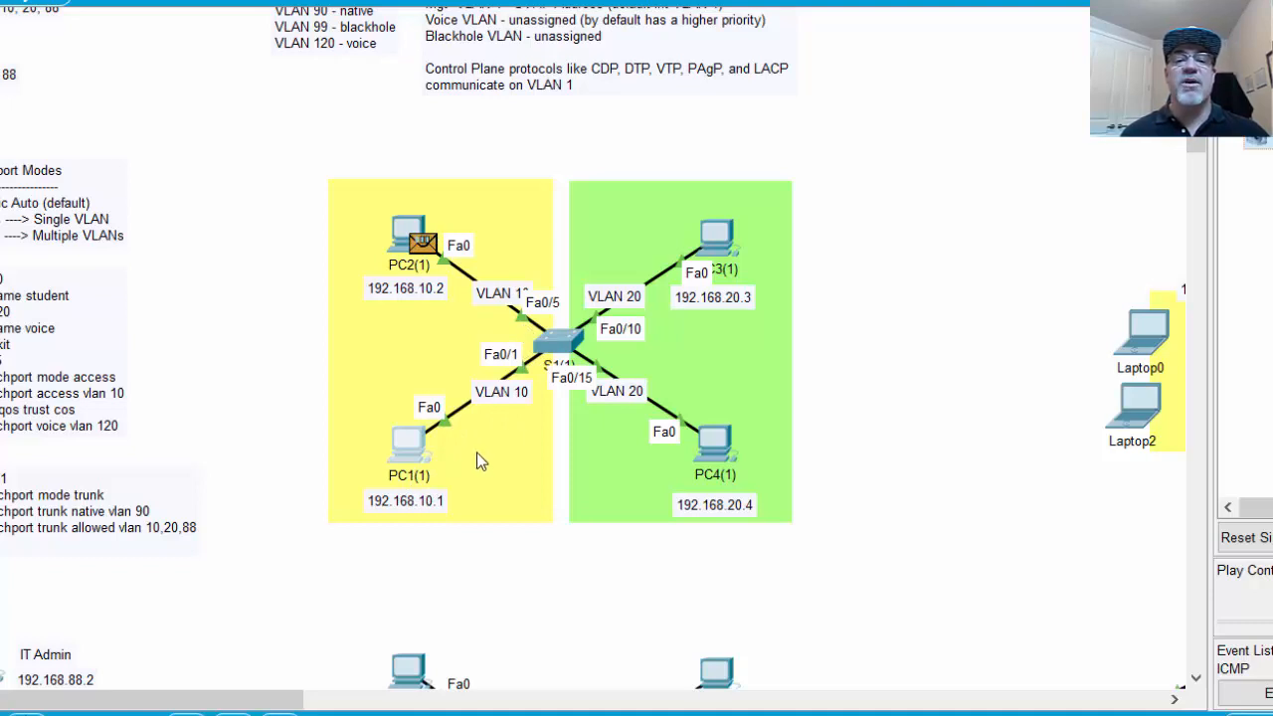
mouse_move(529, 422)
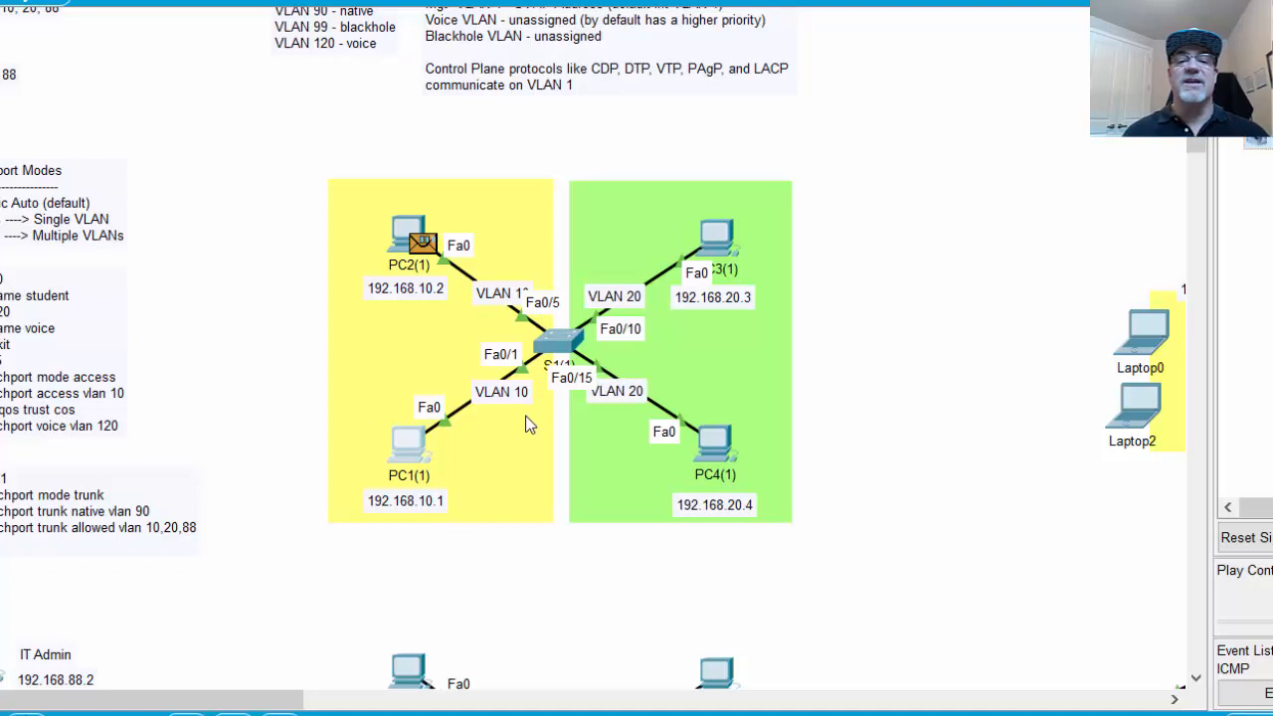
mouse_move(501, 493)
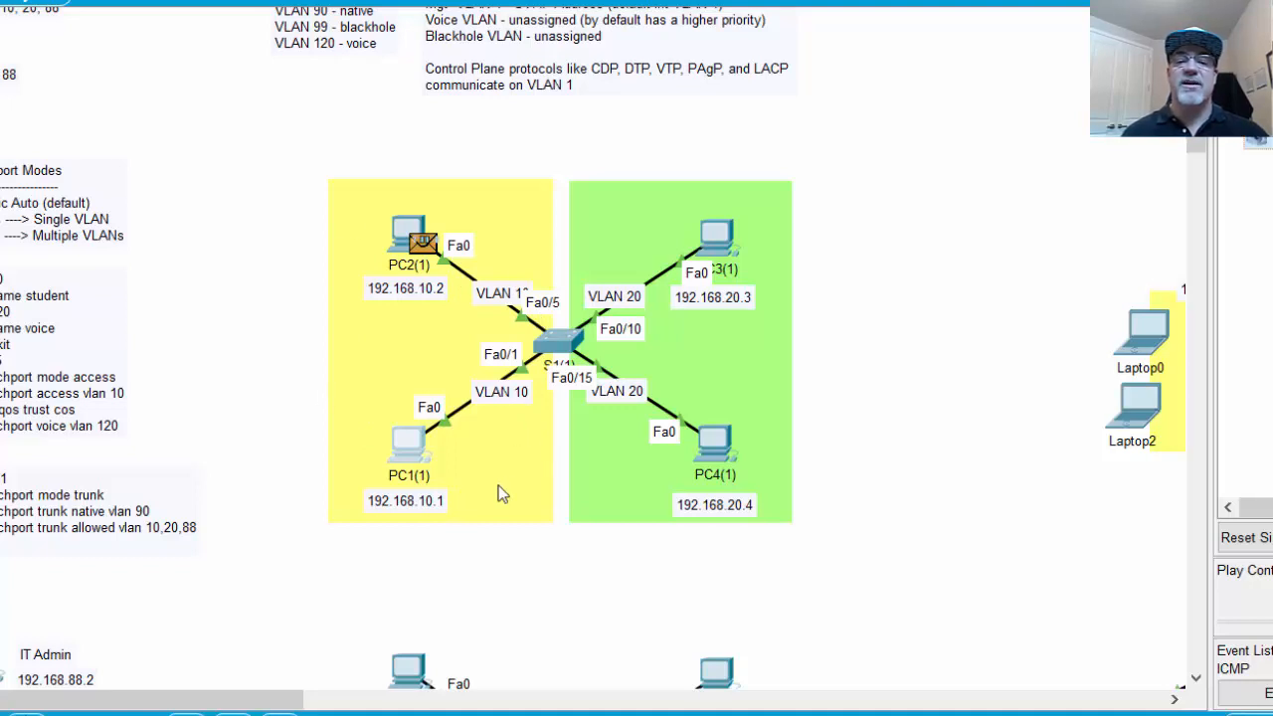
mouse_move(736, 257)
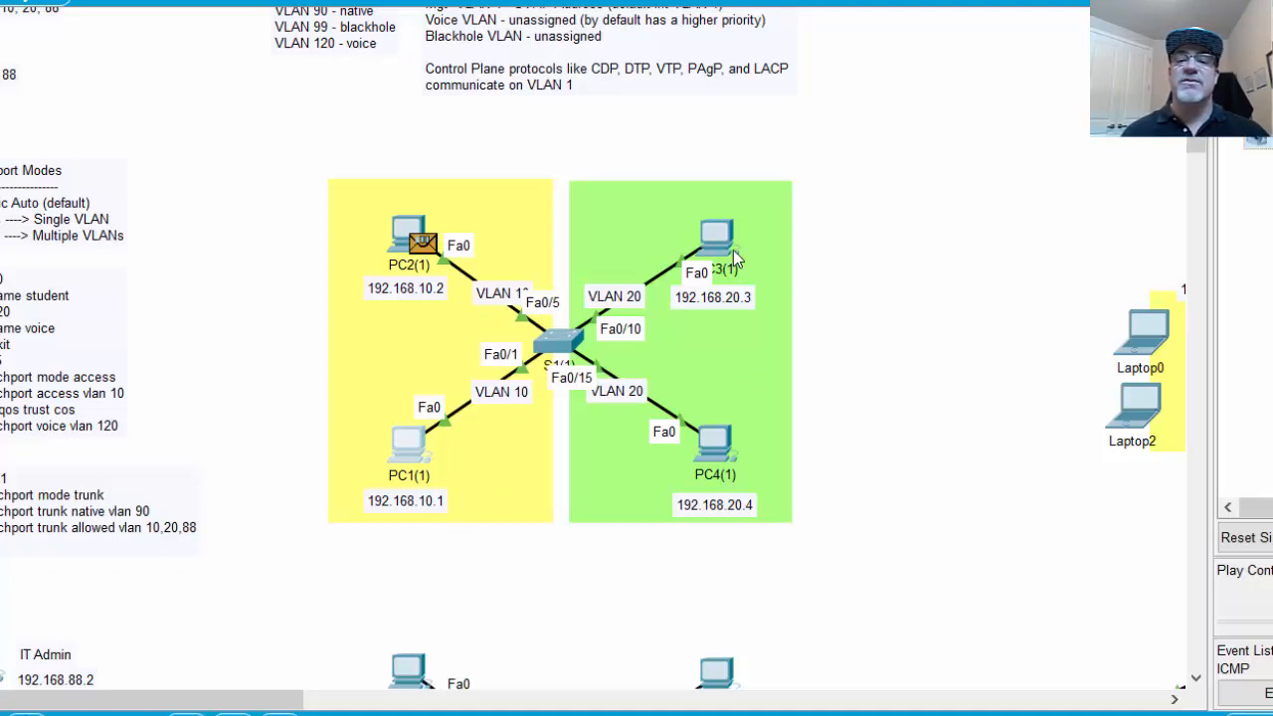
mouse_move(716, 507)
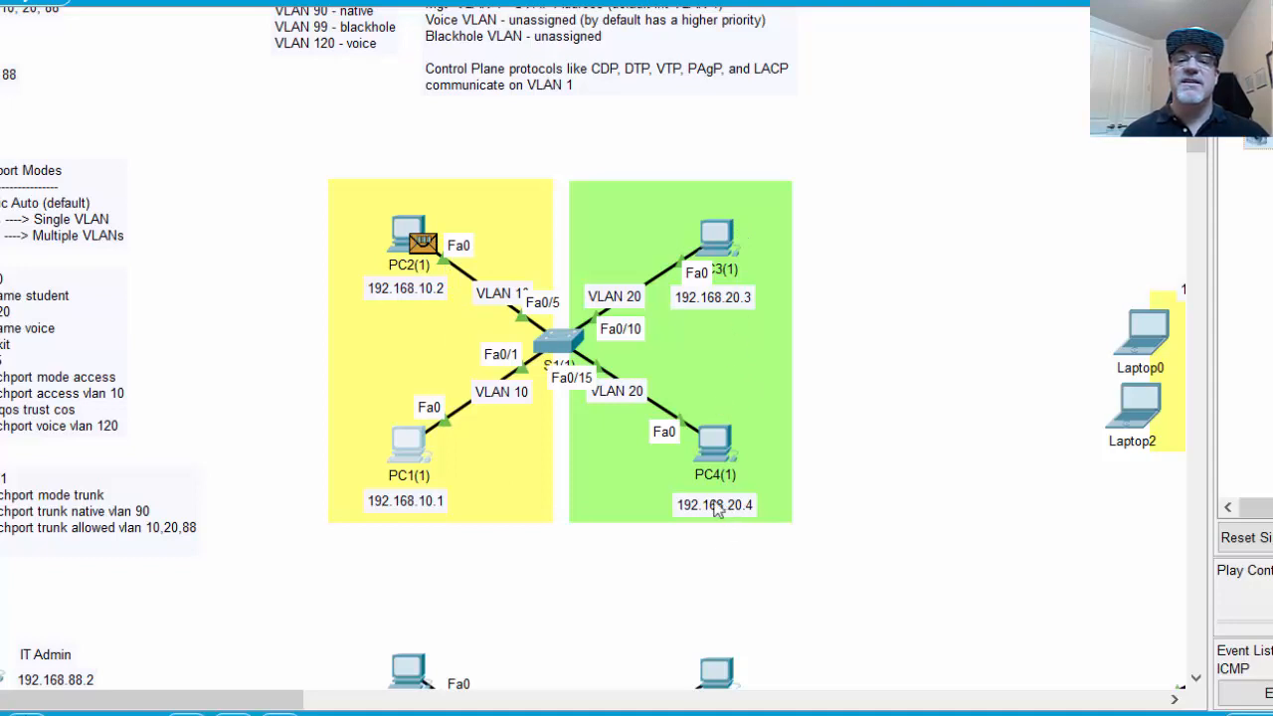
mouse_move(664, 394)
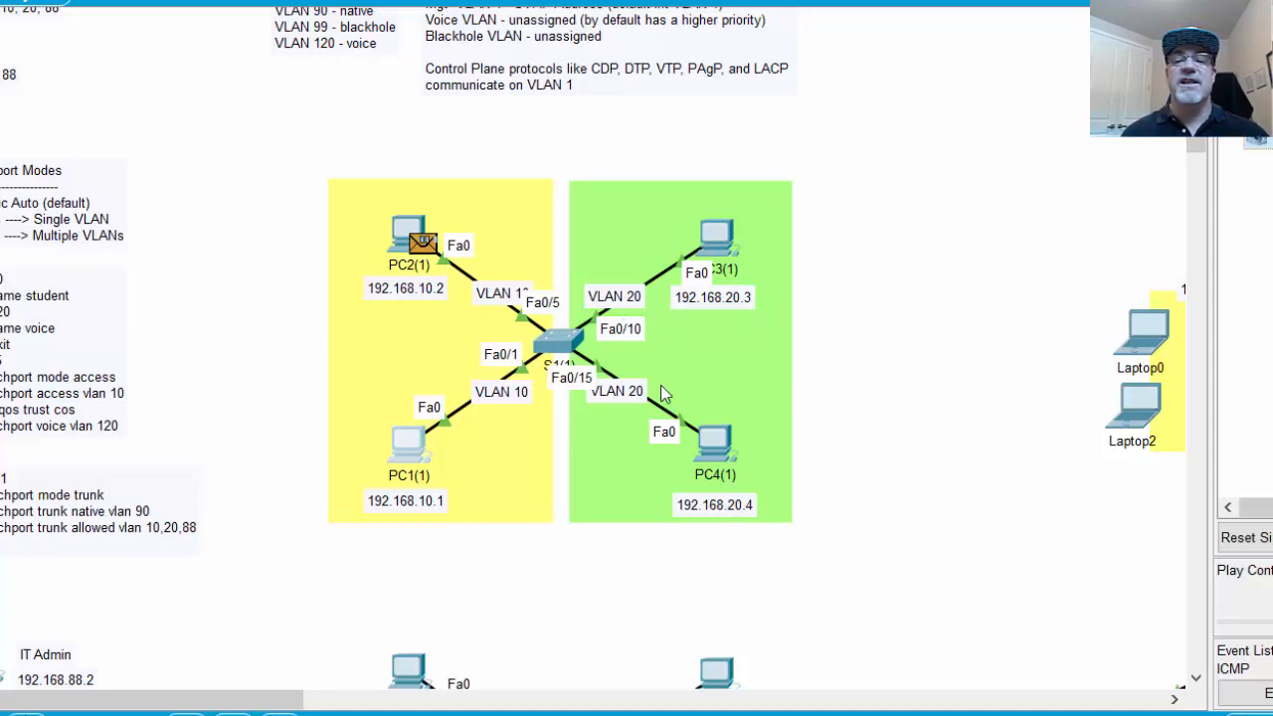
mouse_move(808, 430)
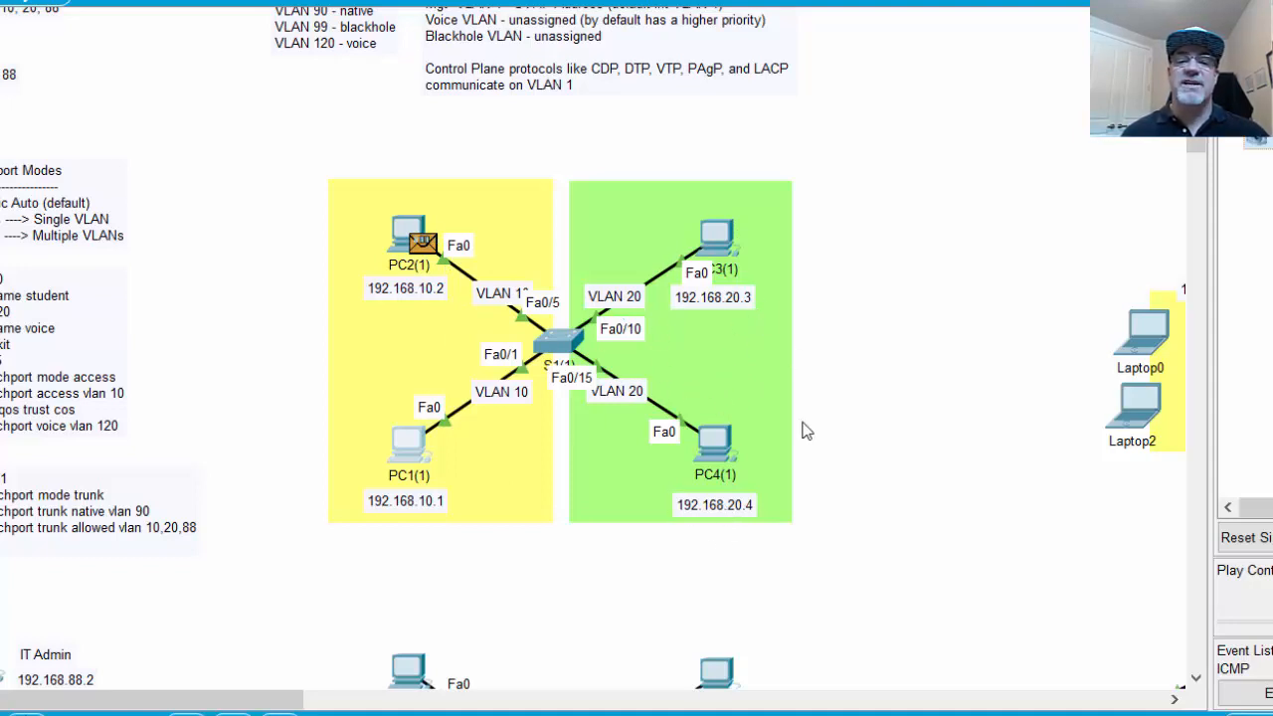
mouse_move(736, 374)
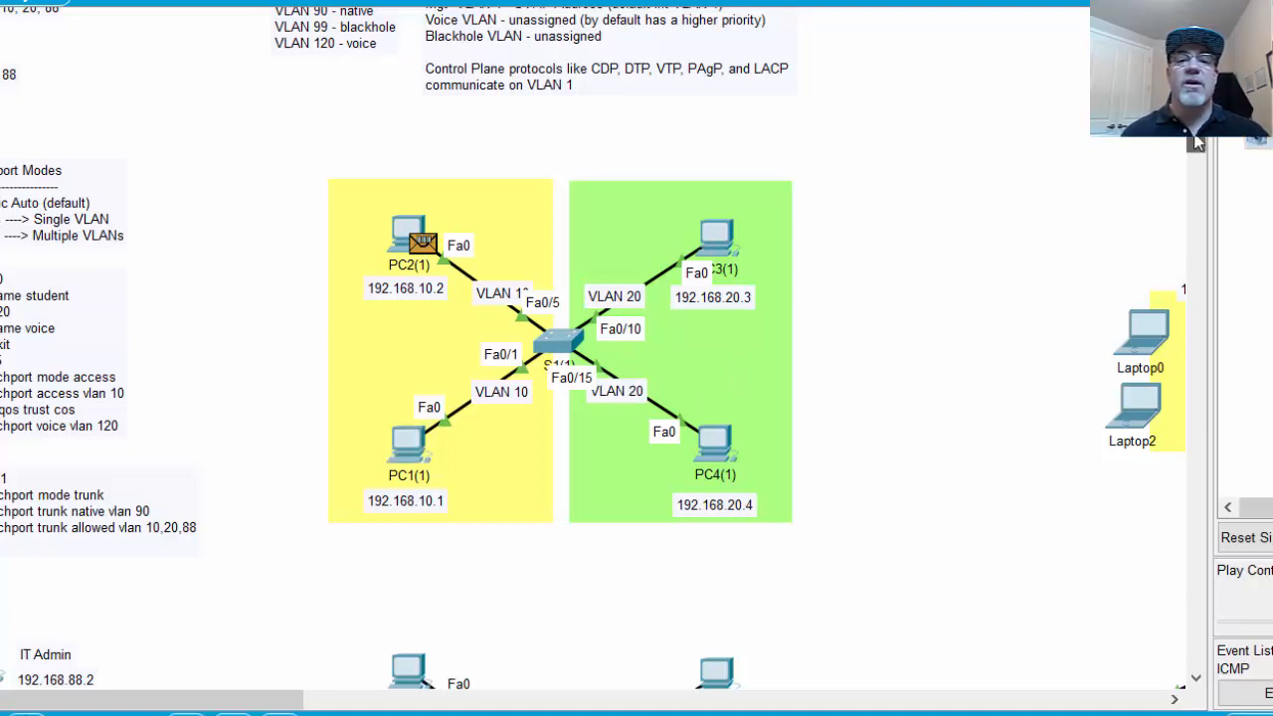
scroll(up, 3)
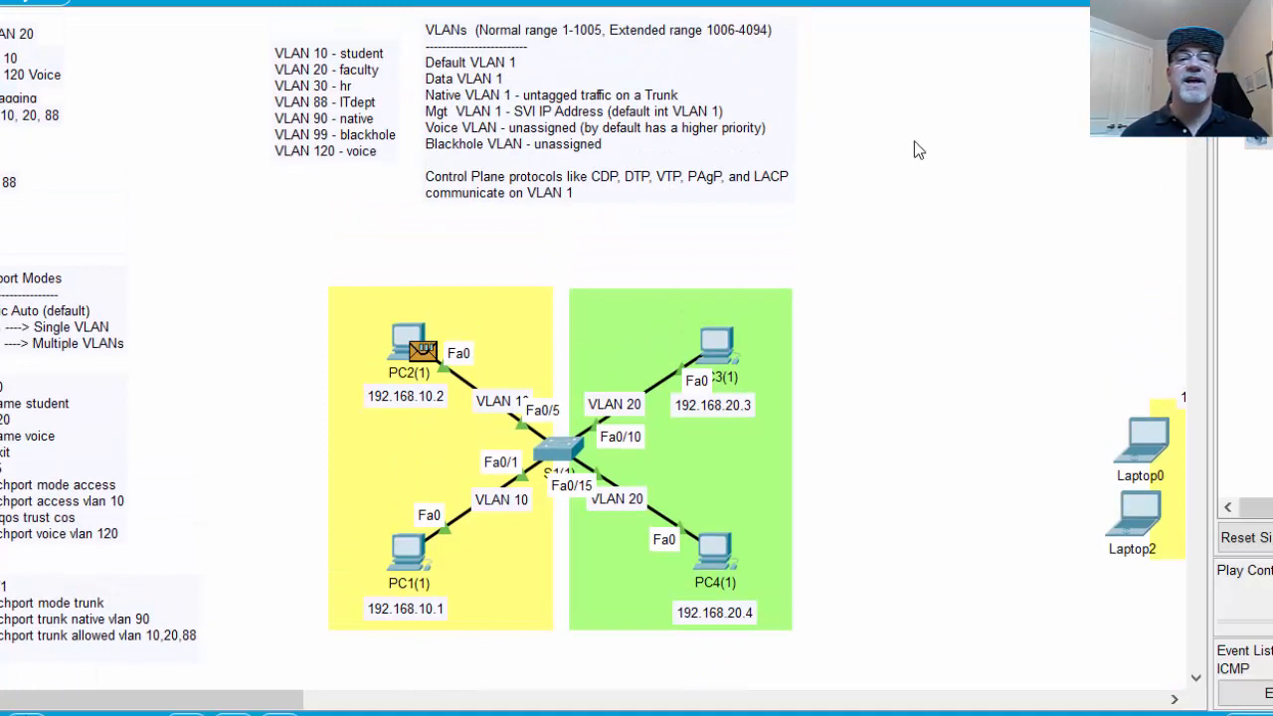
mouse_move(428, 78)
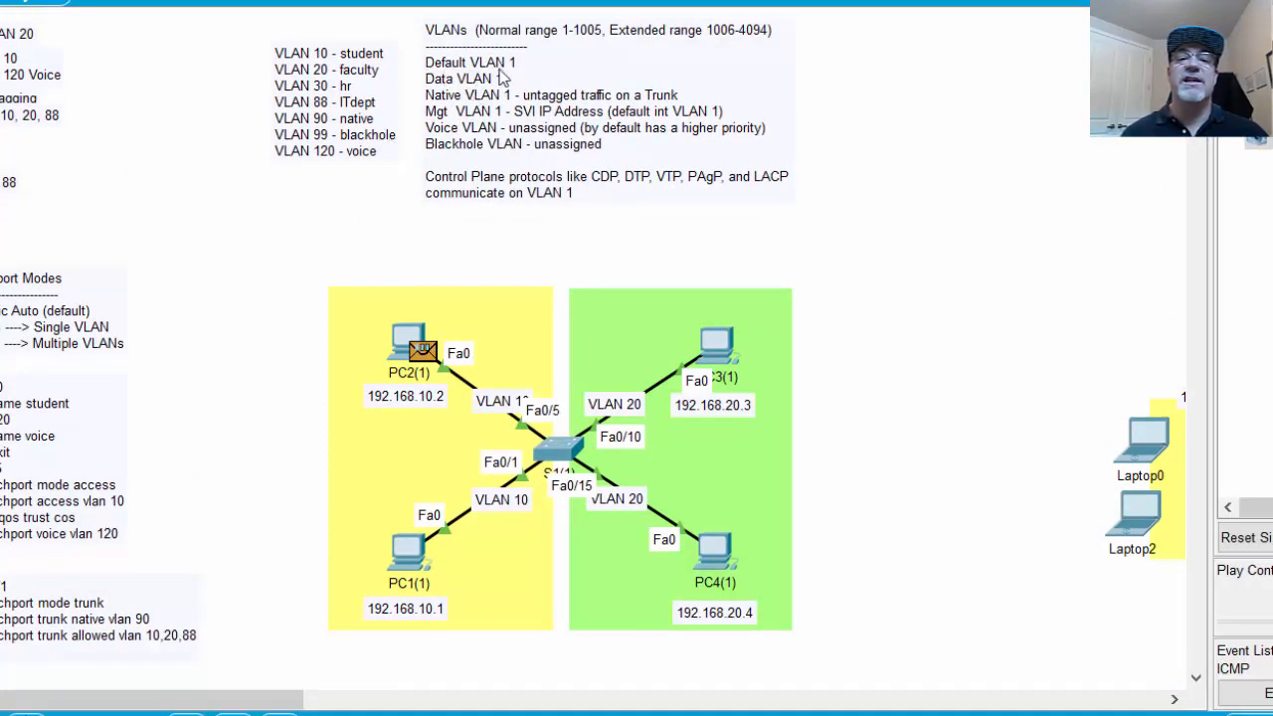
mouse_move(468, 135)
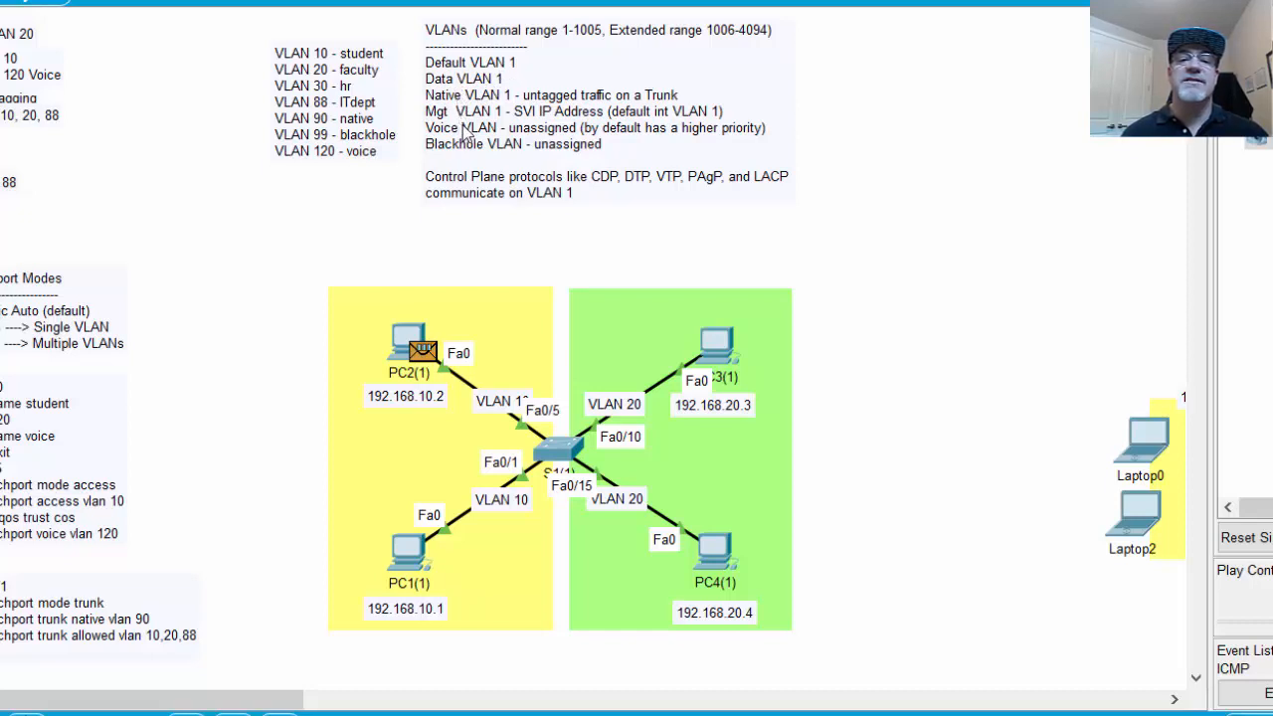
mouse_move(429, 181)
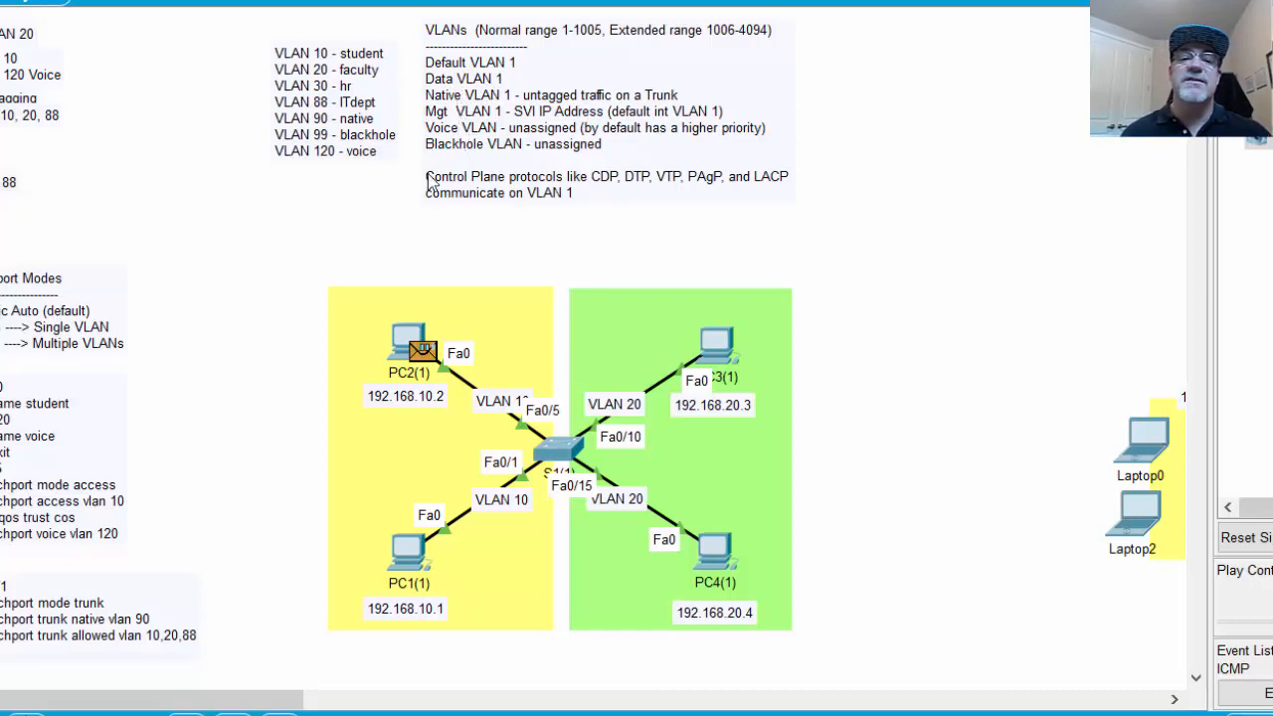
mouse_move(465, 177)
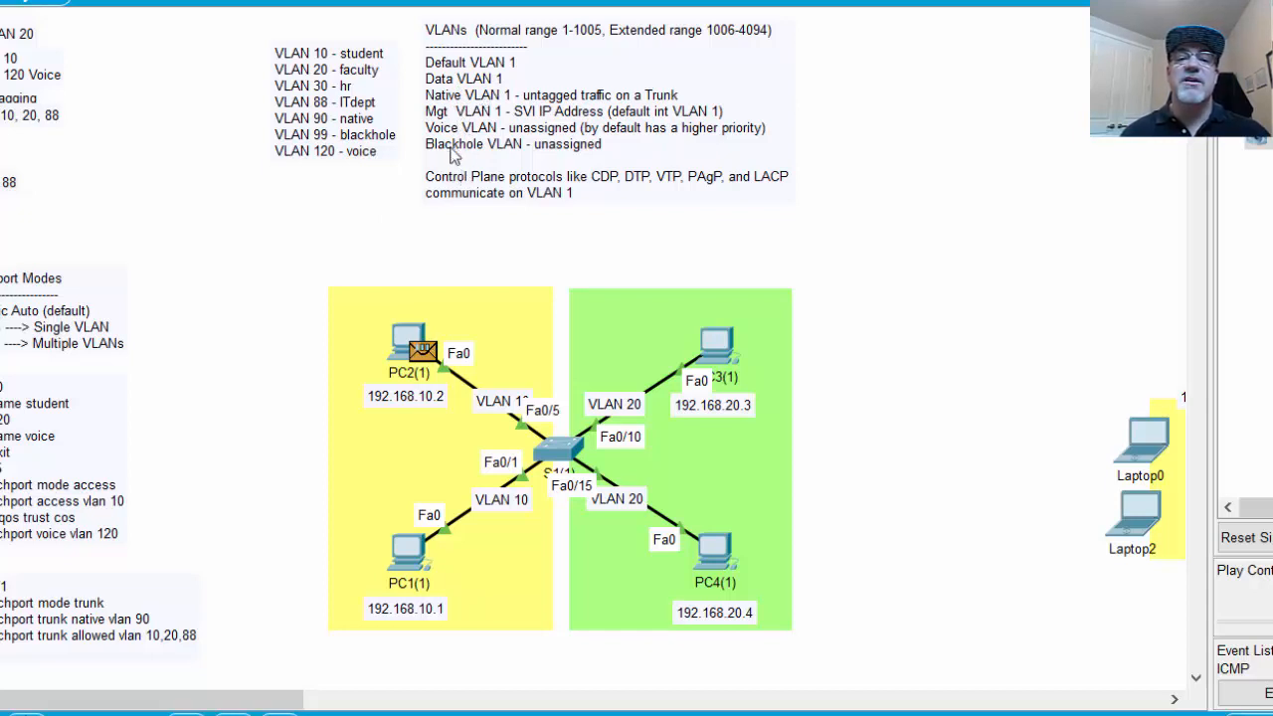
mouse_move(456, 187)
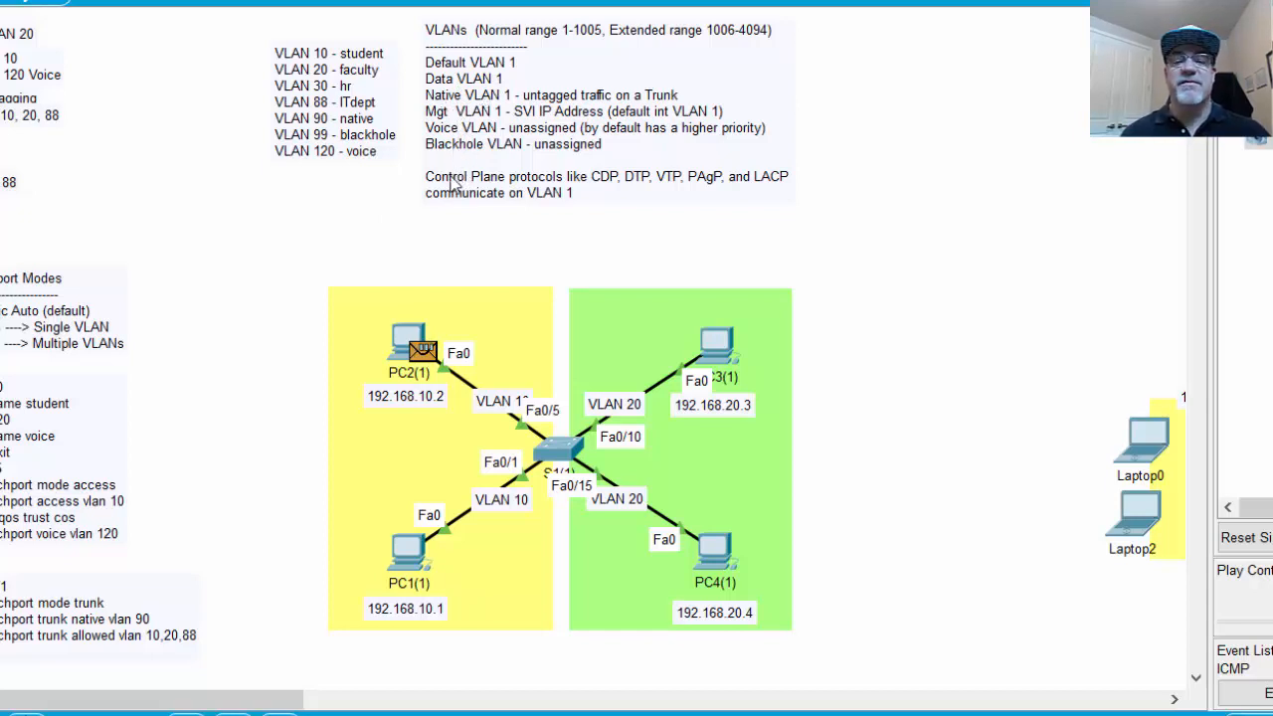